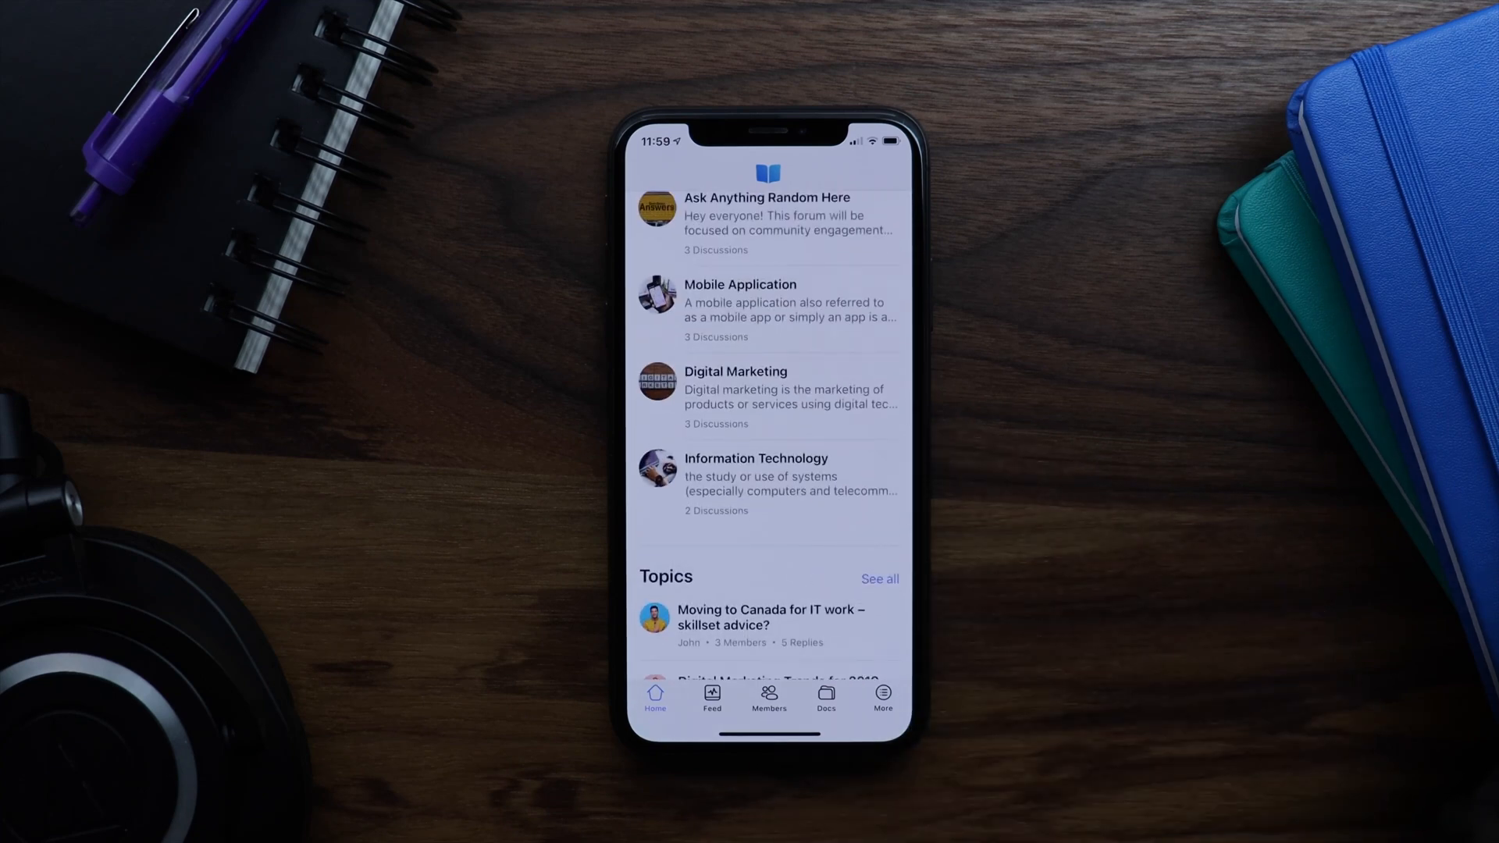
Browse the app's More section and Privacy Policy page, then return to the home screen
left_click(881, 698)
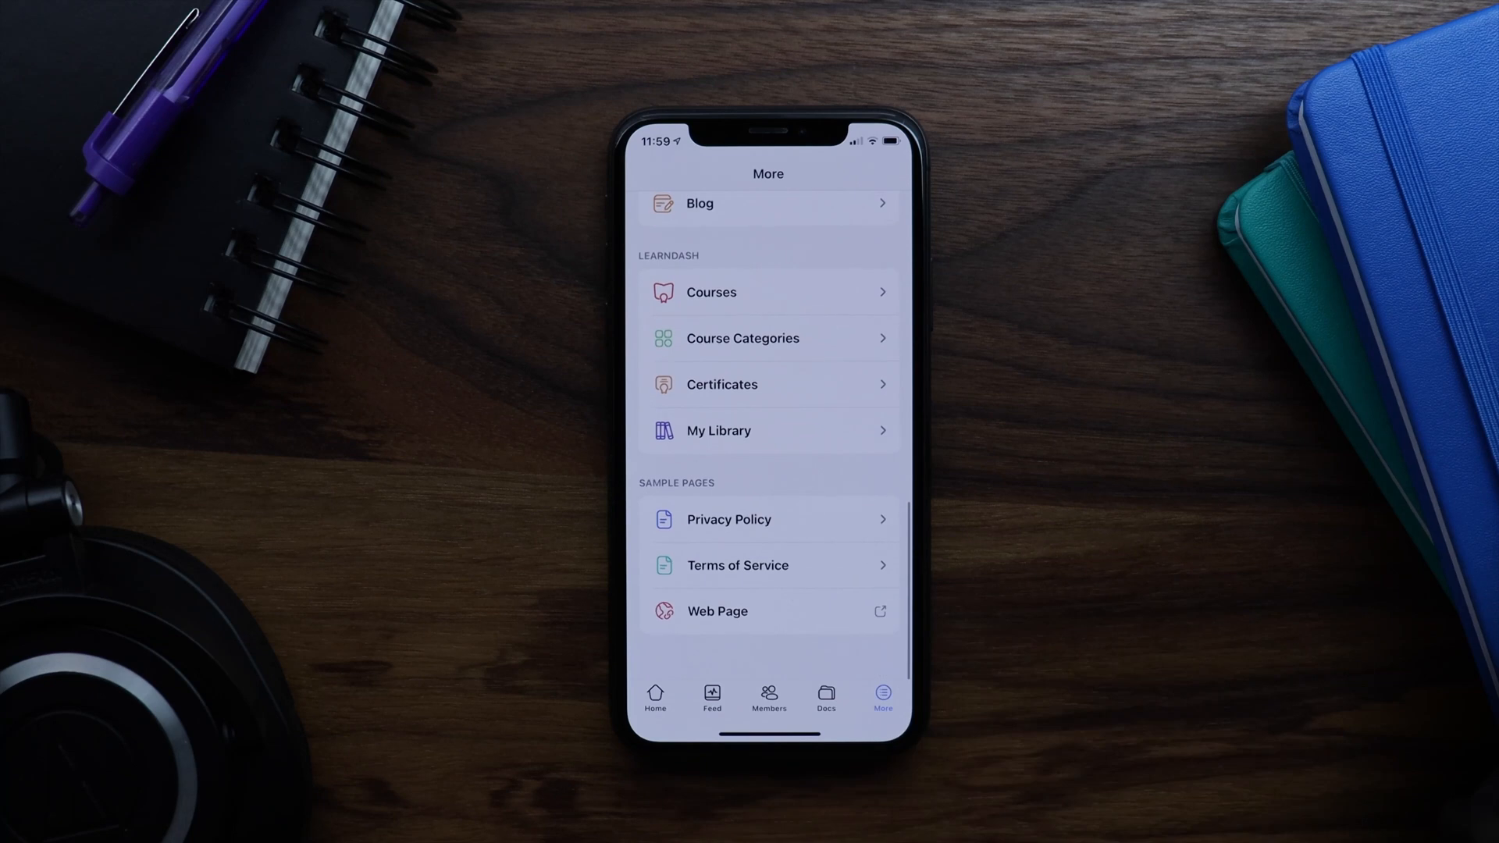
left_click(728, 519)
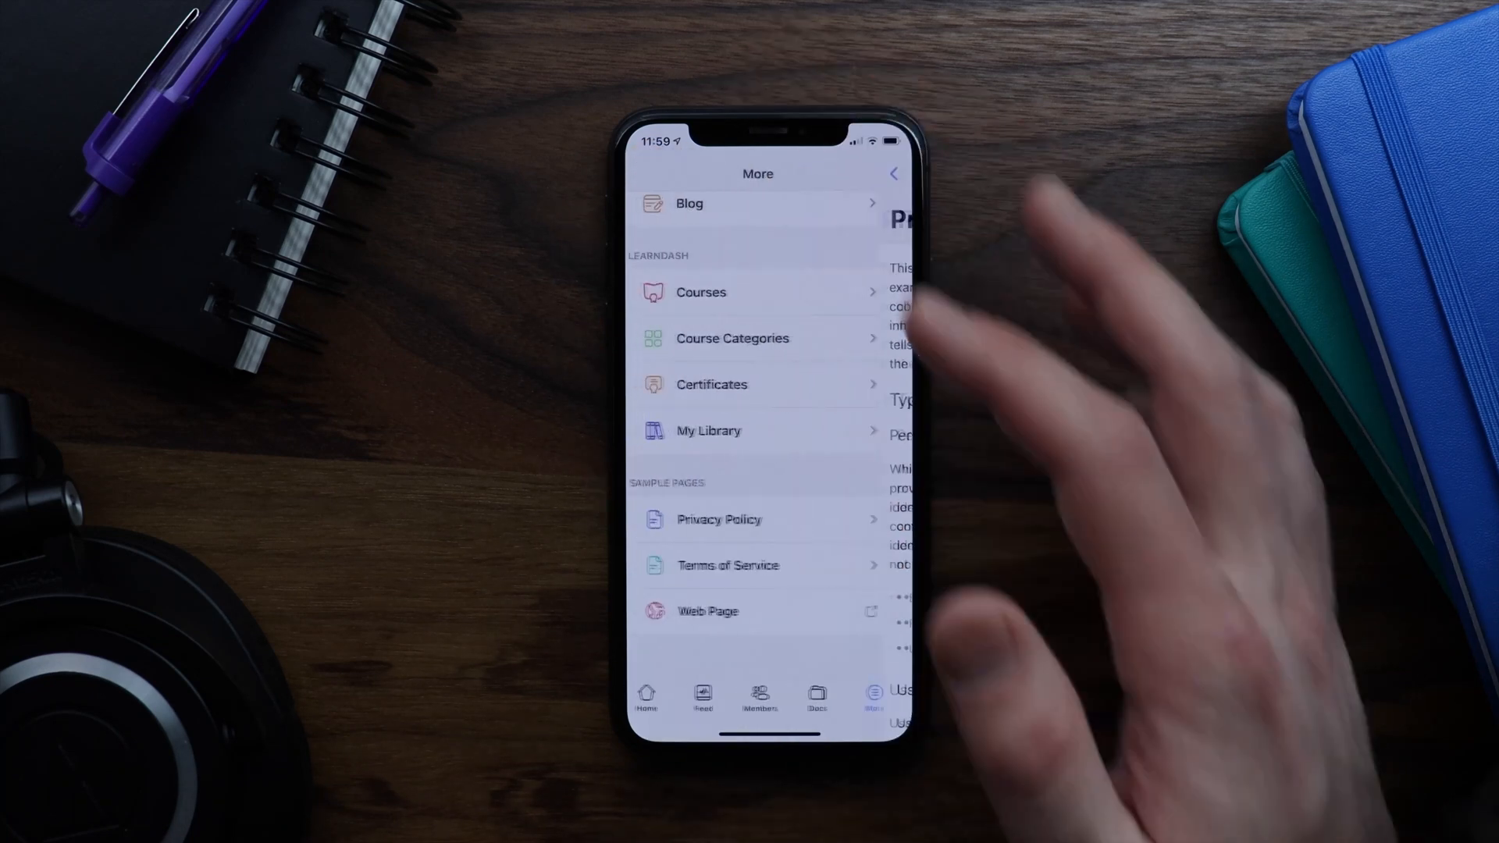
left_click(726, 566)
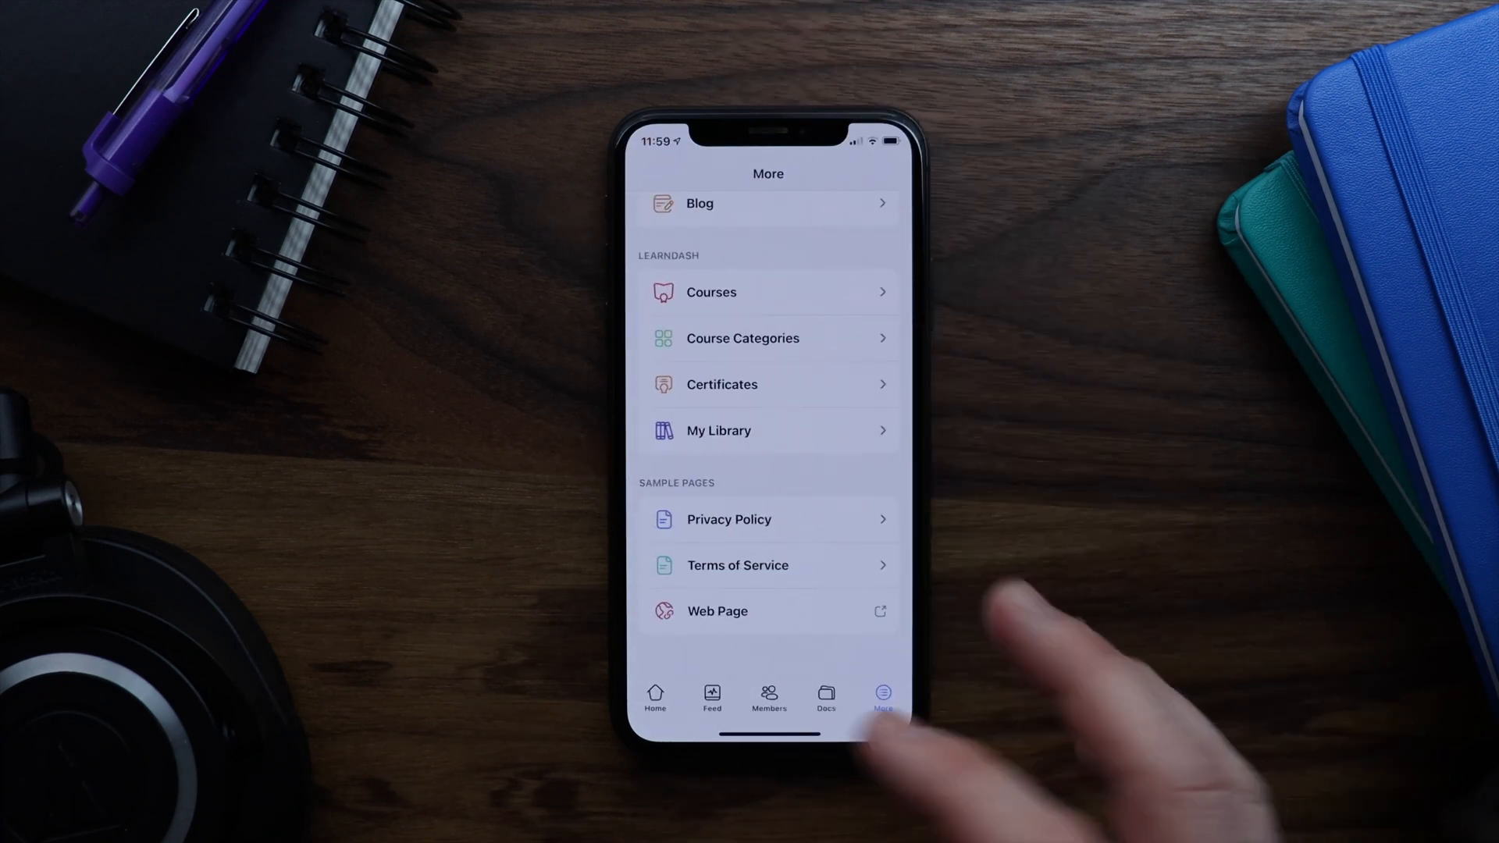
left_click(654, 697)
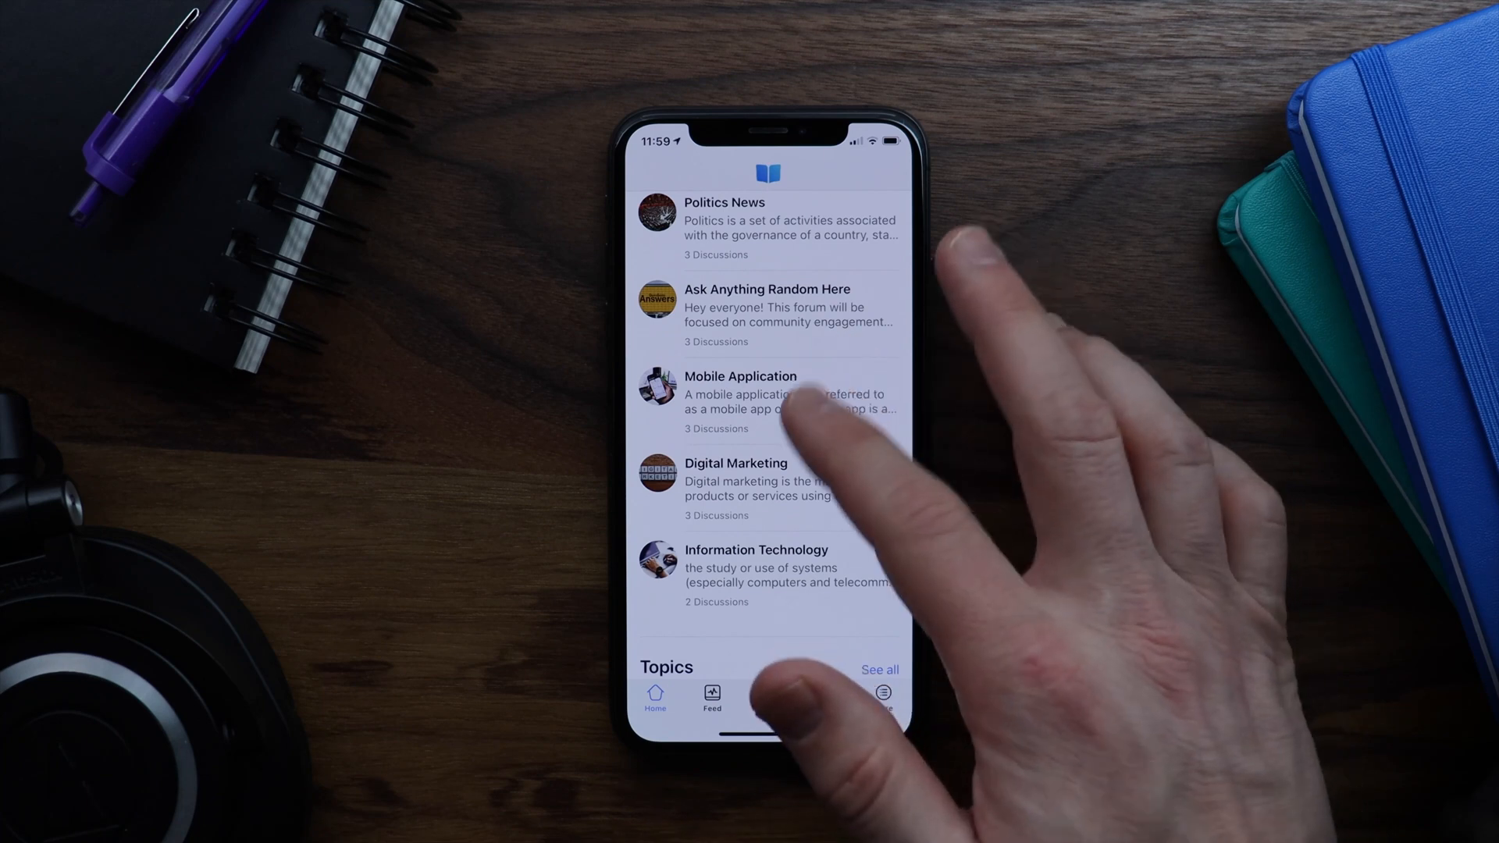
scroll("down", 3)
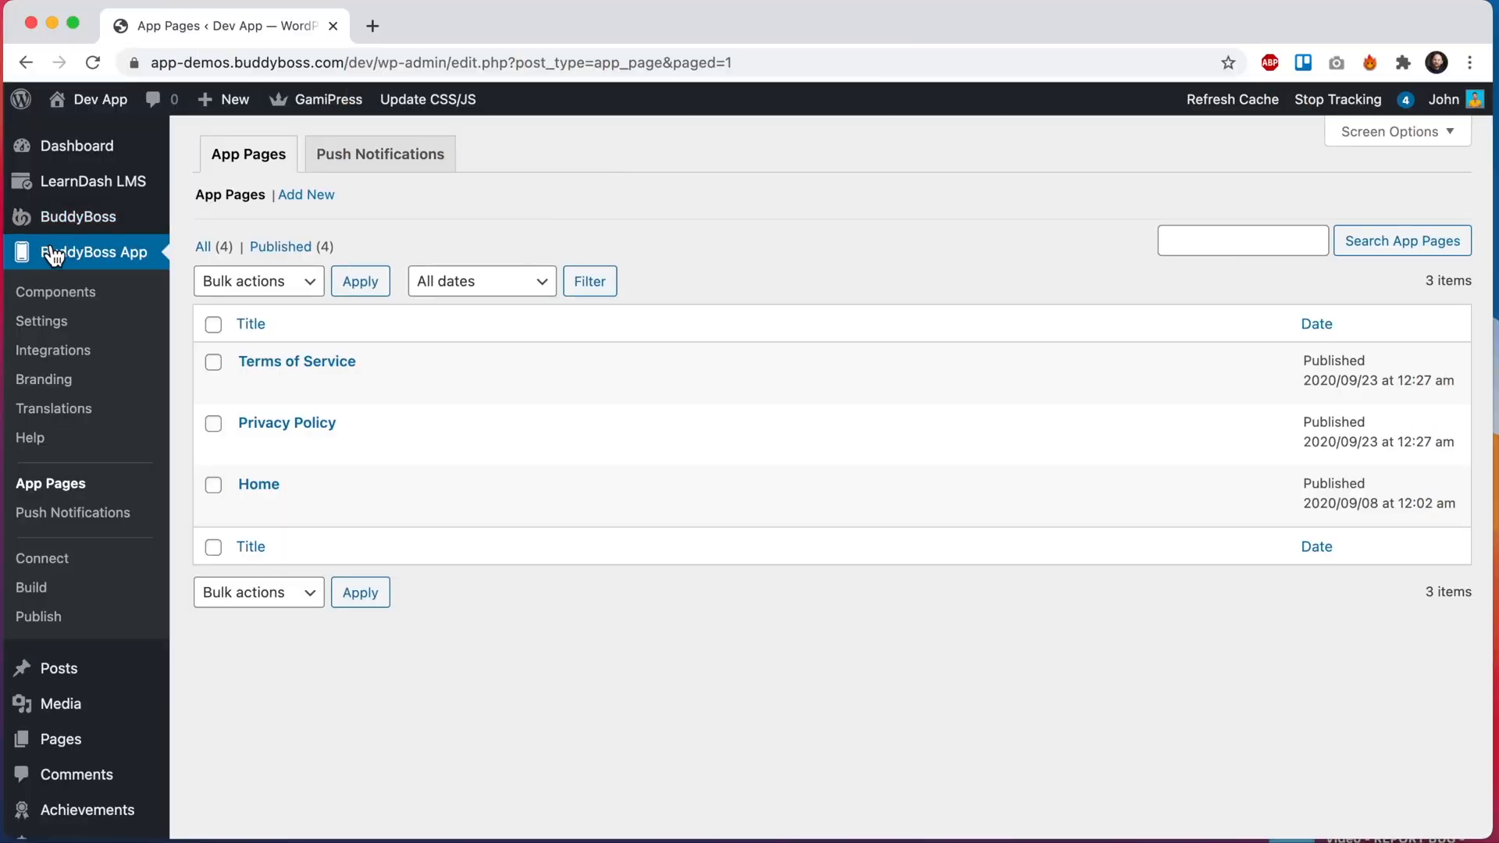
mouse_move(50, 483)
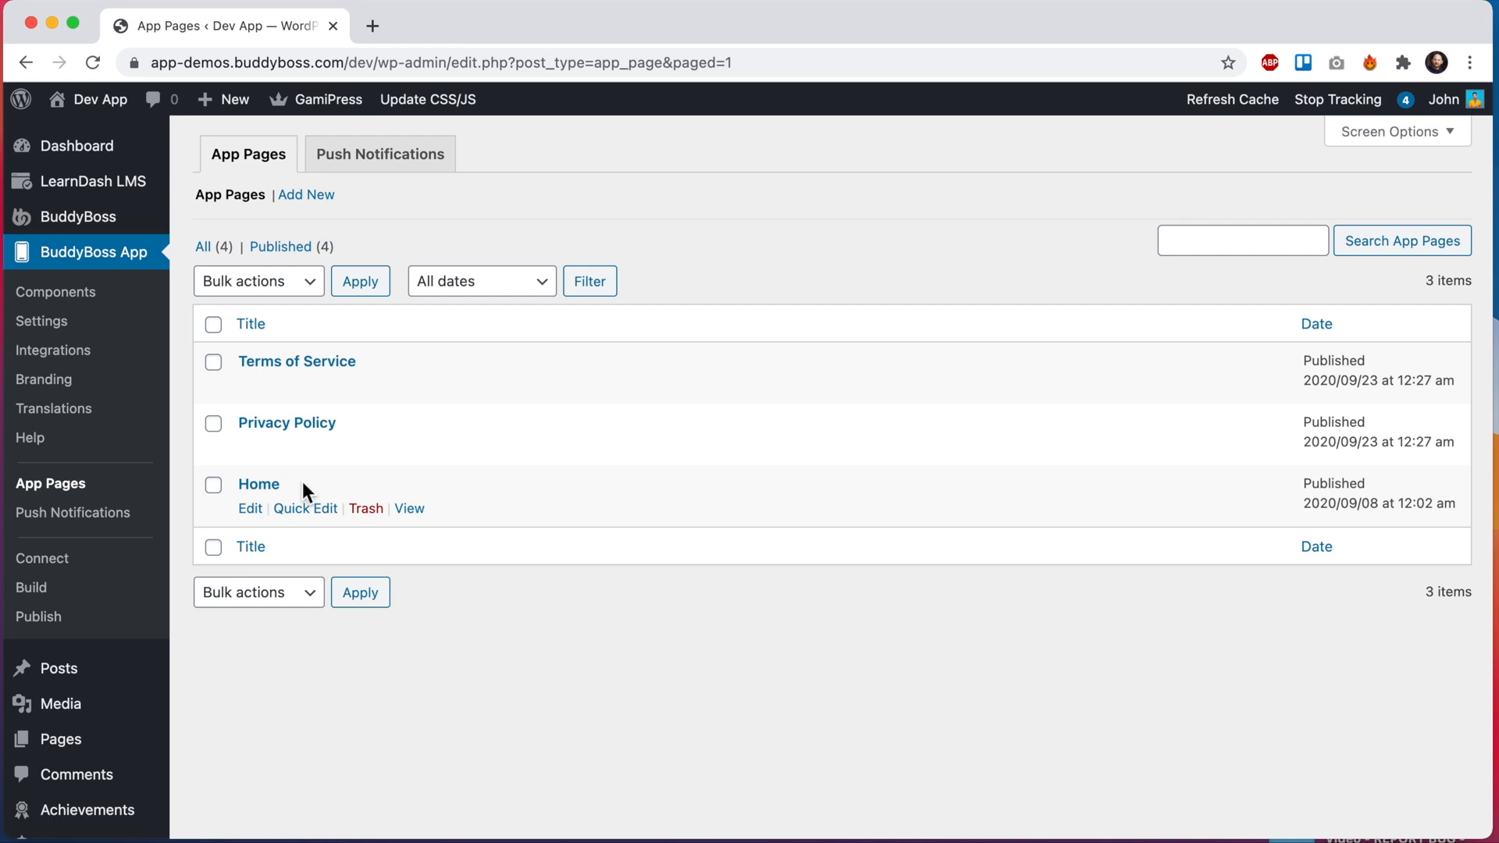
Move the old Home app page to the trash and start a new app page
left_click(365, 508)
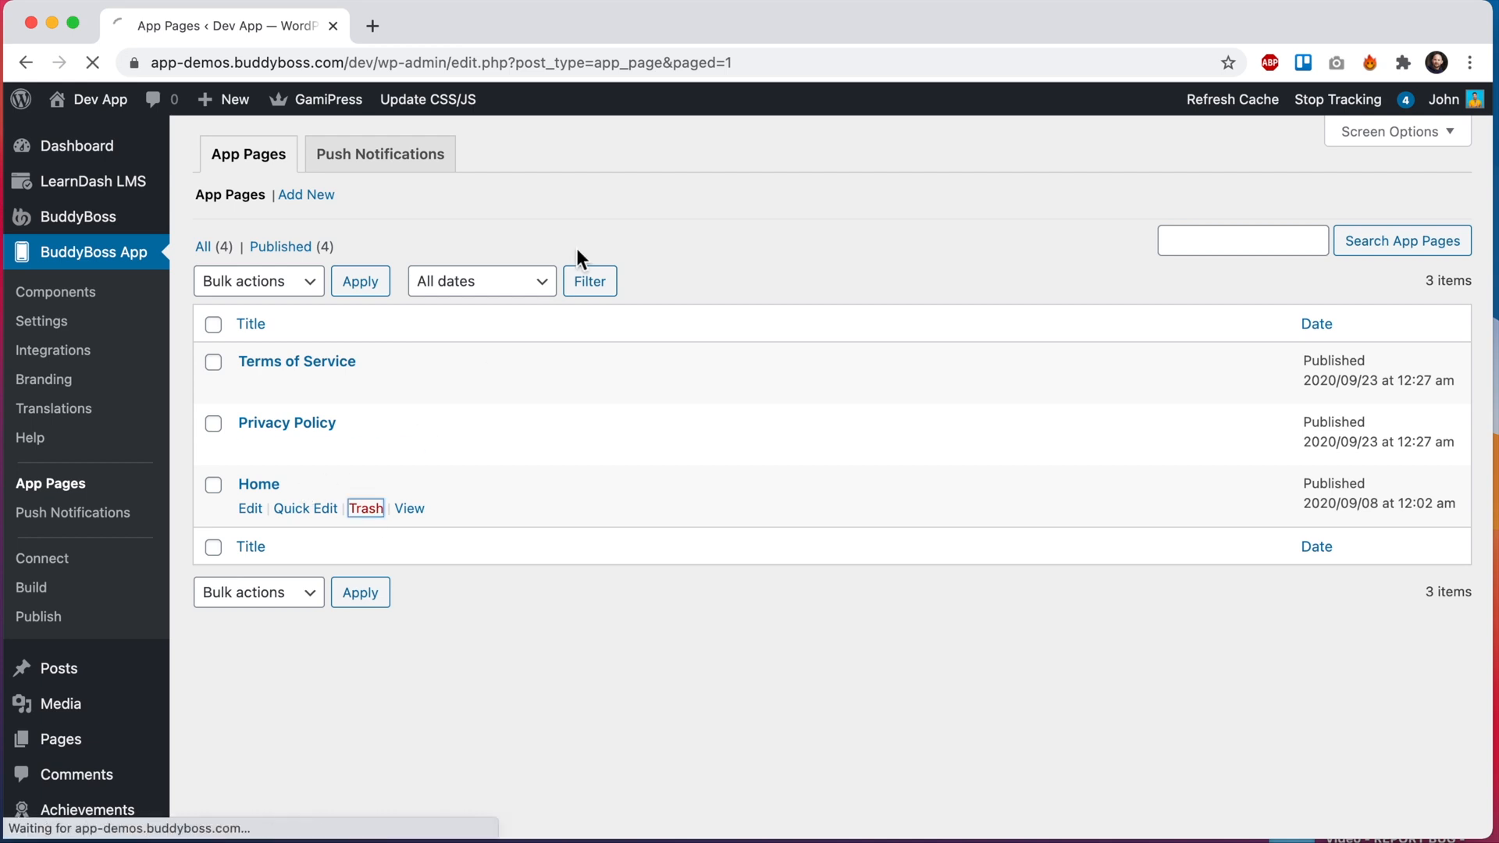
left_click(365, 508)
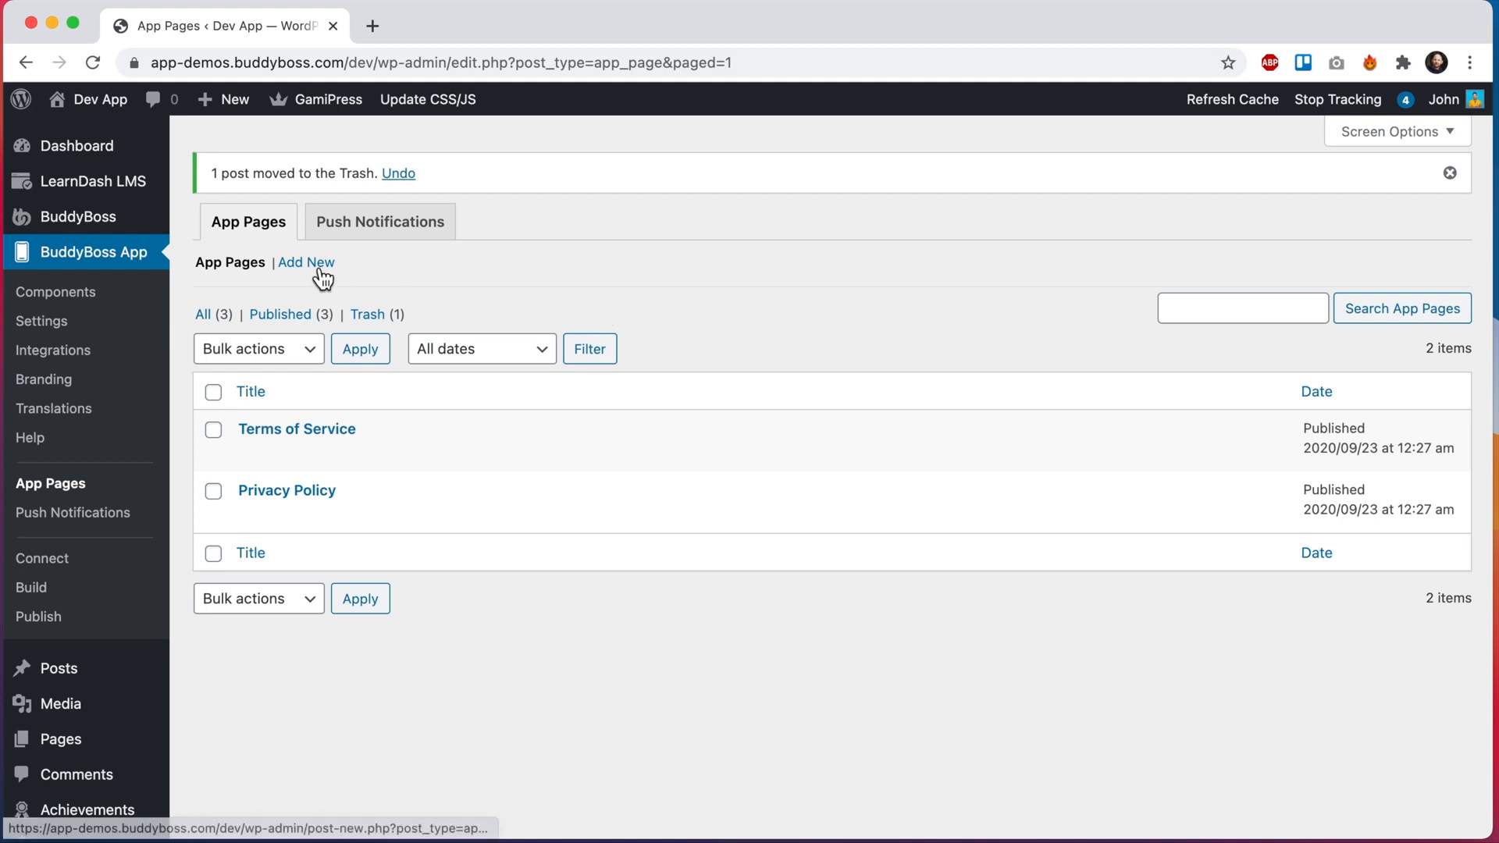
left_click(306, 263)
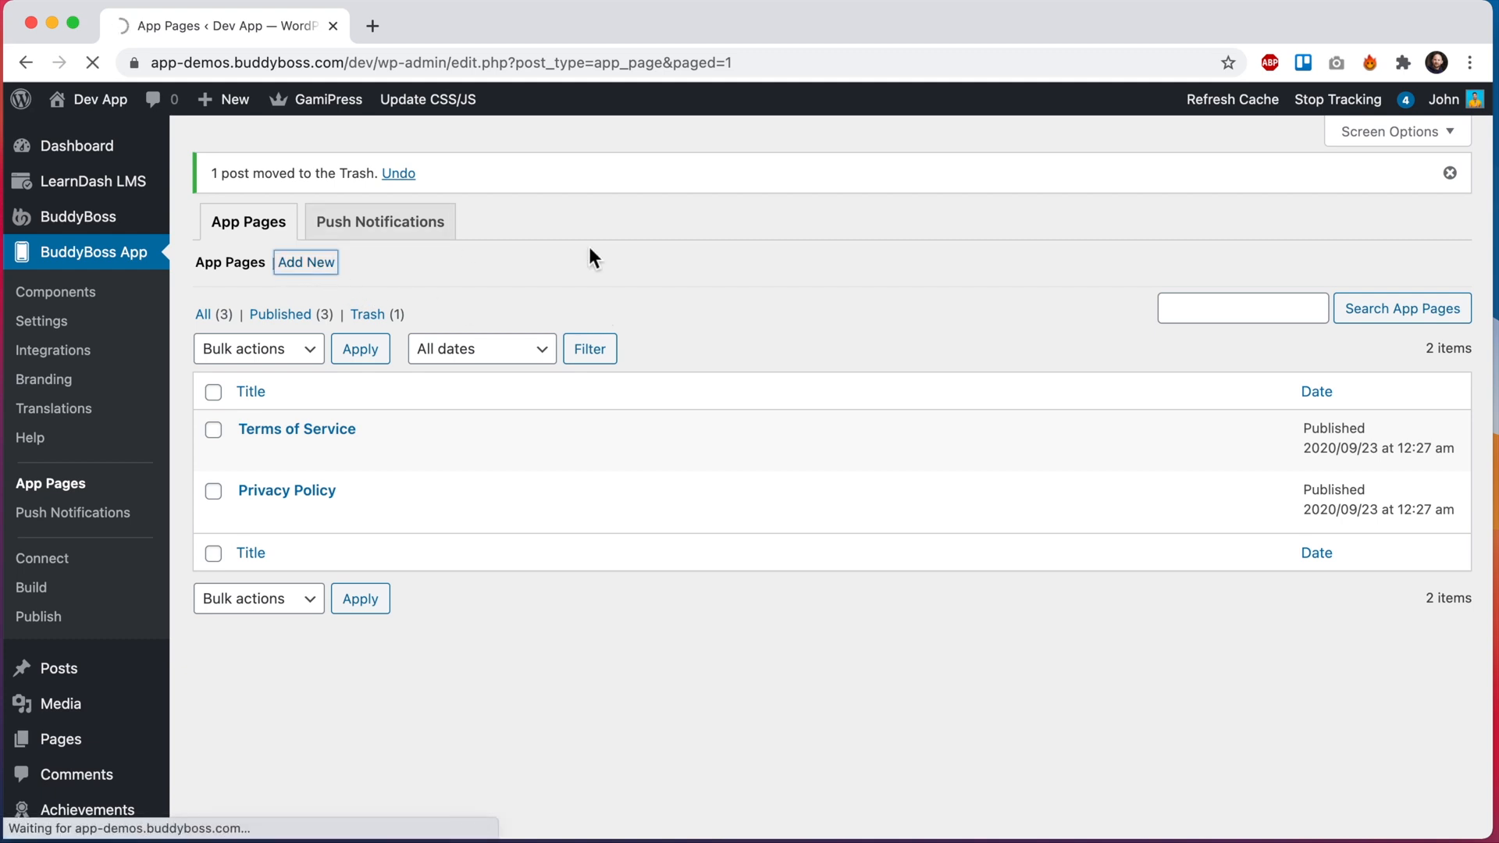
Publish a new app page titled 'Home' and preview the editor at mobile width
left_click(306, 262)
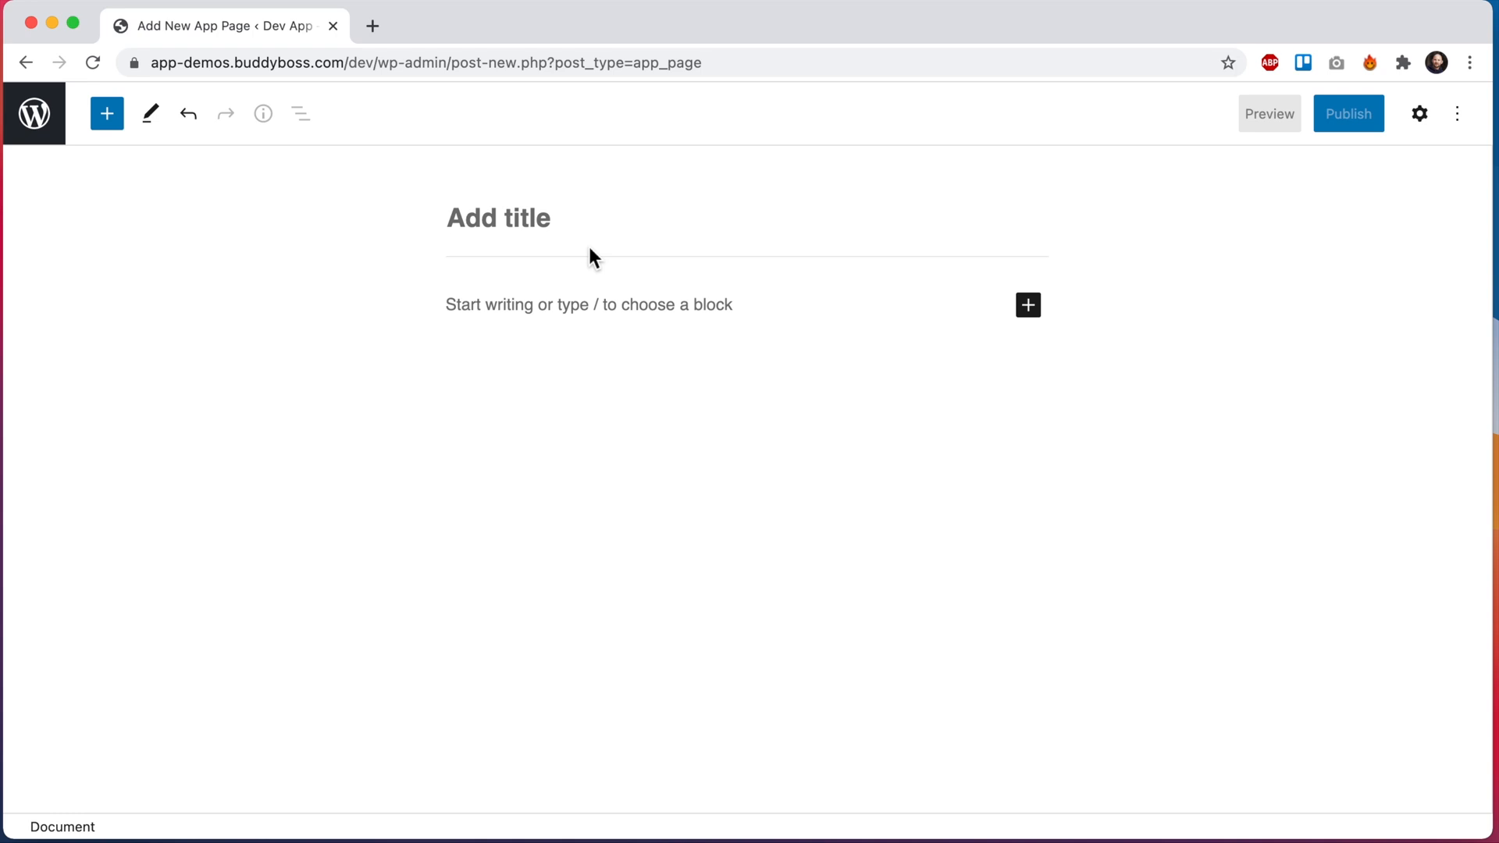
type("H")
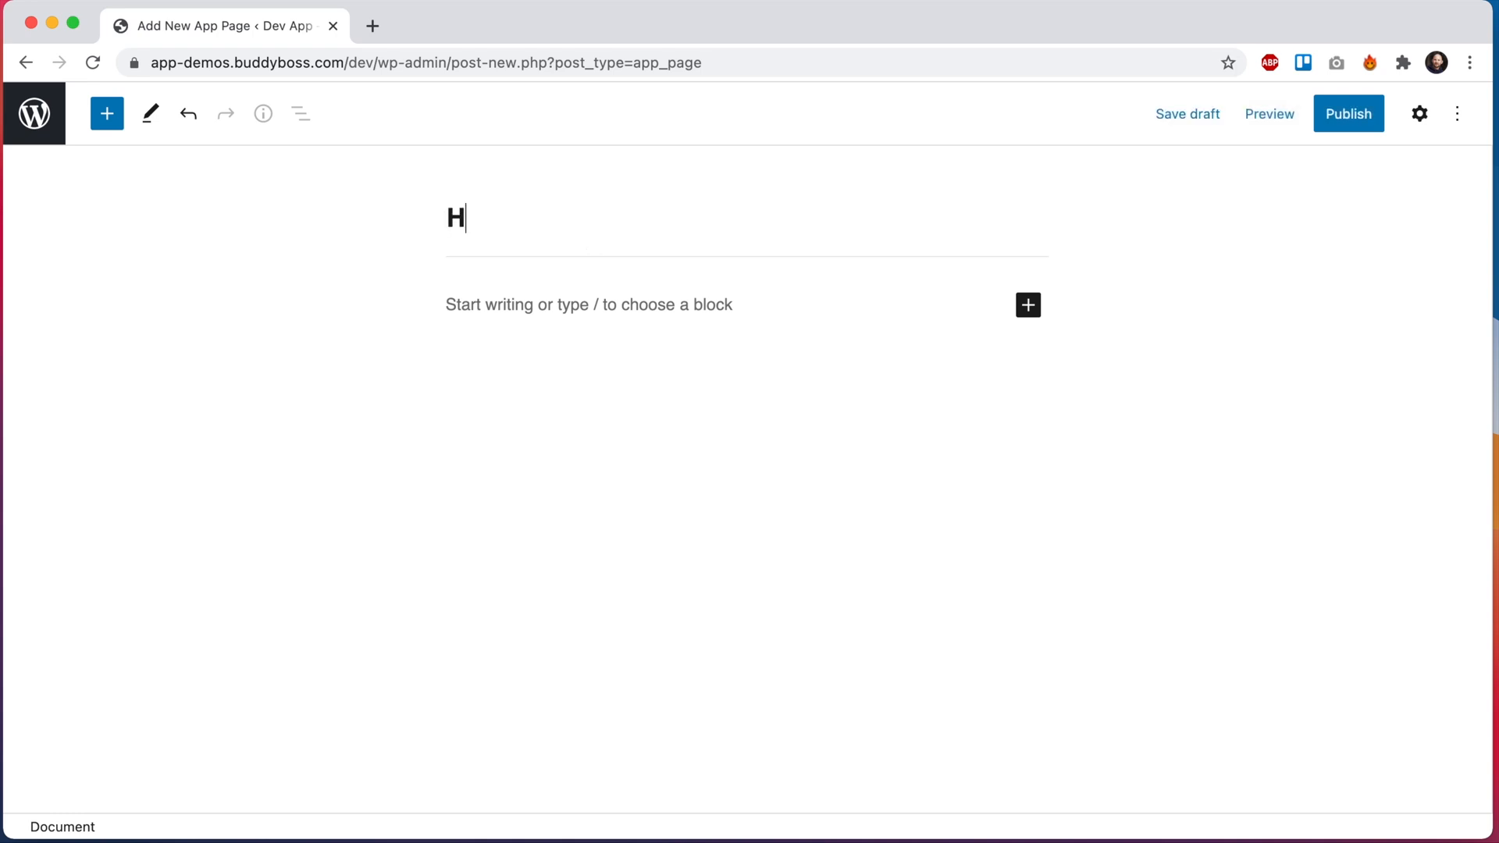
type("ome")
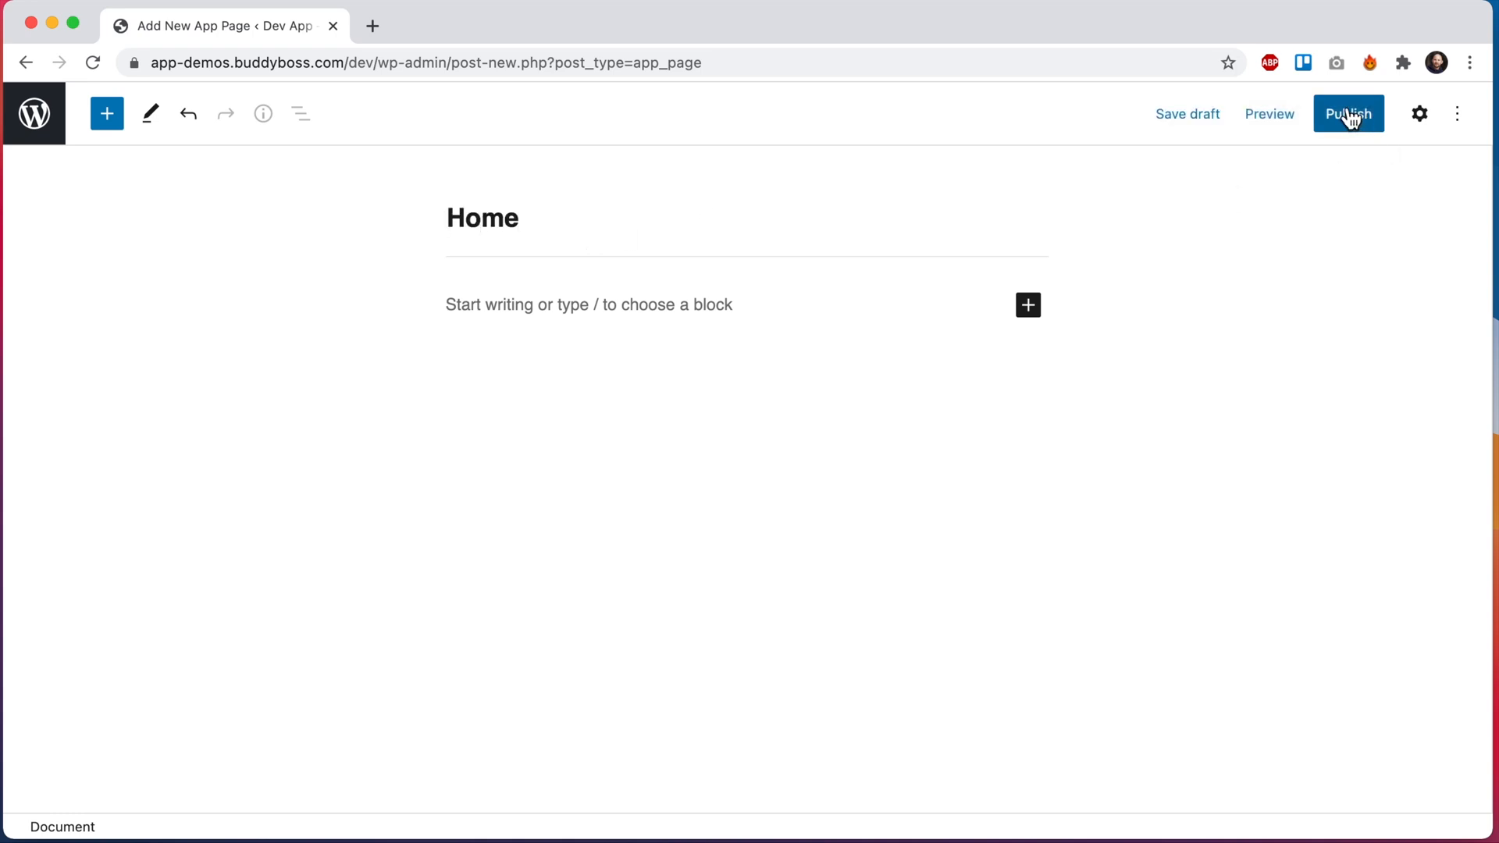
left_click(1347, 114)
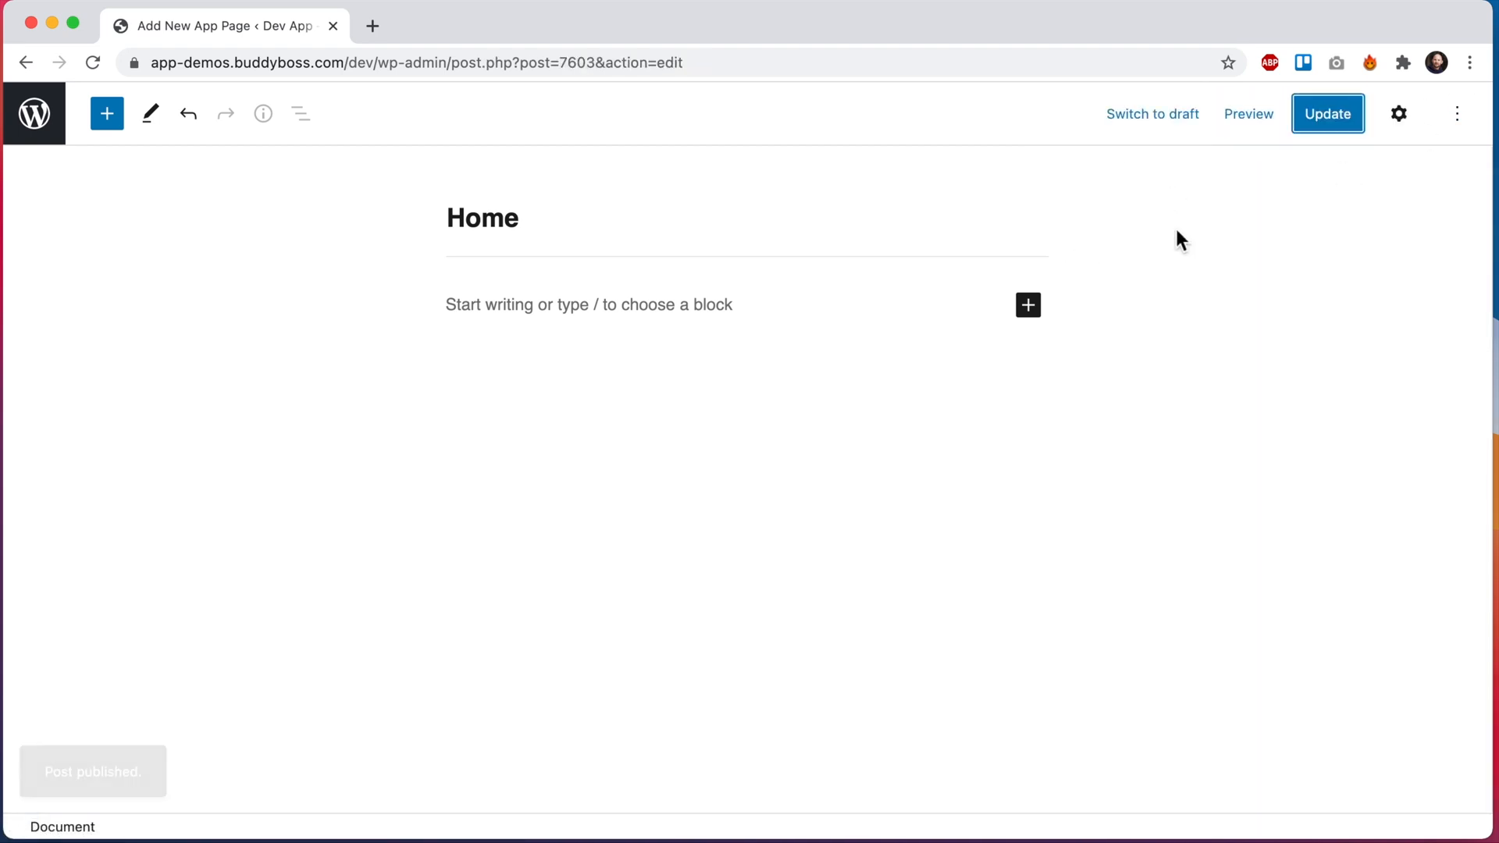
left_click(1247, 114)
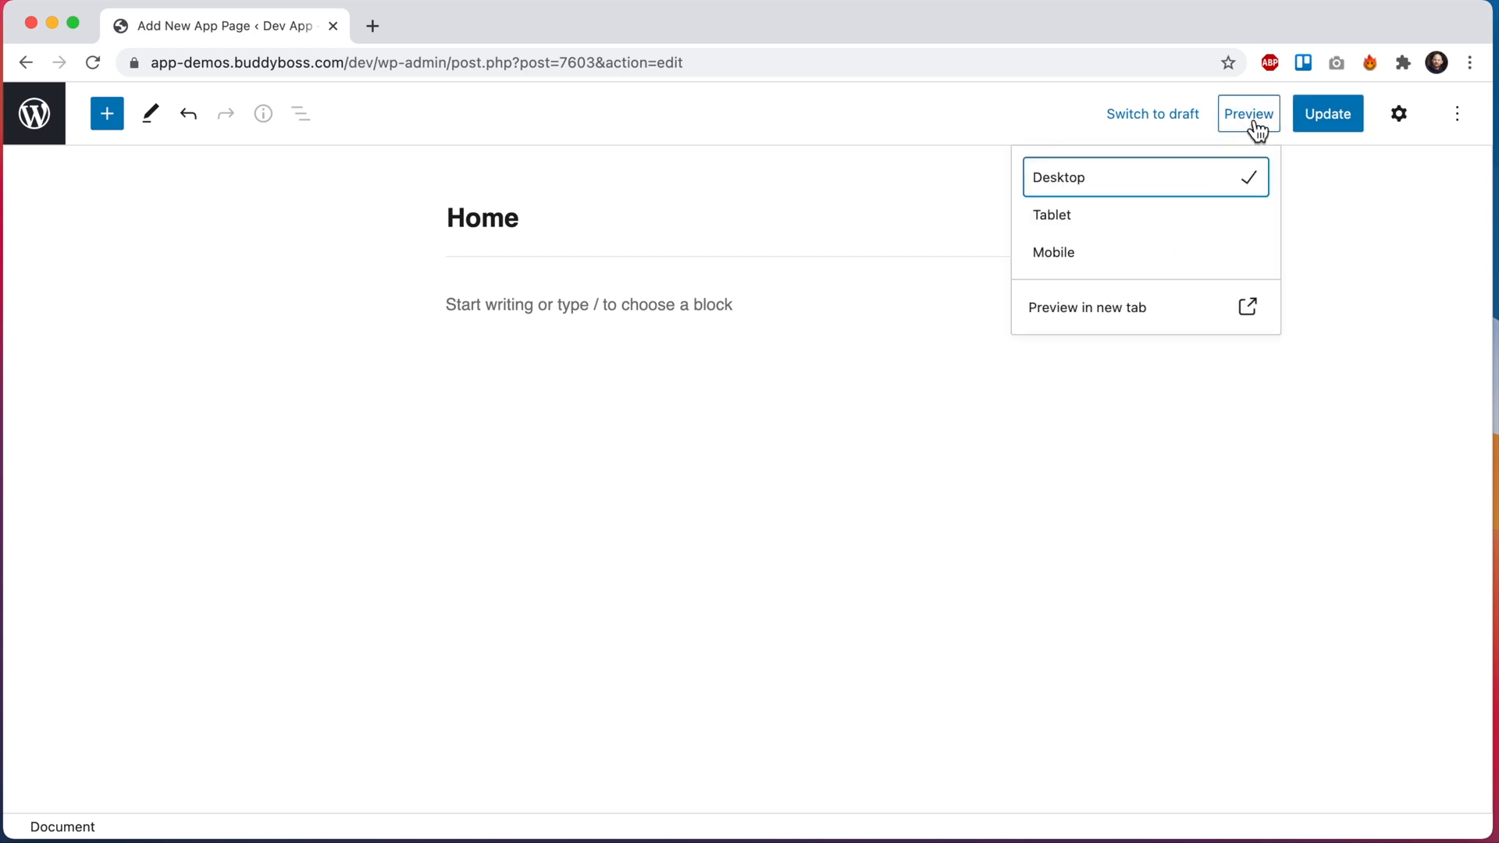
left_click(1052, 251)
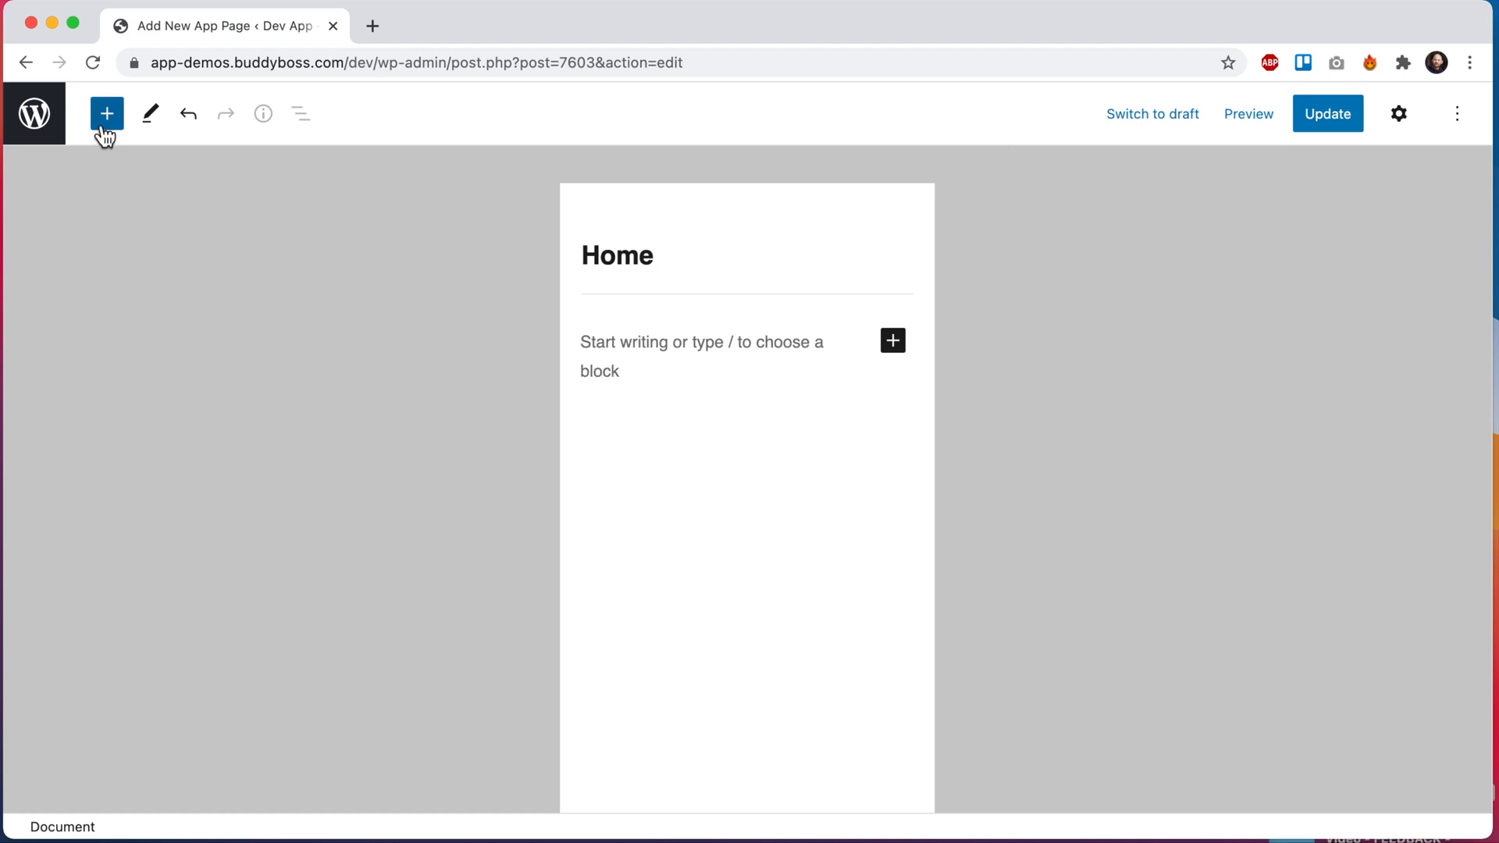
Browse the block library down to the BuddyBoss App Blocks section
left_click(106, 112)
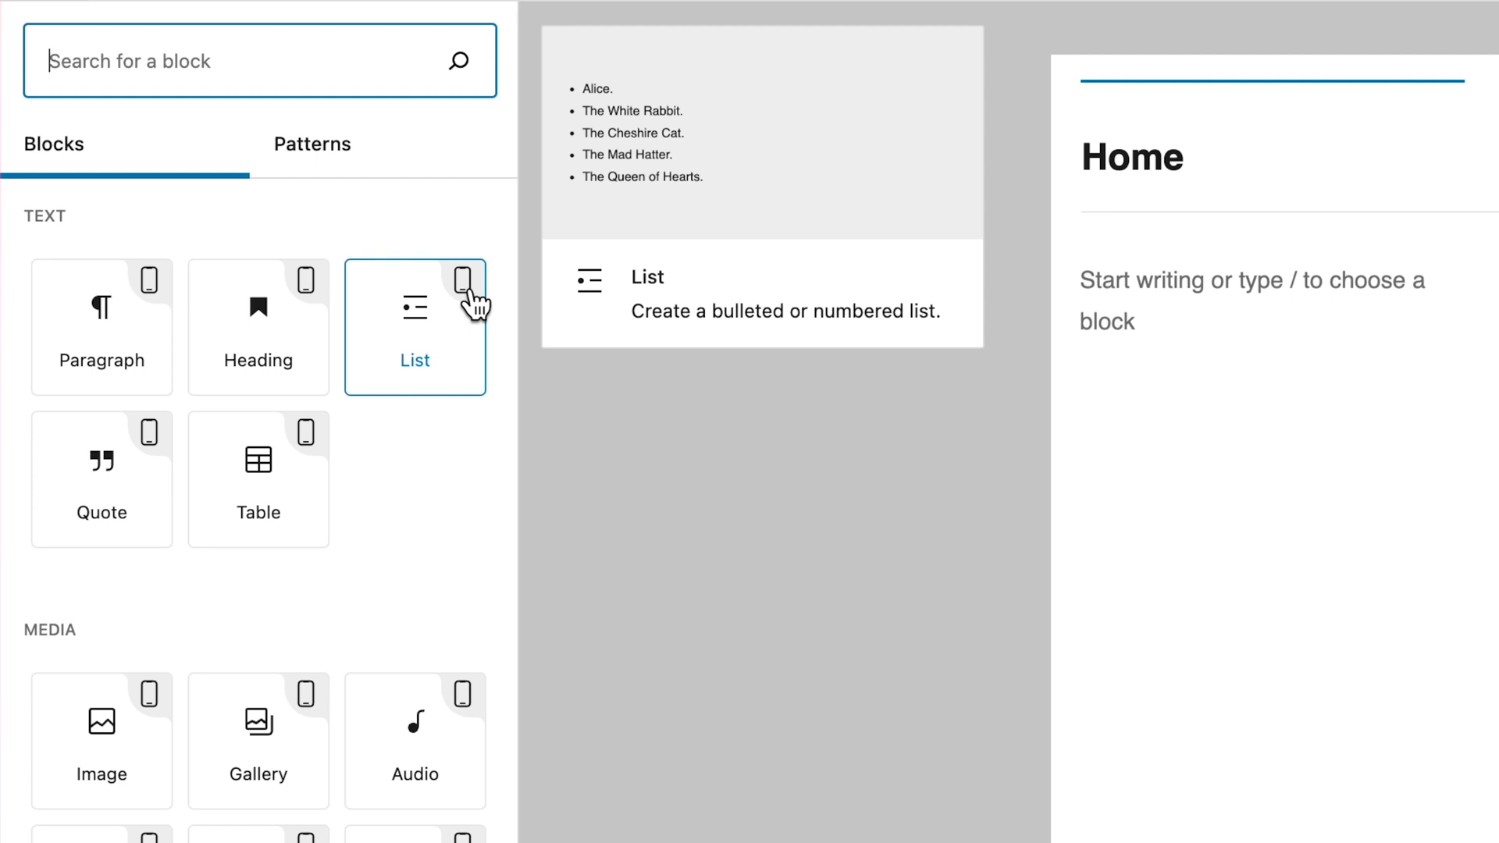
mouse_move(450, 585)
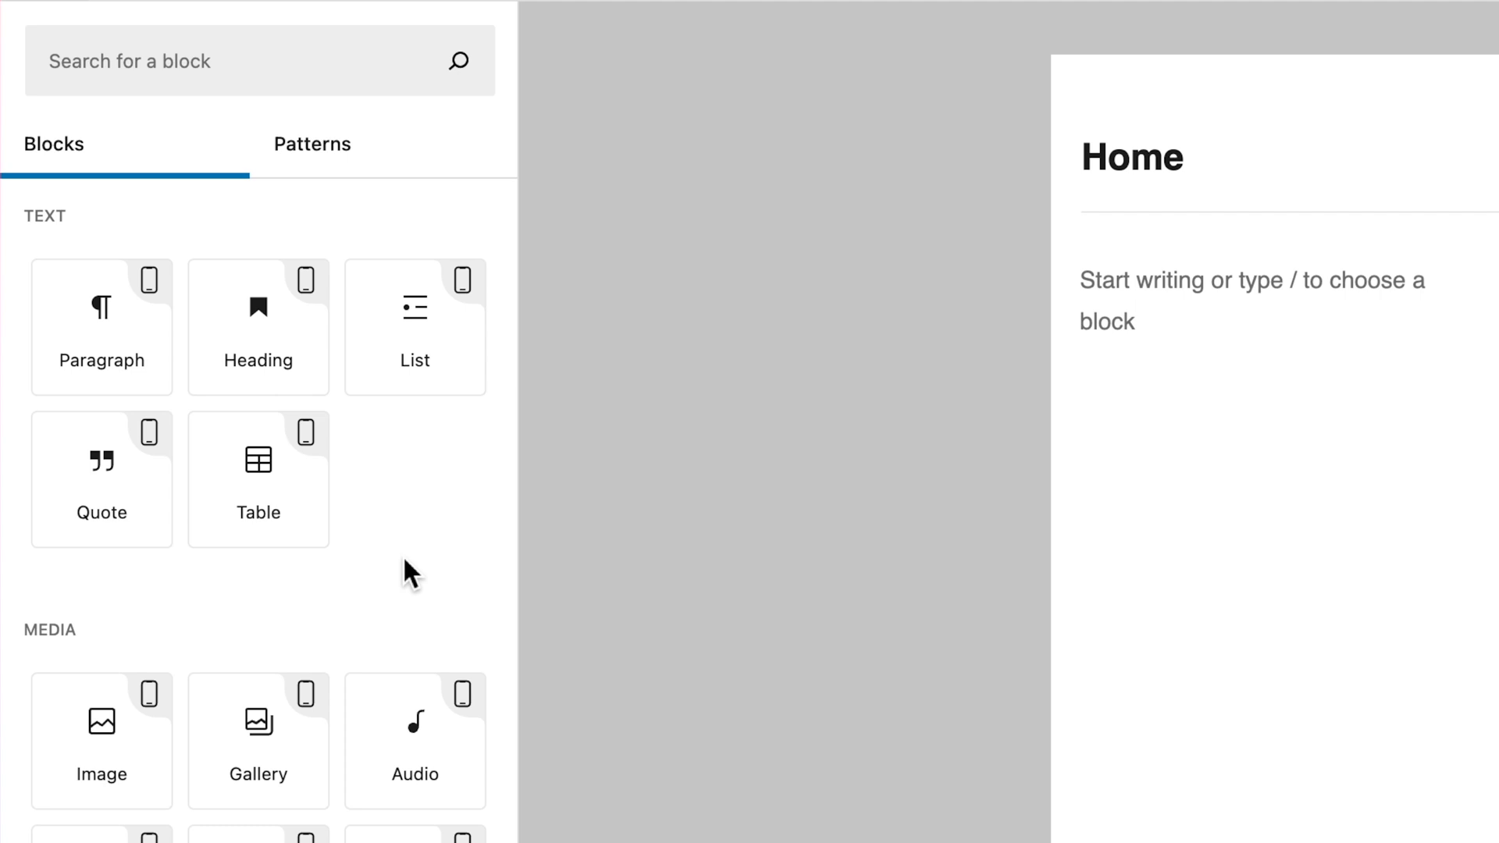
mouse_move(449, 516)
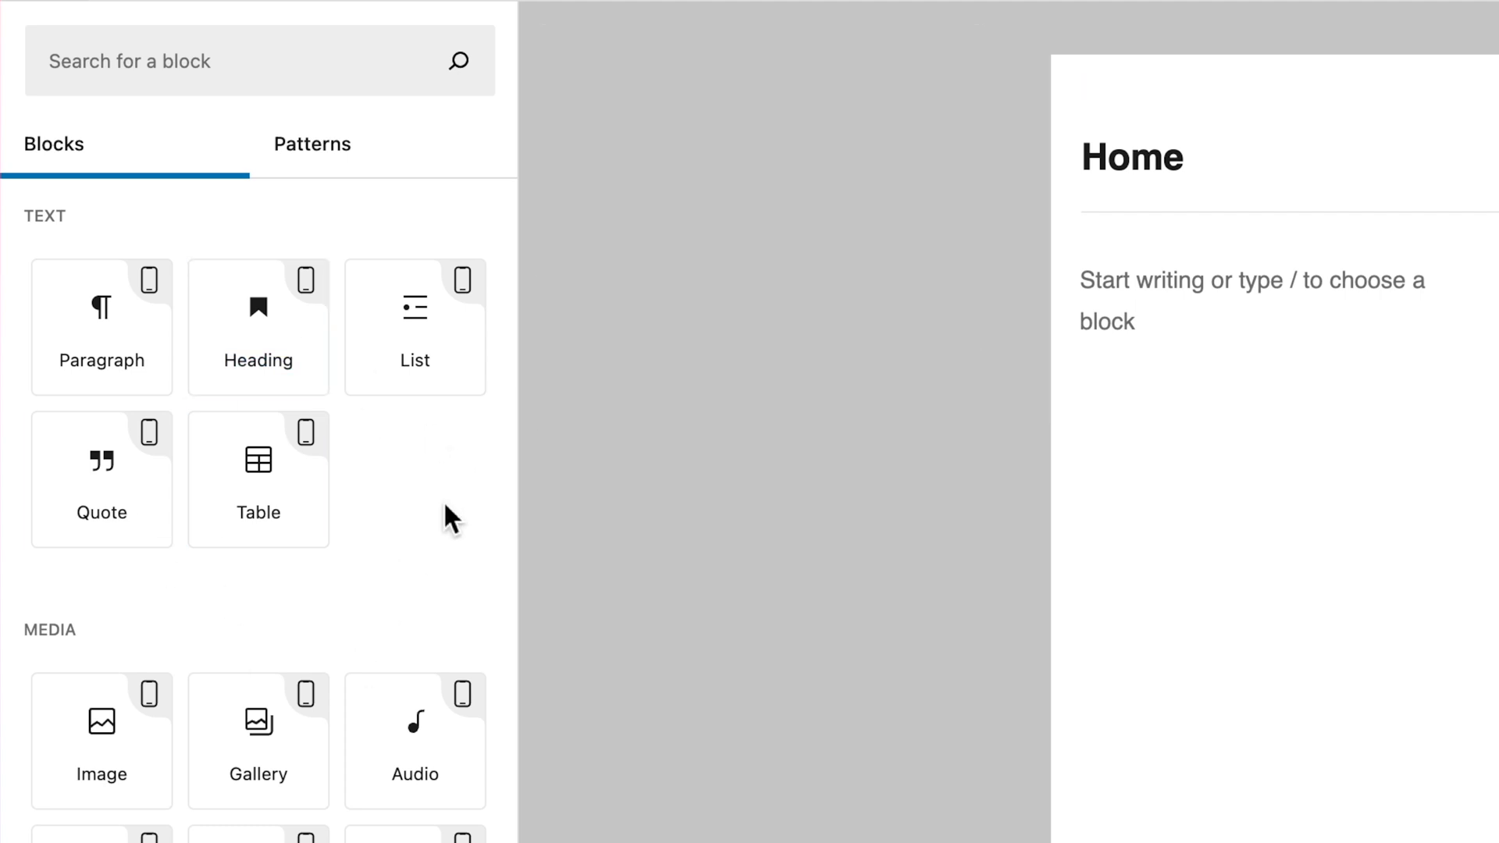
mouse_move(450, 518)
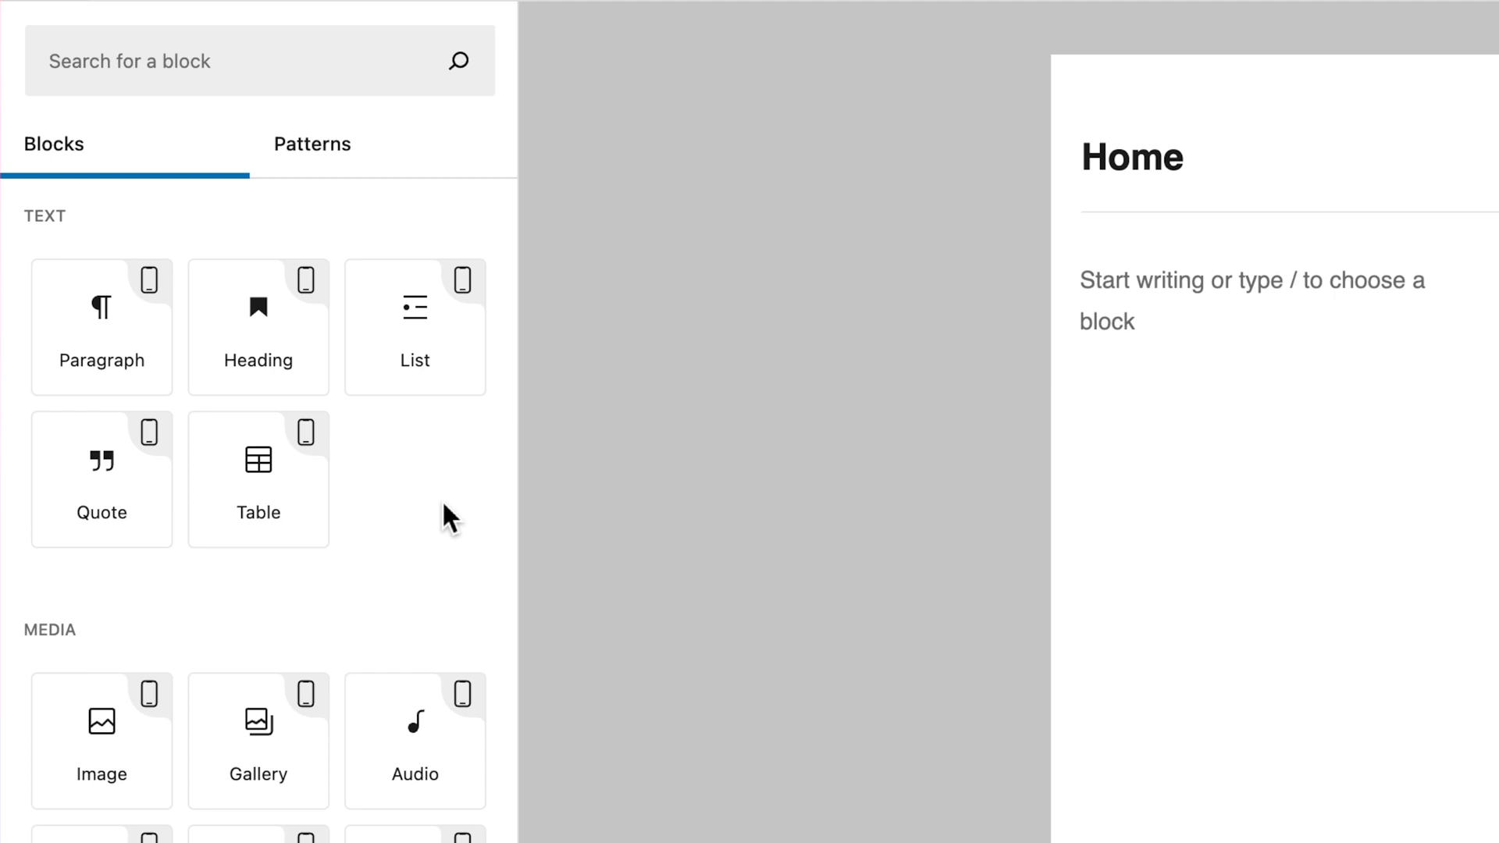
mouse_move(438, 558)
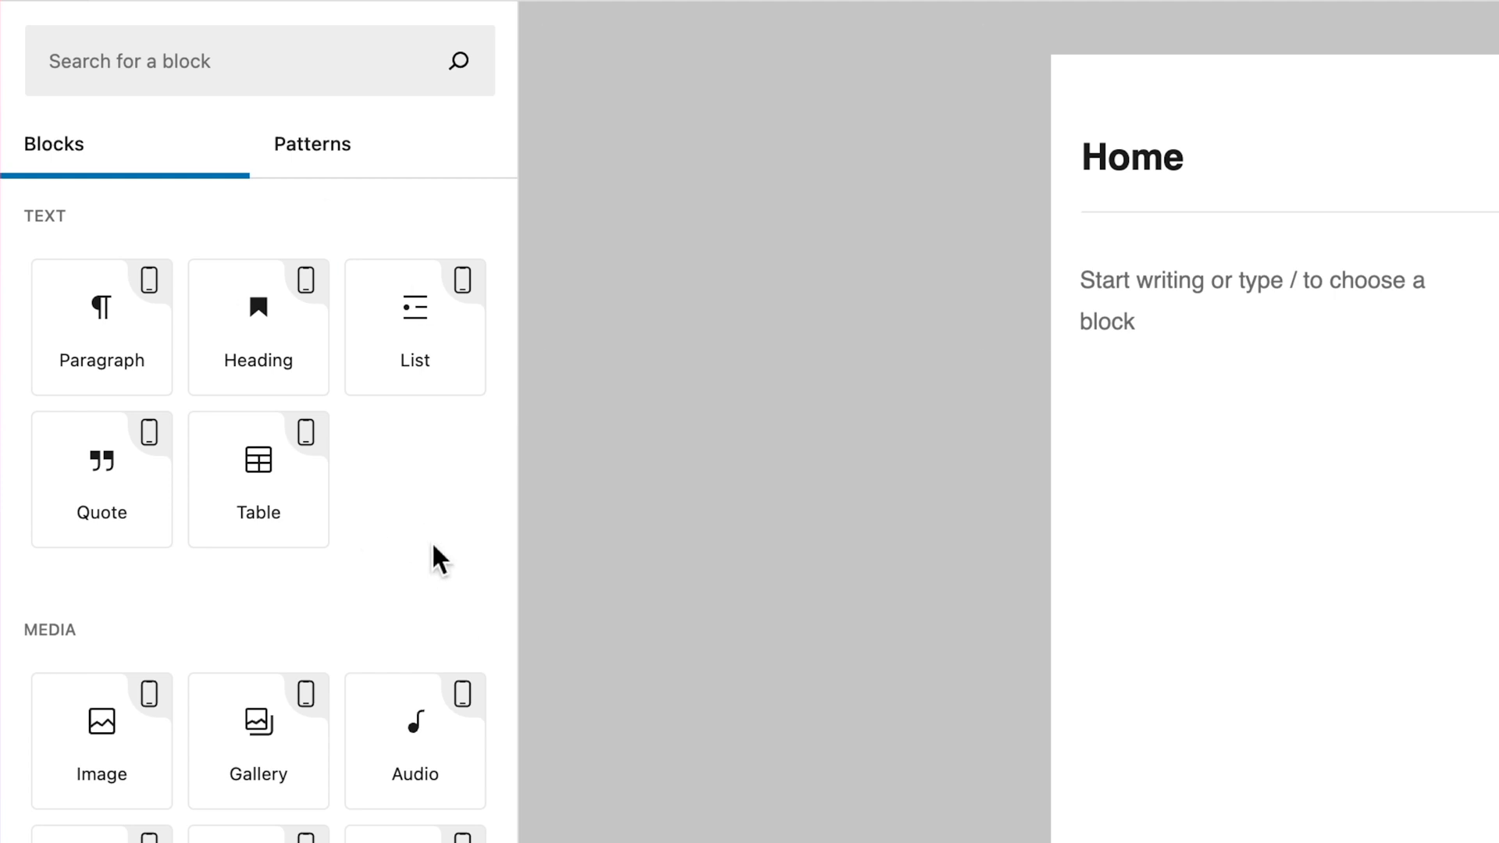
mouse_move(250, 231)
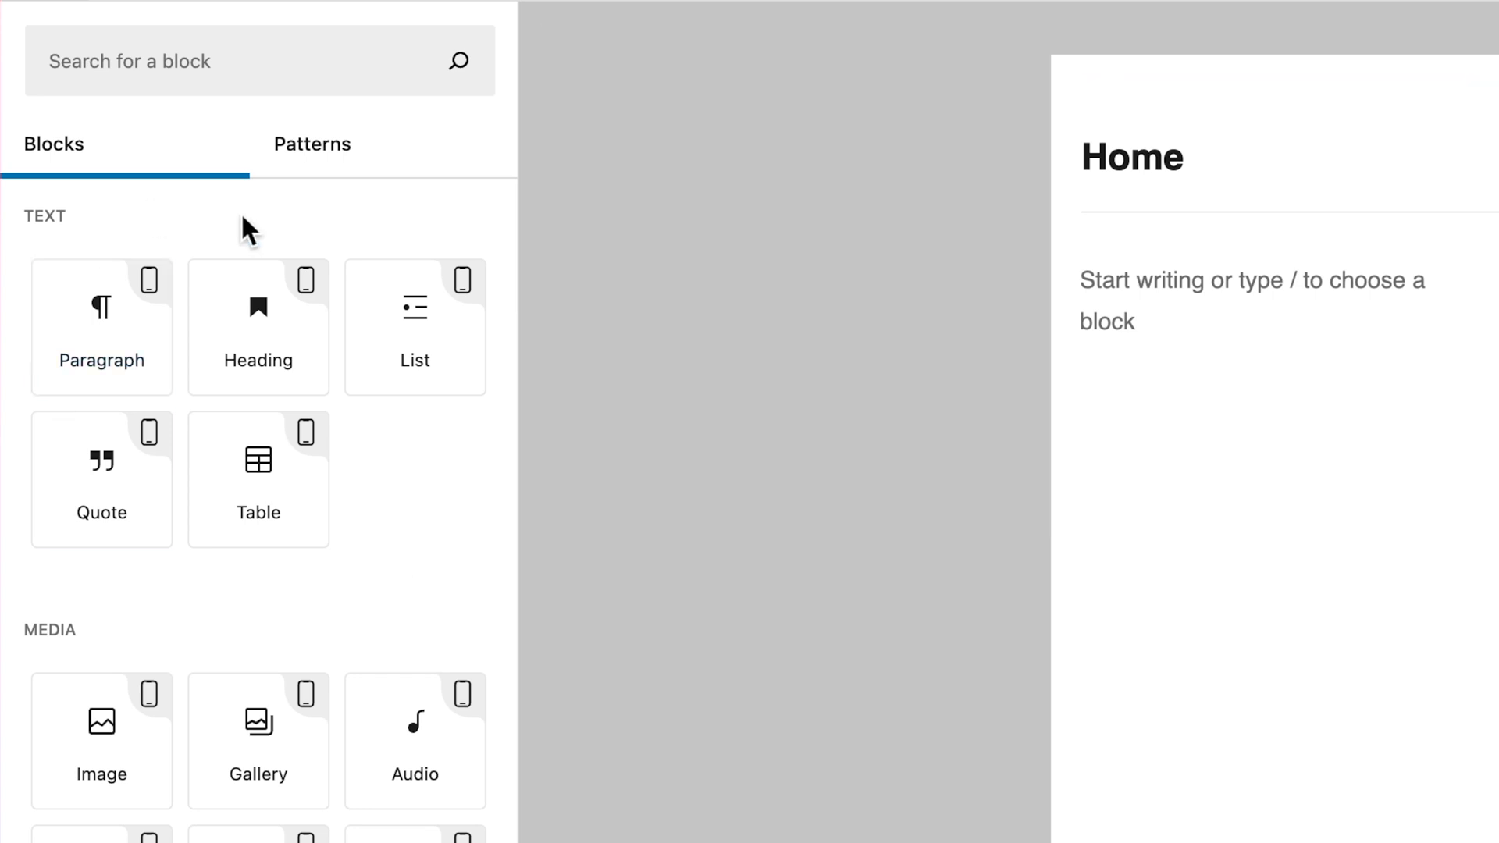
scroll("down", 3)
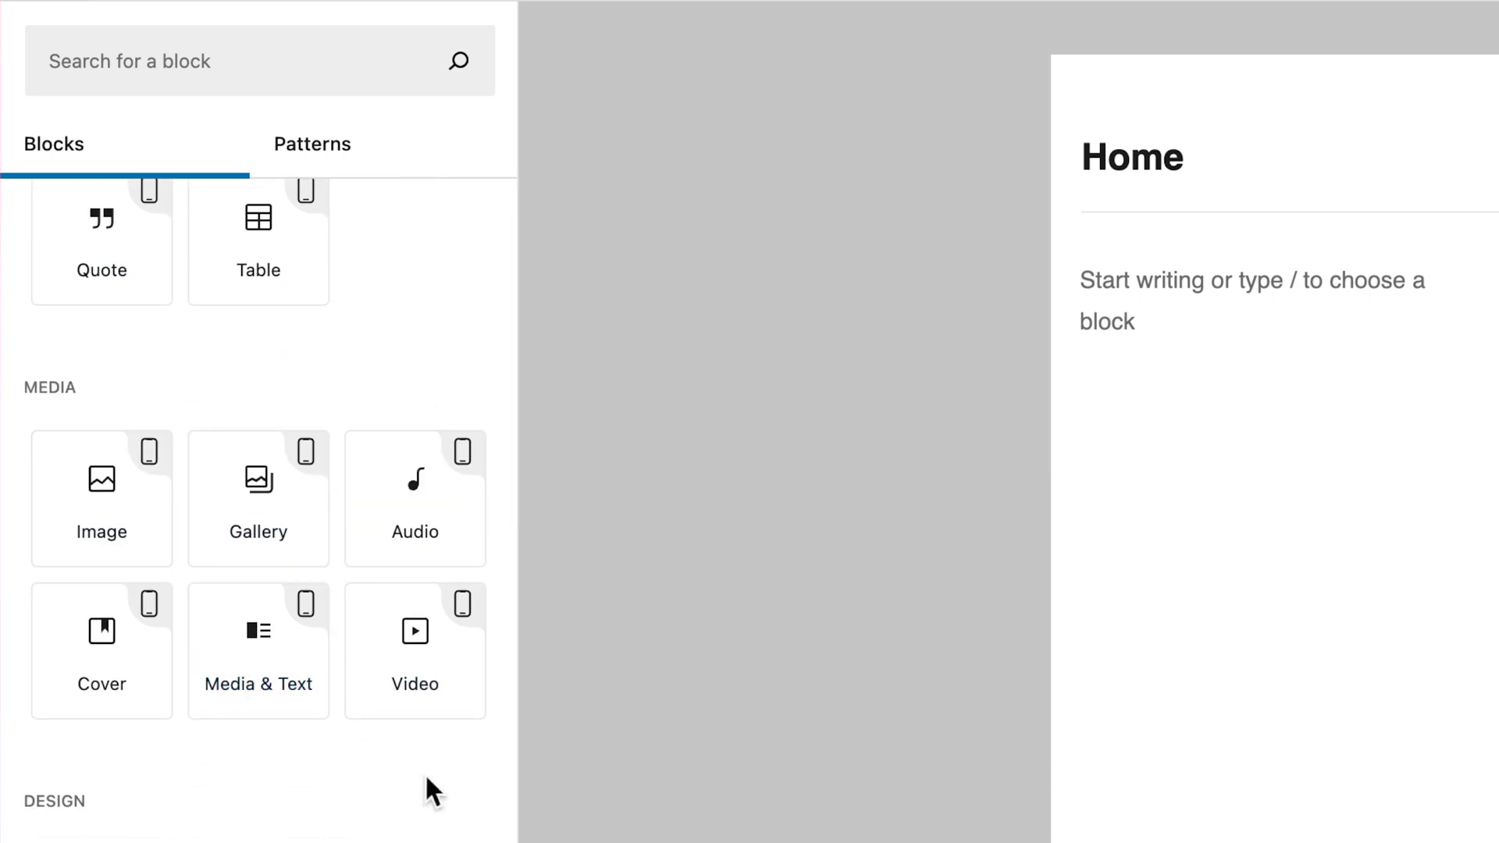
scroll("down", 3)
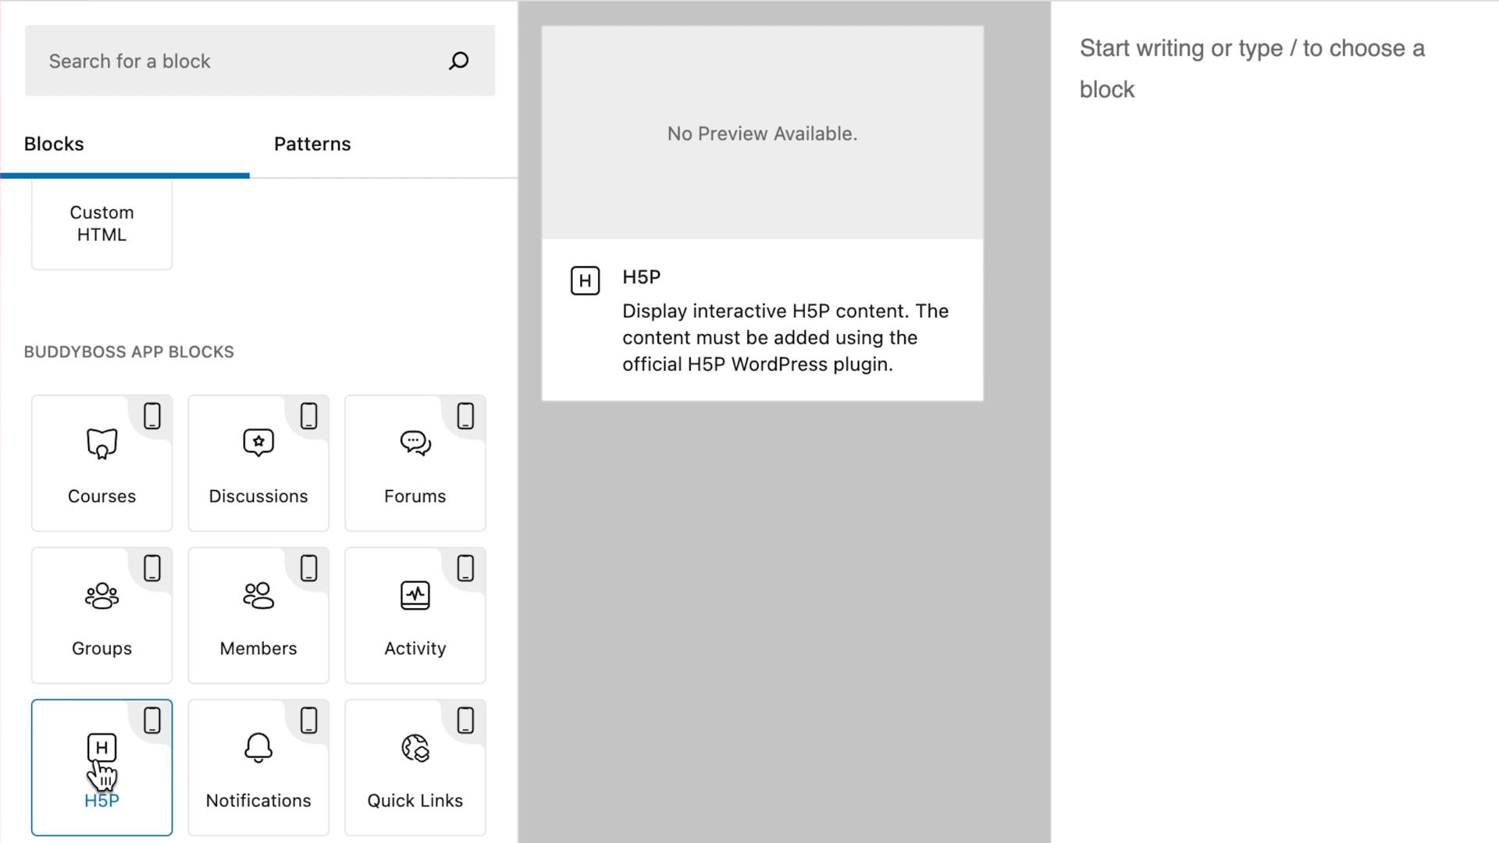
mouse_move(415, 765)
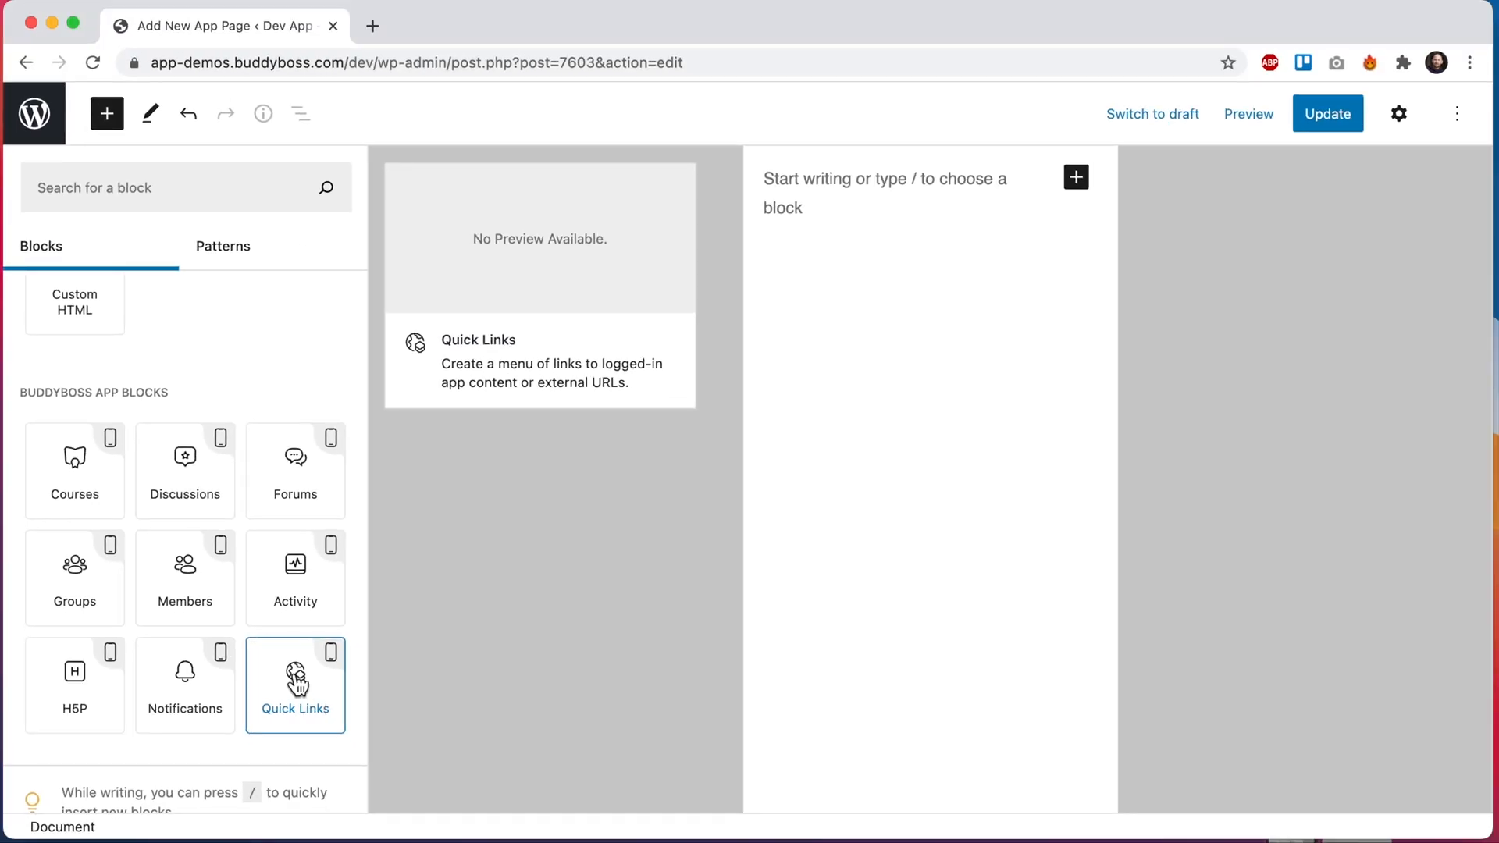
Insert a BuddyBoss Activity block below Members and select it for editing
left_click(184, 563)
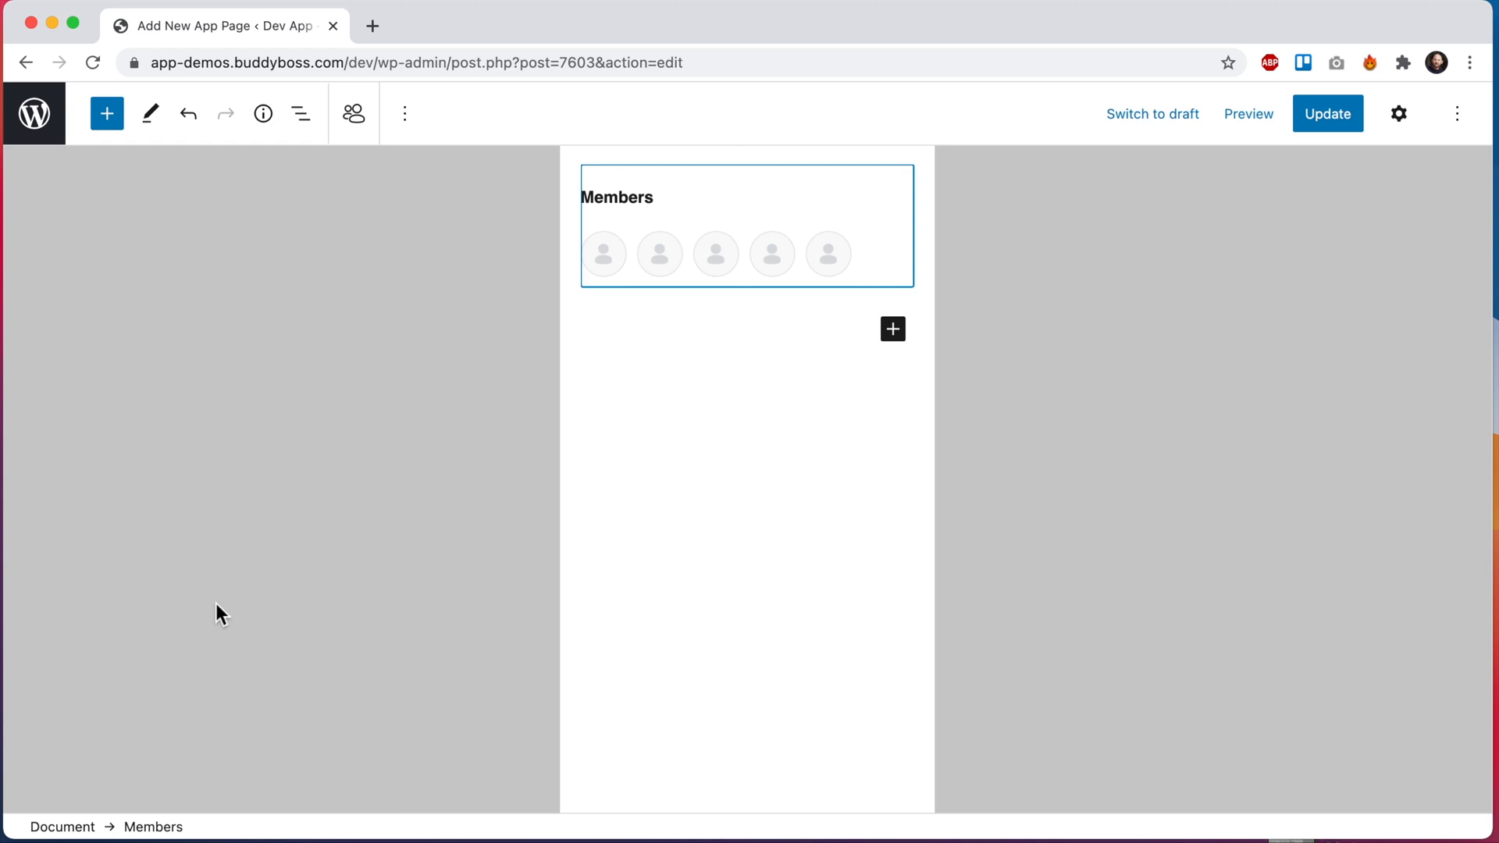
left_click(106, 114)
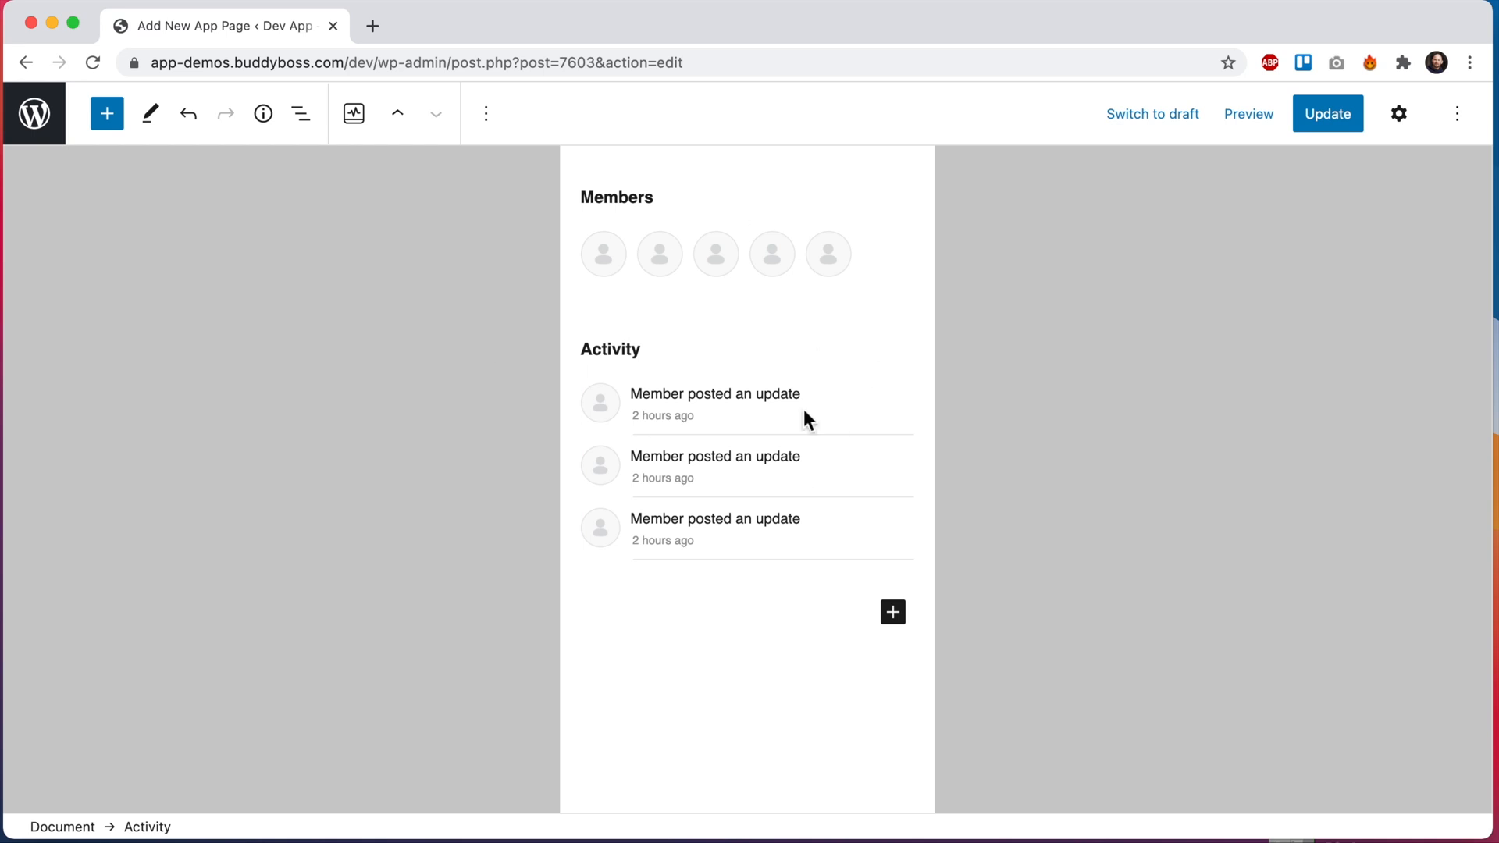
mouse_move(656, 391)
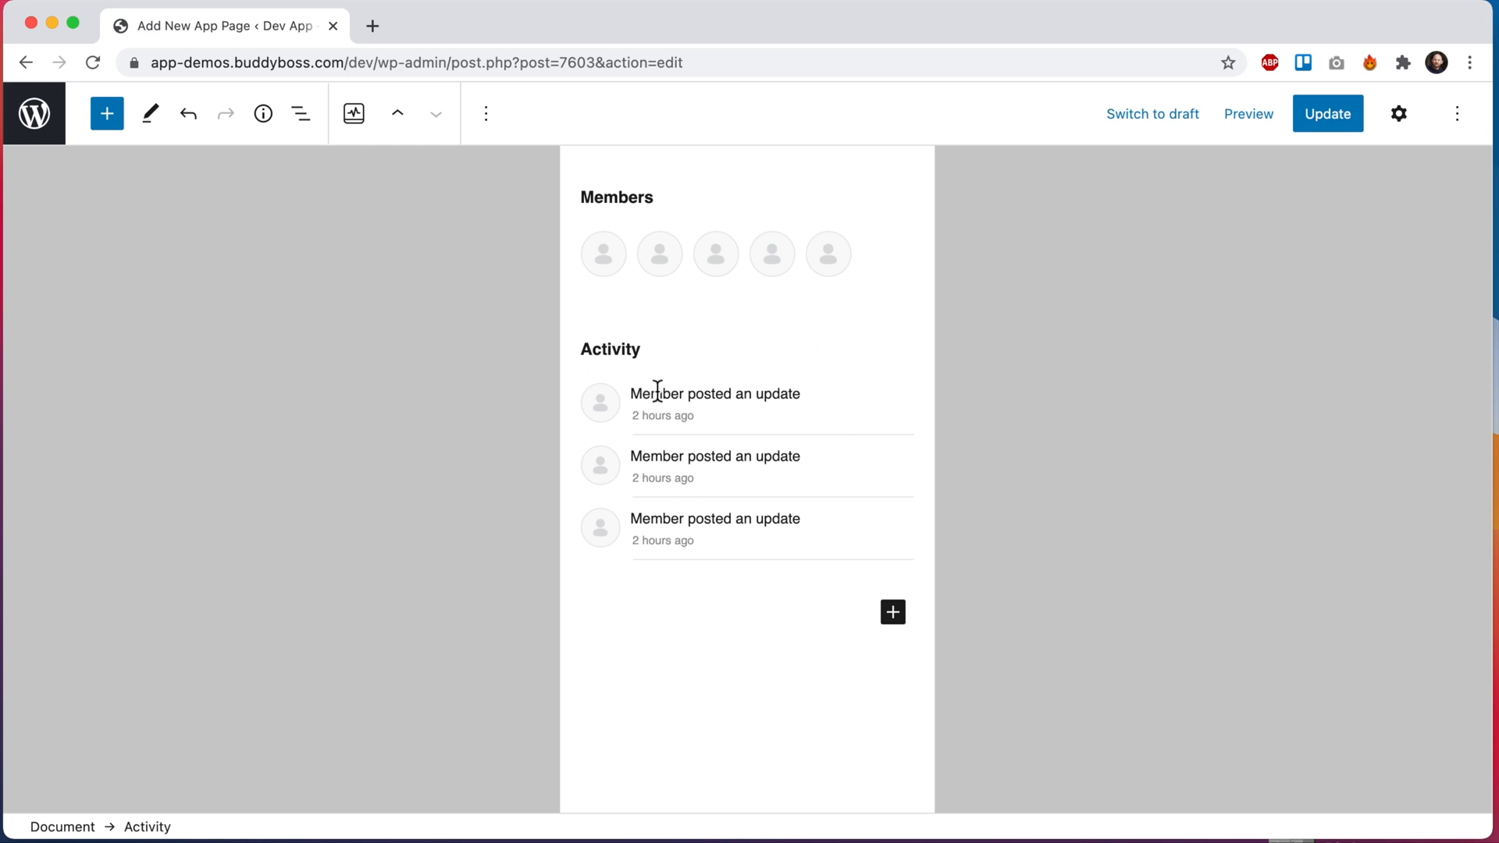
left_click(735, 373)
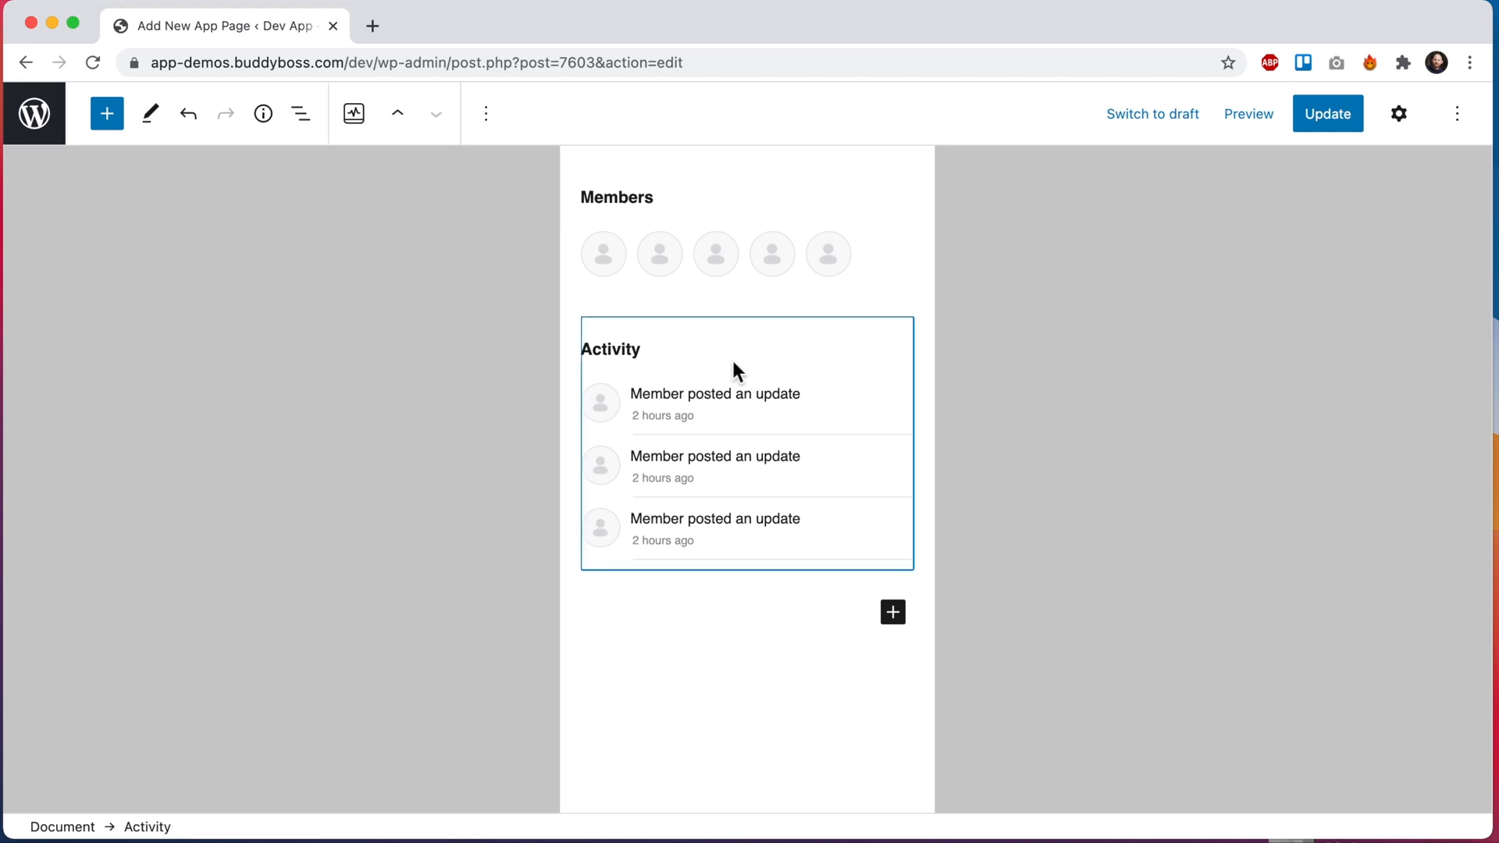
Retitle the Activity block's heading to 'News Feed' in its settings
left_click(1398, 114)
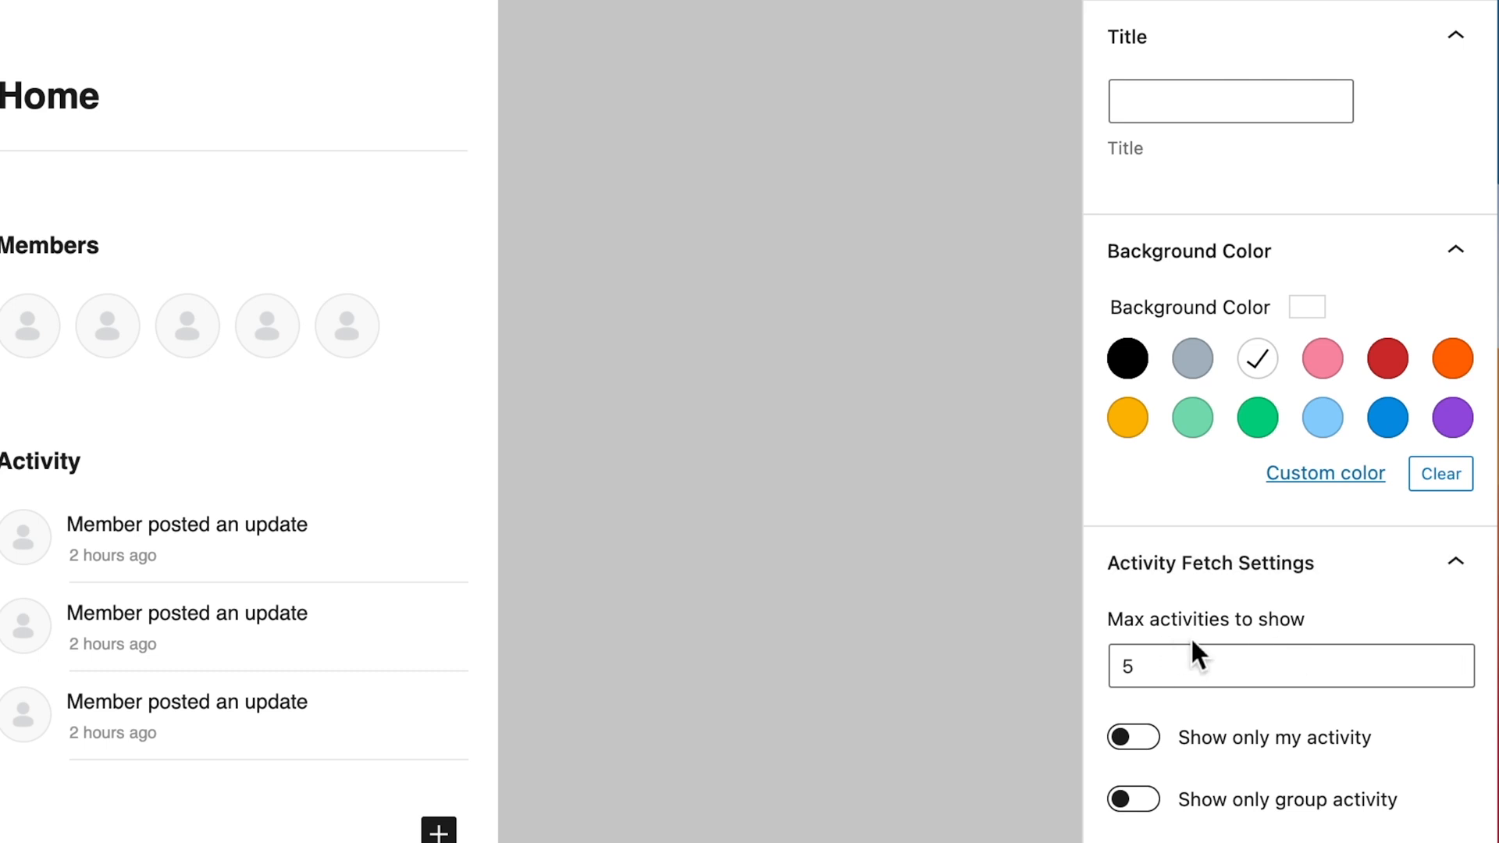
mouse_move(1255, 765)
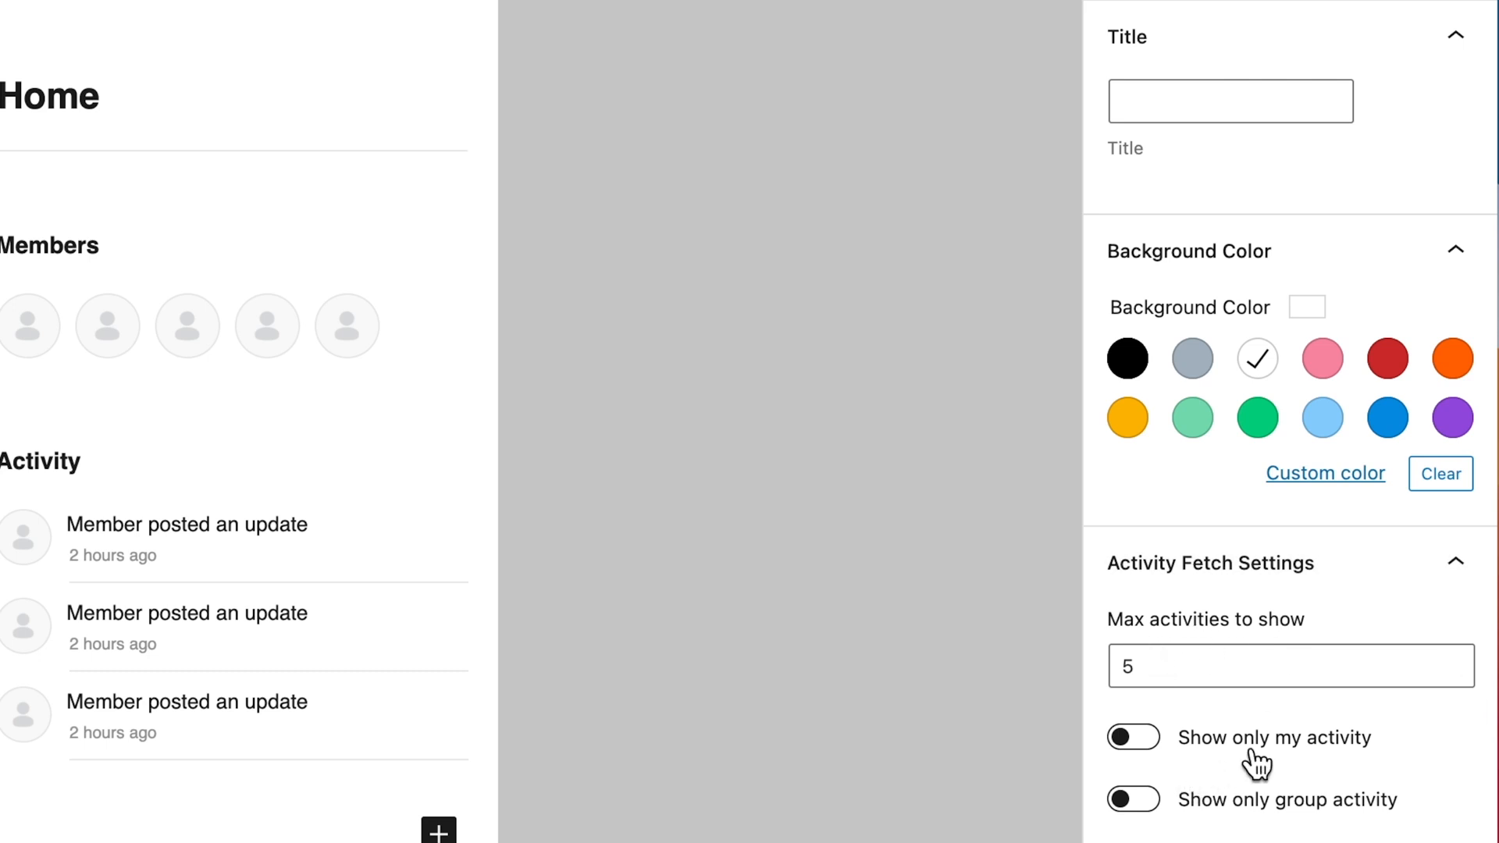
mouse_move(1263, 812)
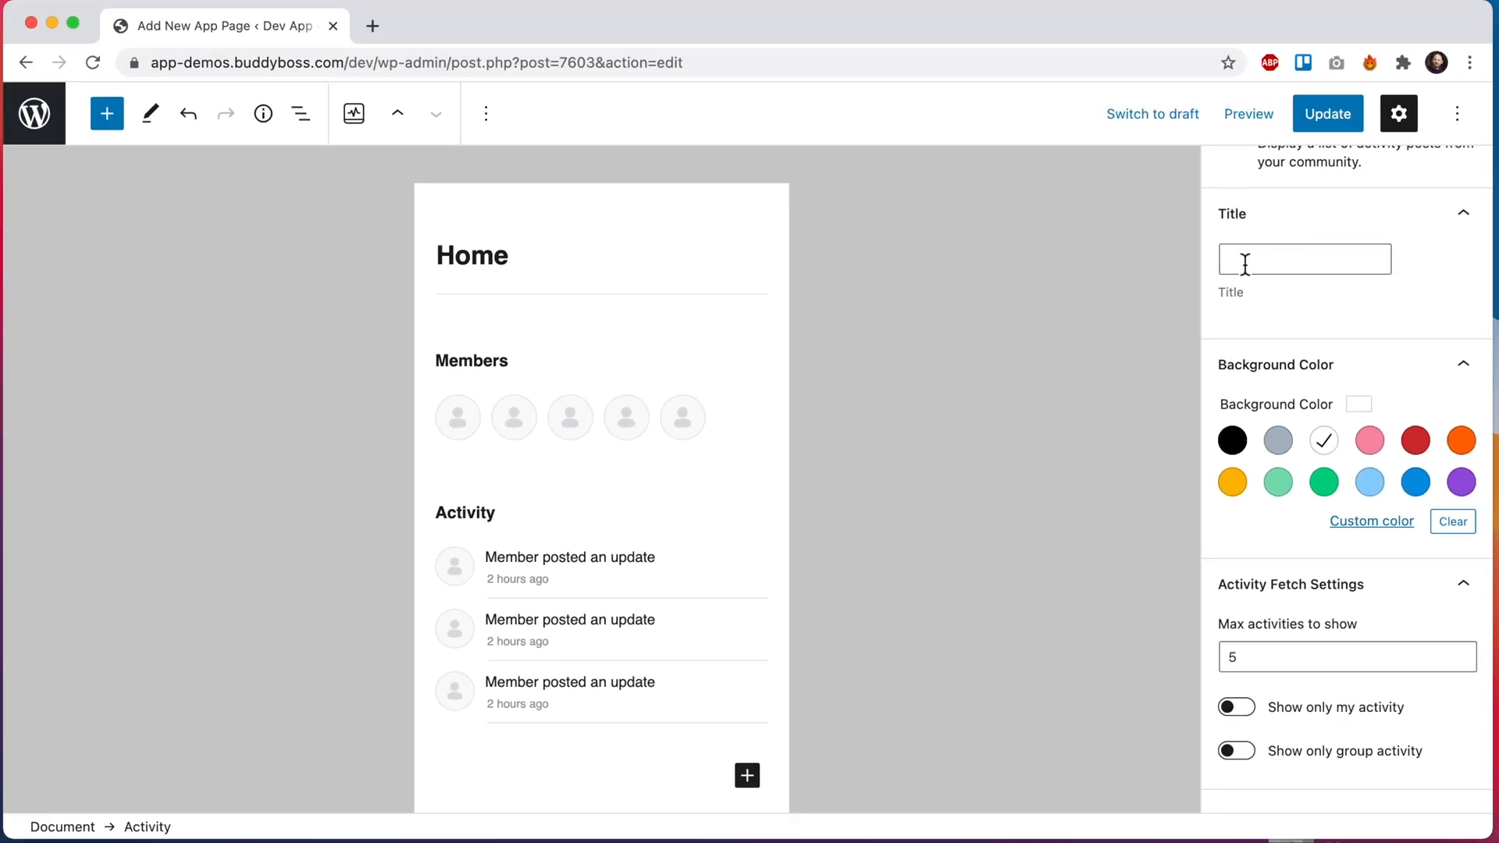
type("News Feed")
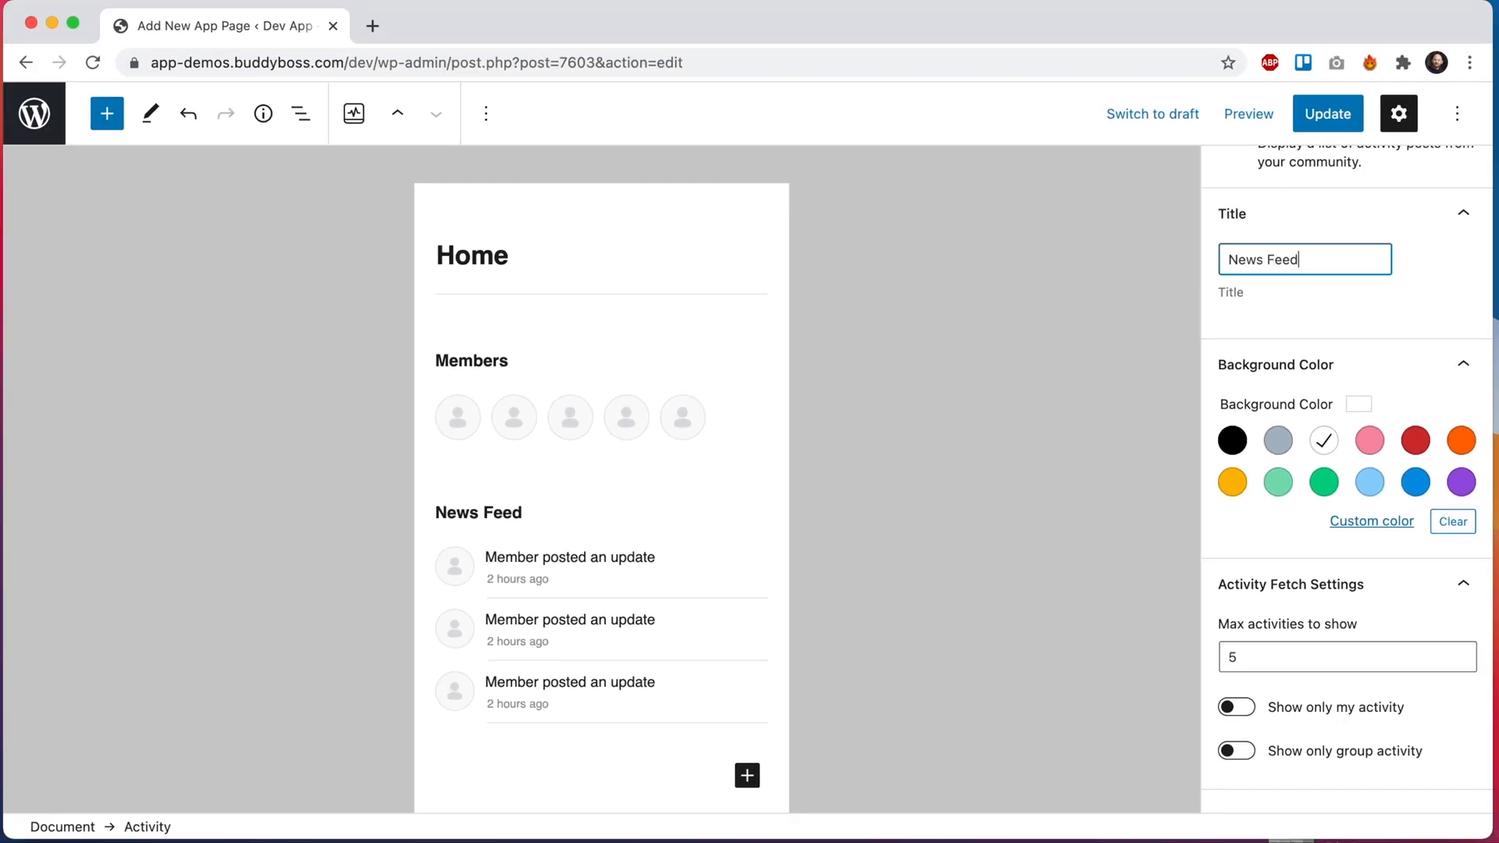
left_click(106, 113)
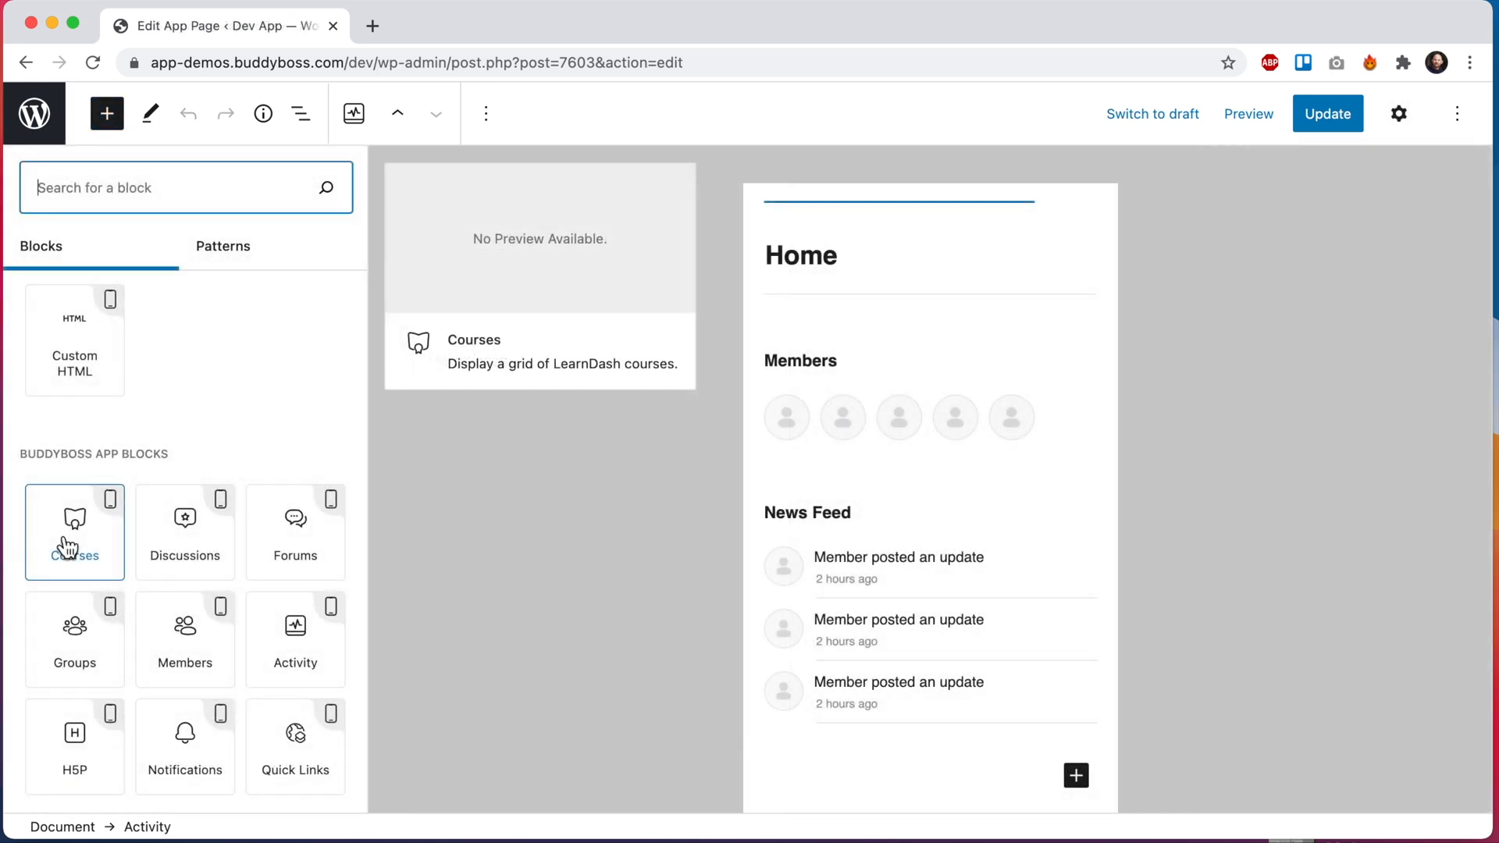
Insert a Courses grid block below the News Feed and bring up its settings
left_click(73, 533)
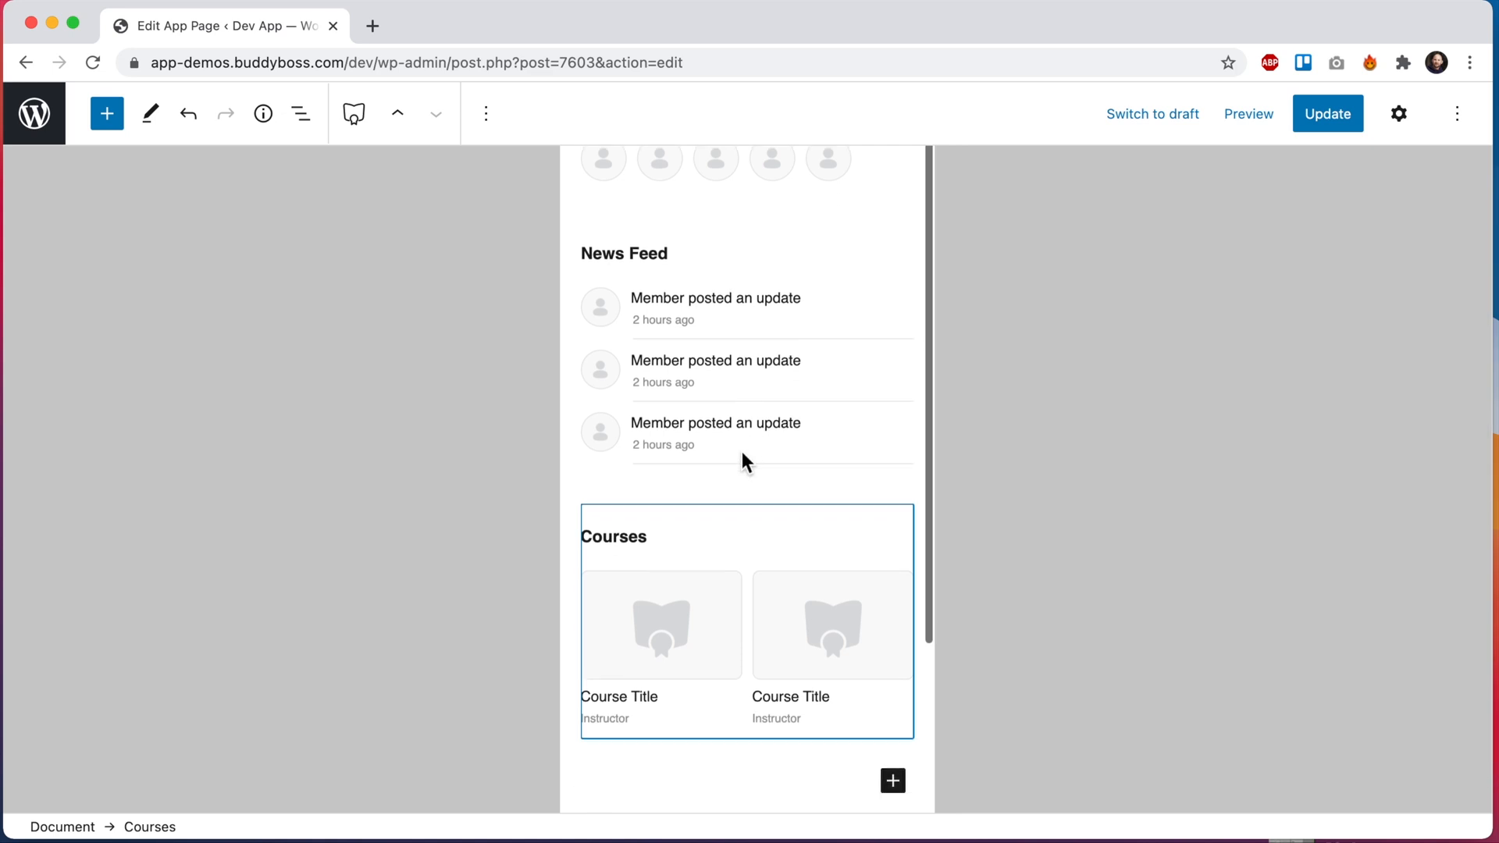
scroll("down", 3)
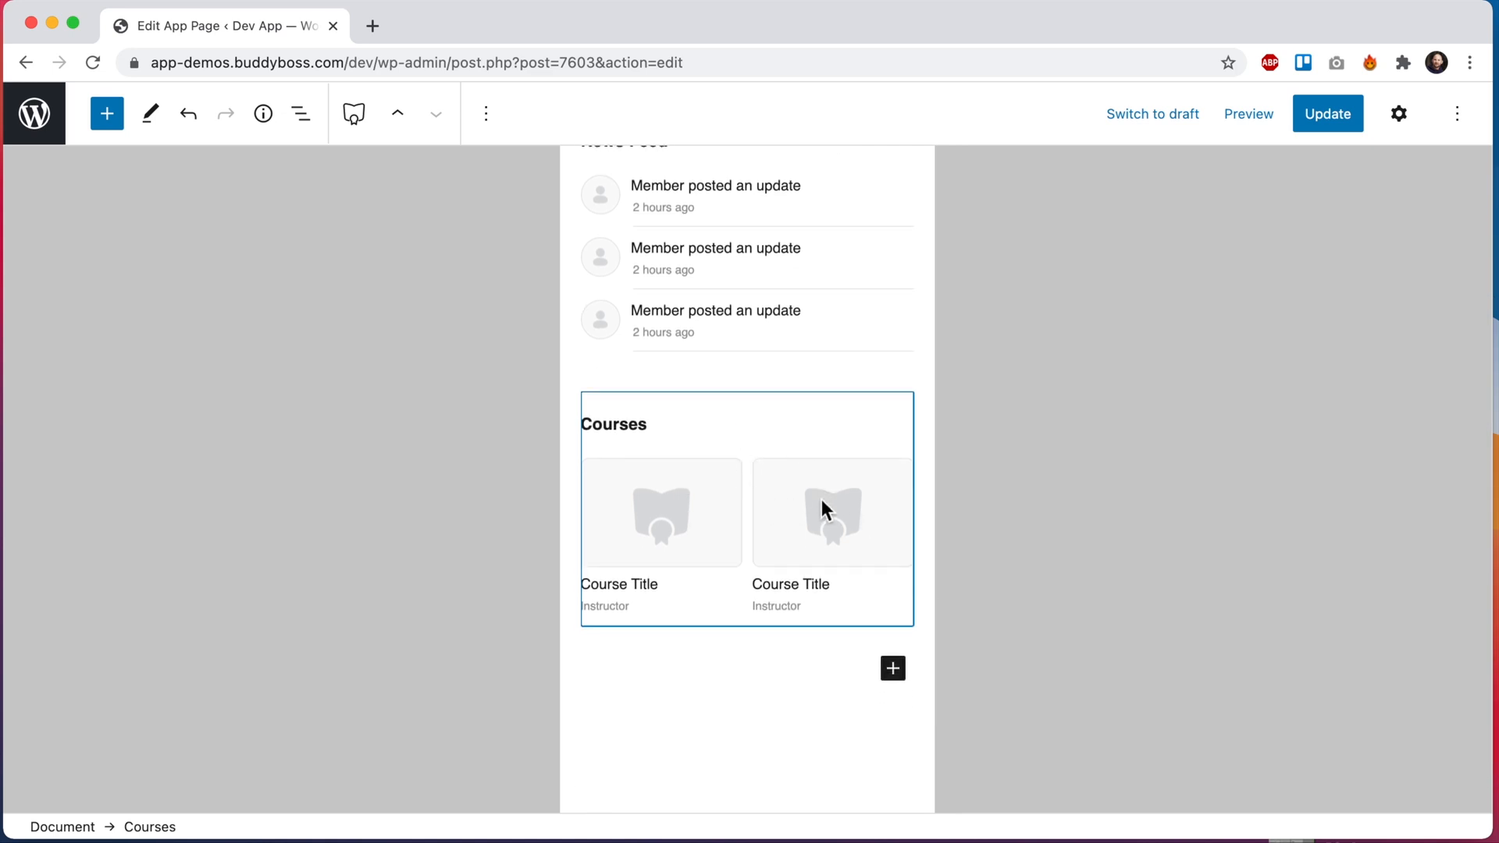
mouse_move(654, 462)
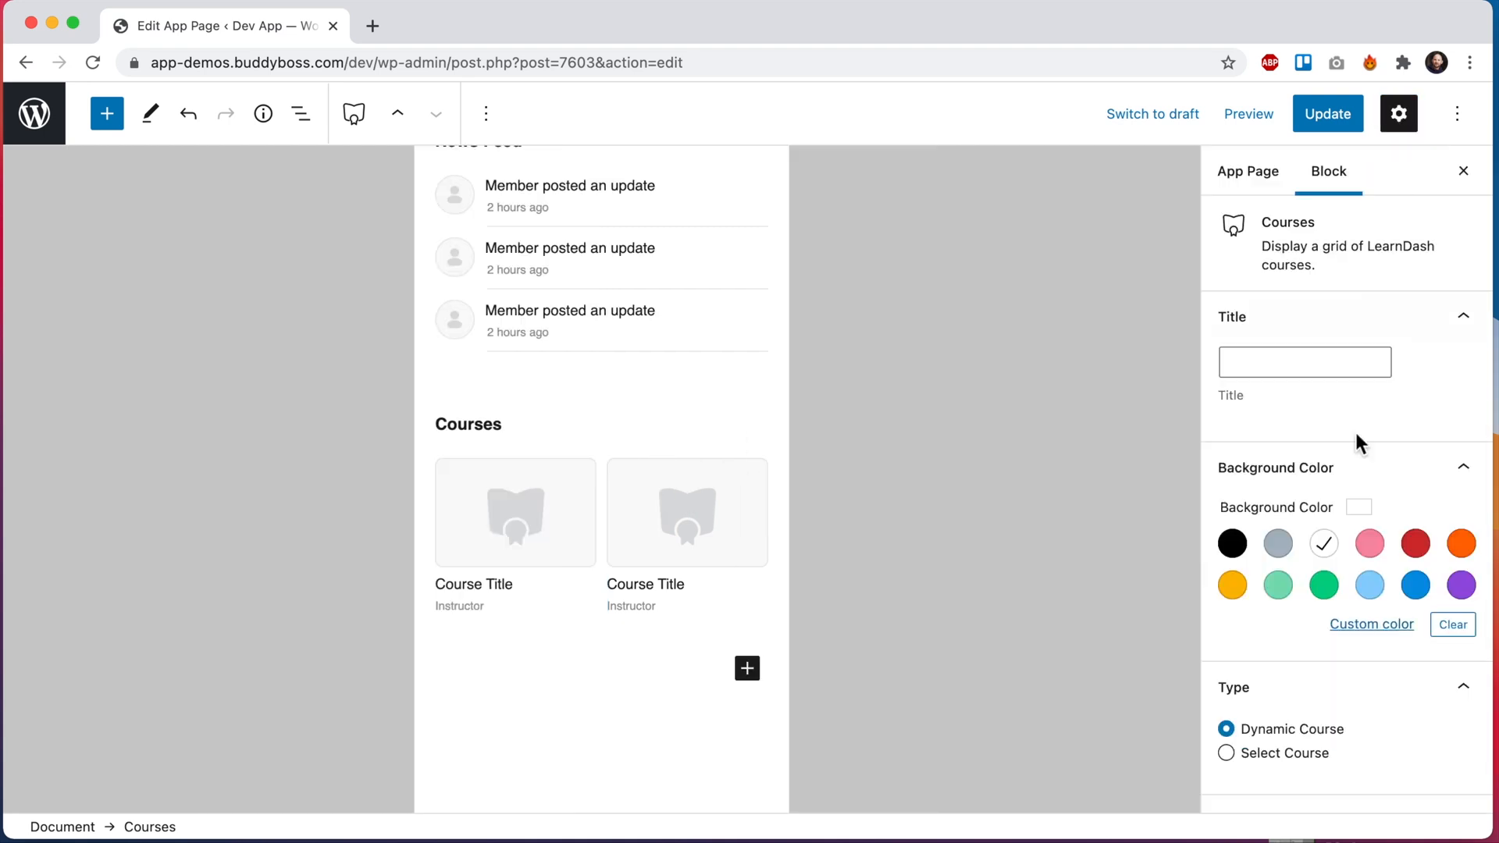
Set the Courses block's background to the custom colour #f6f6f8
left_click(1277, 585)
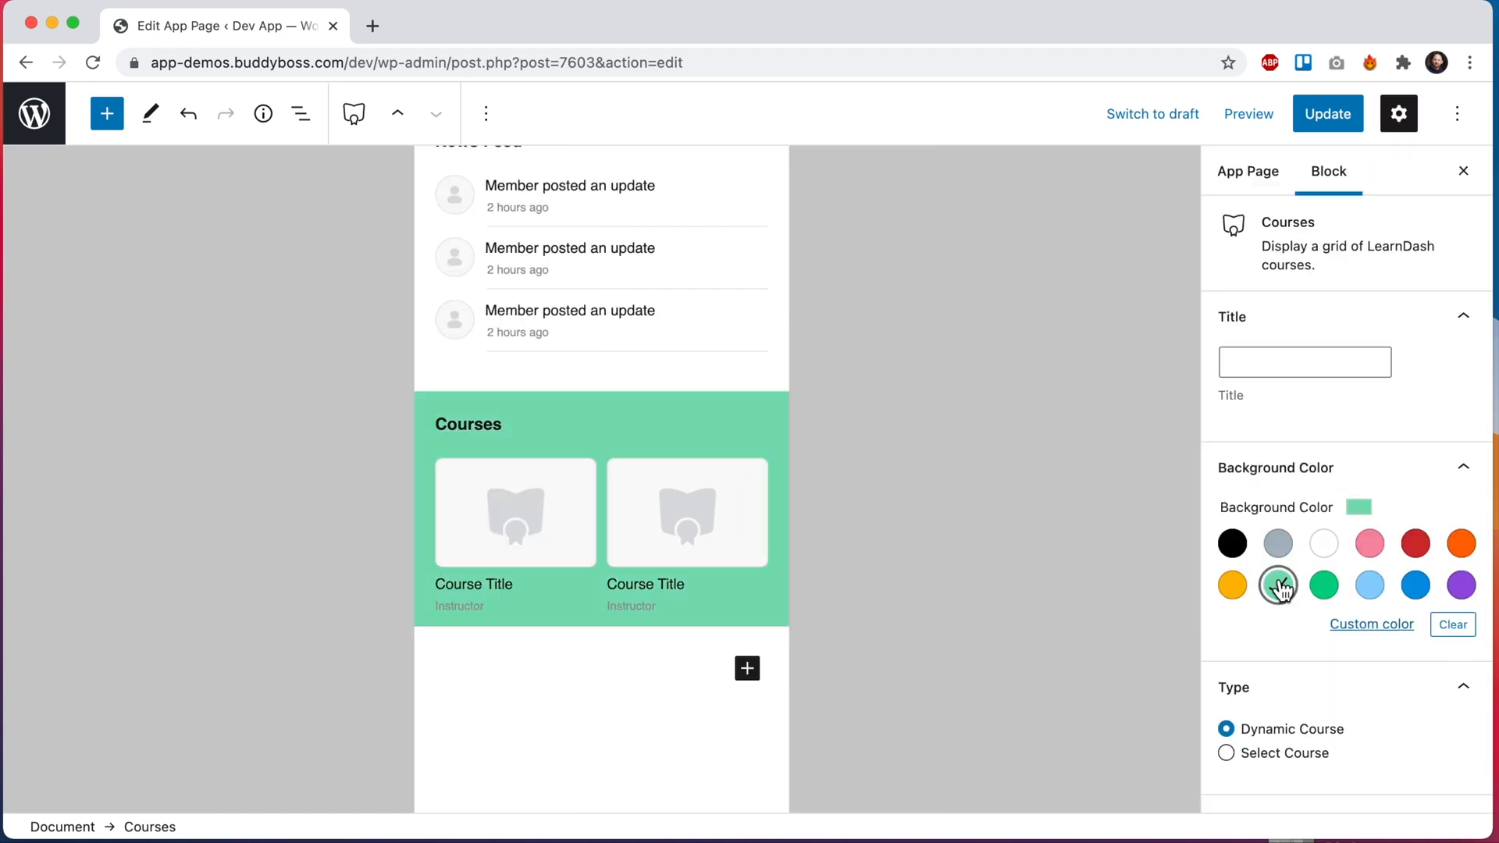
left_click(1369, 624)
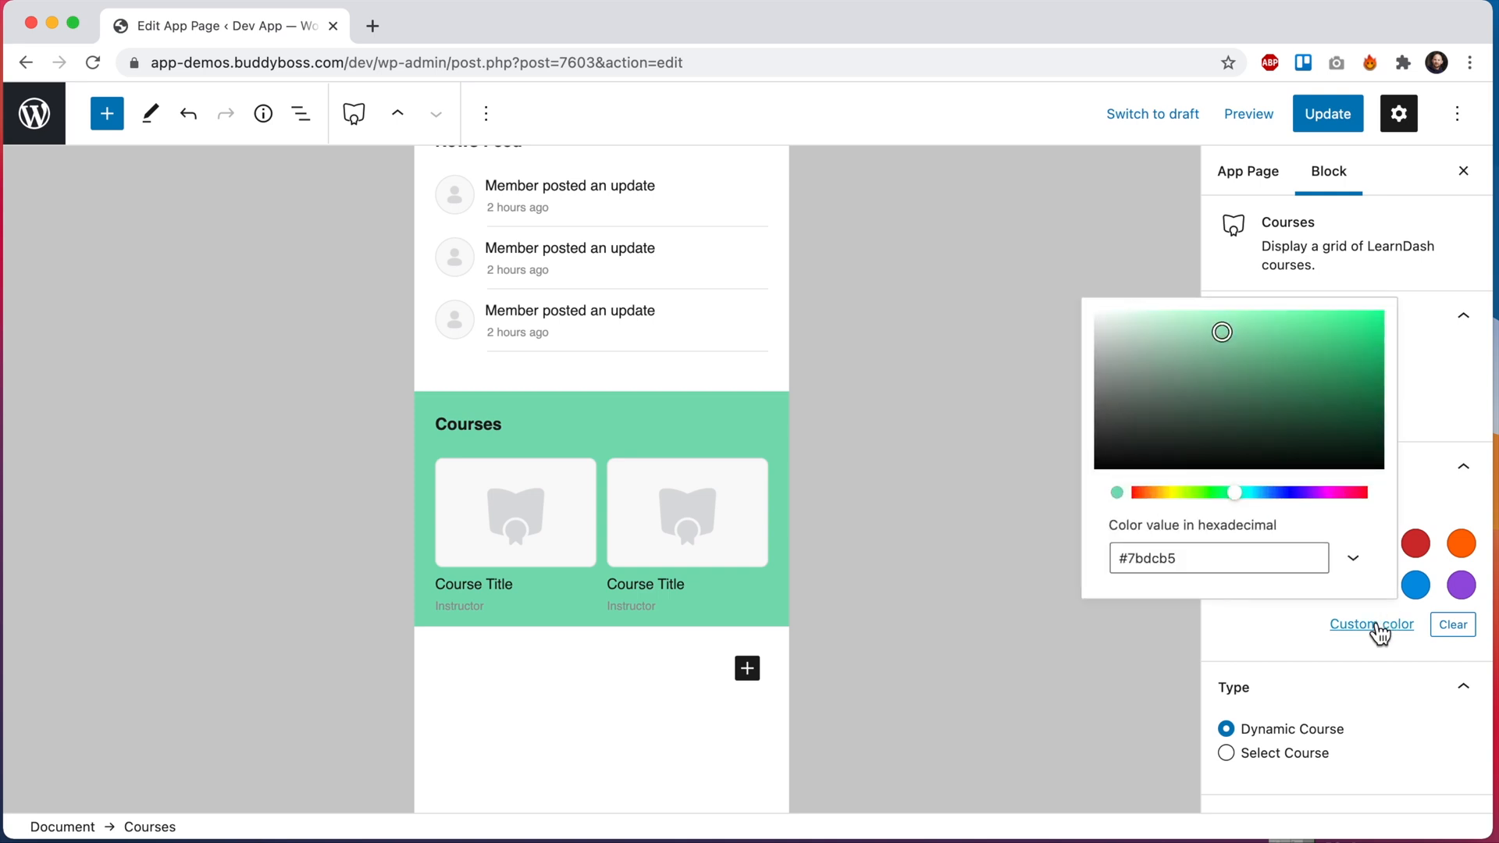
left_click(1219, 559)
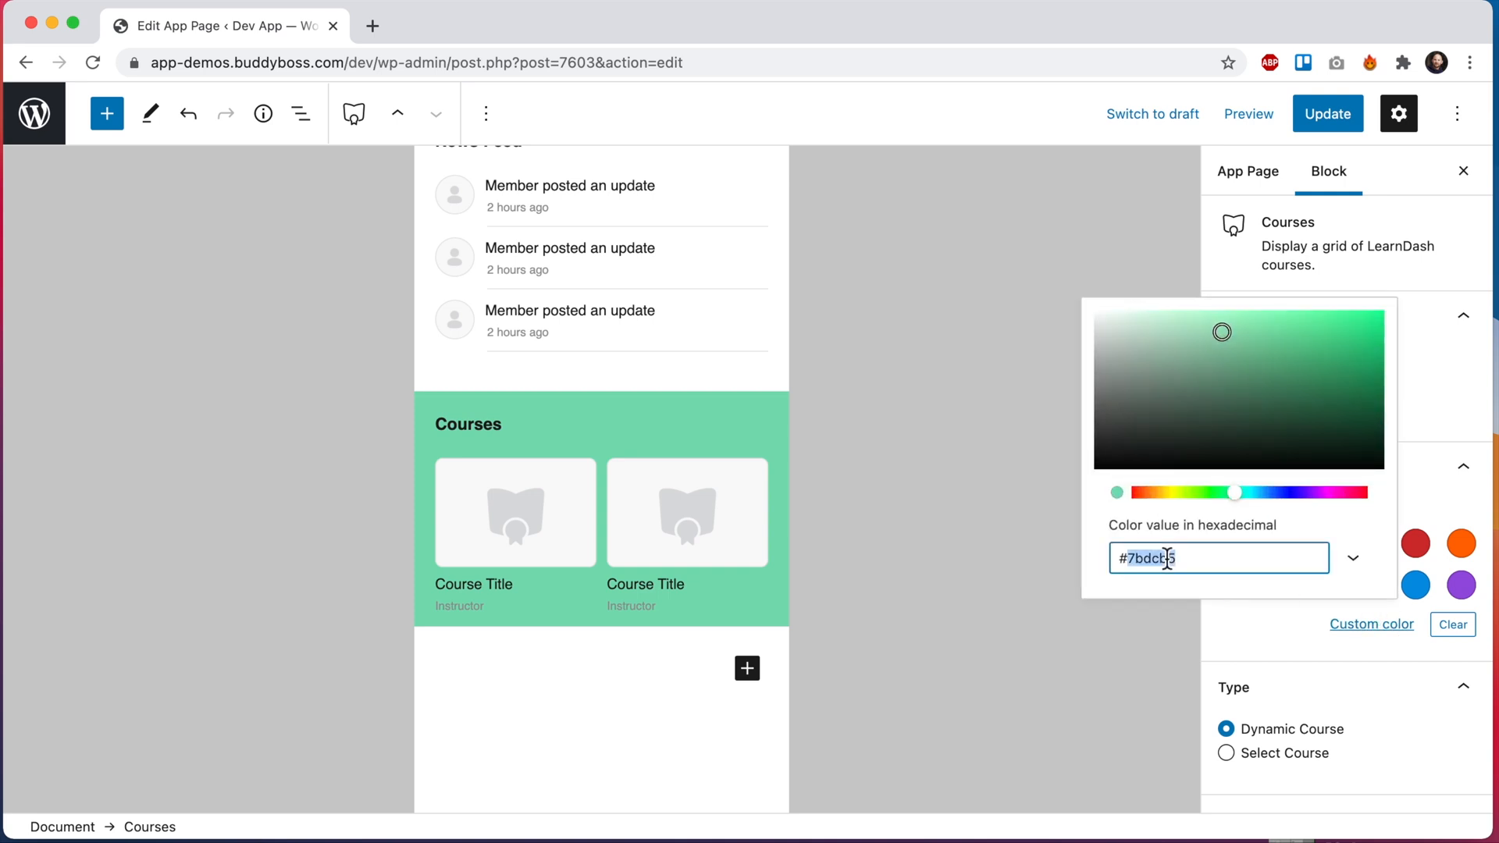
type("#f6f6f8")
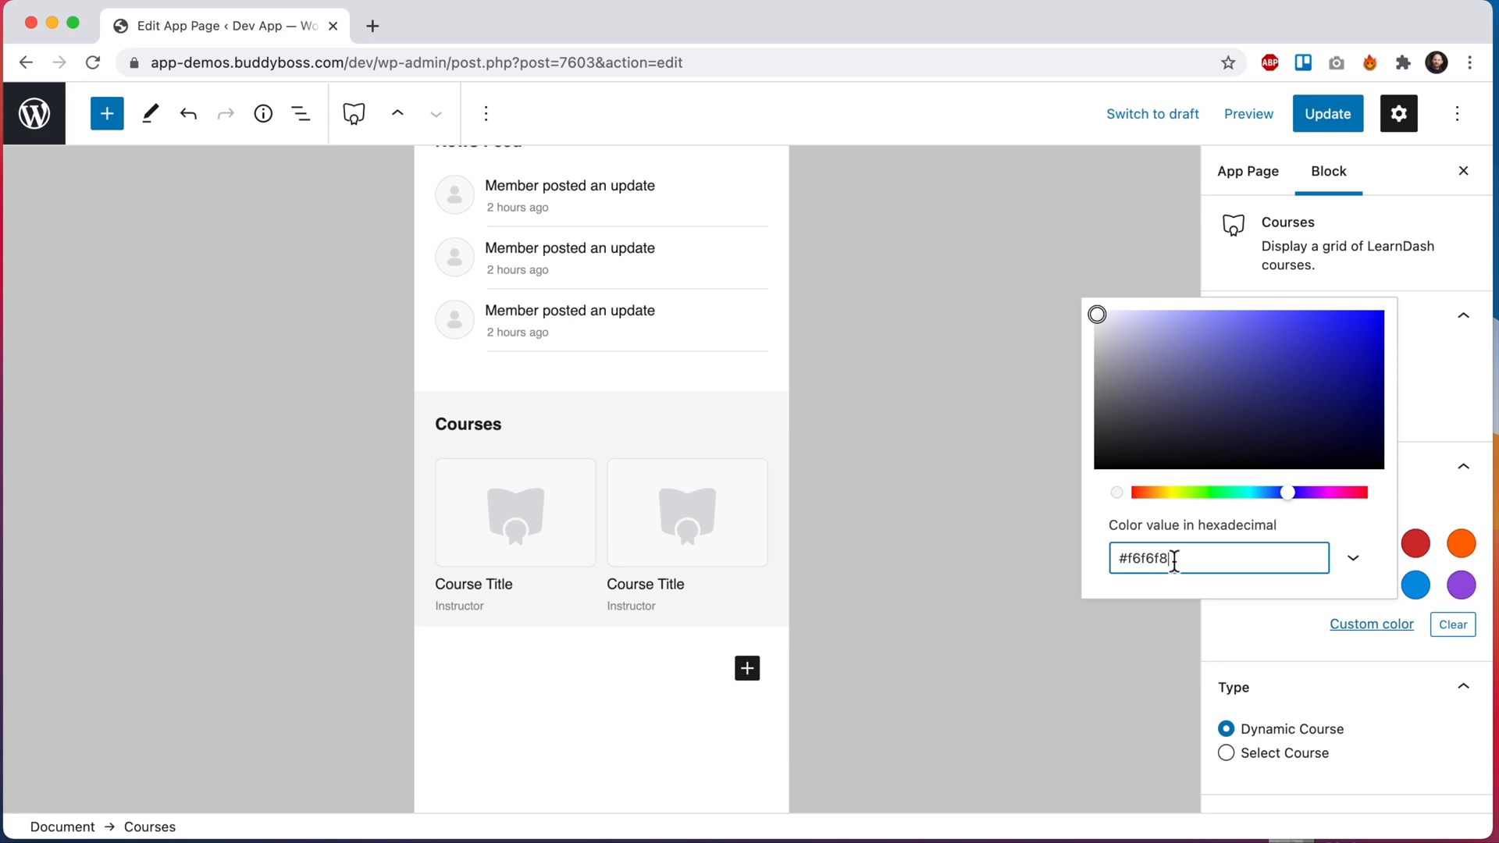
mouse_move(1057, 415)
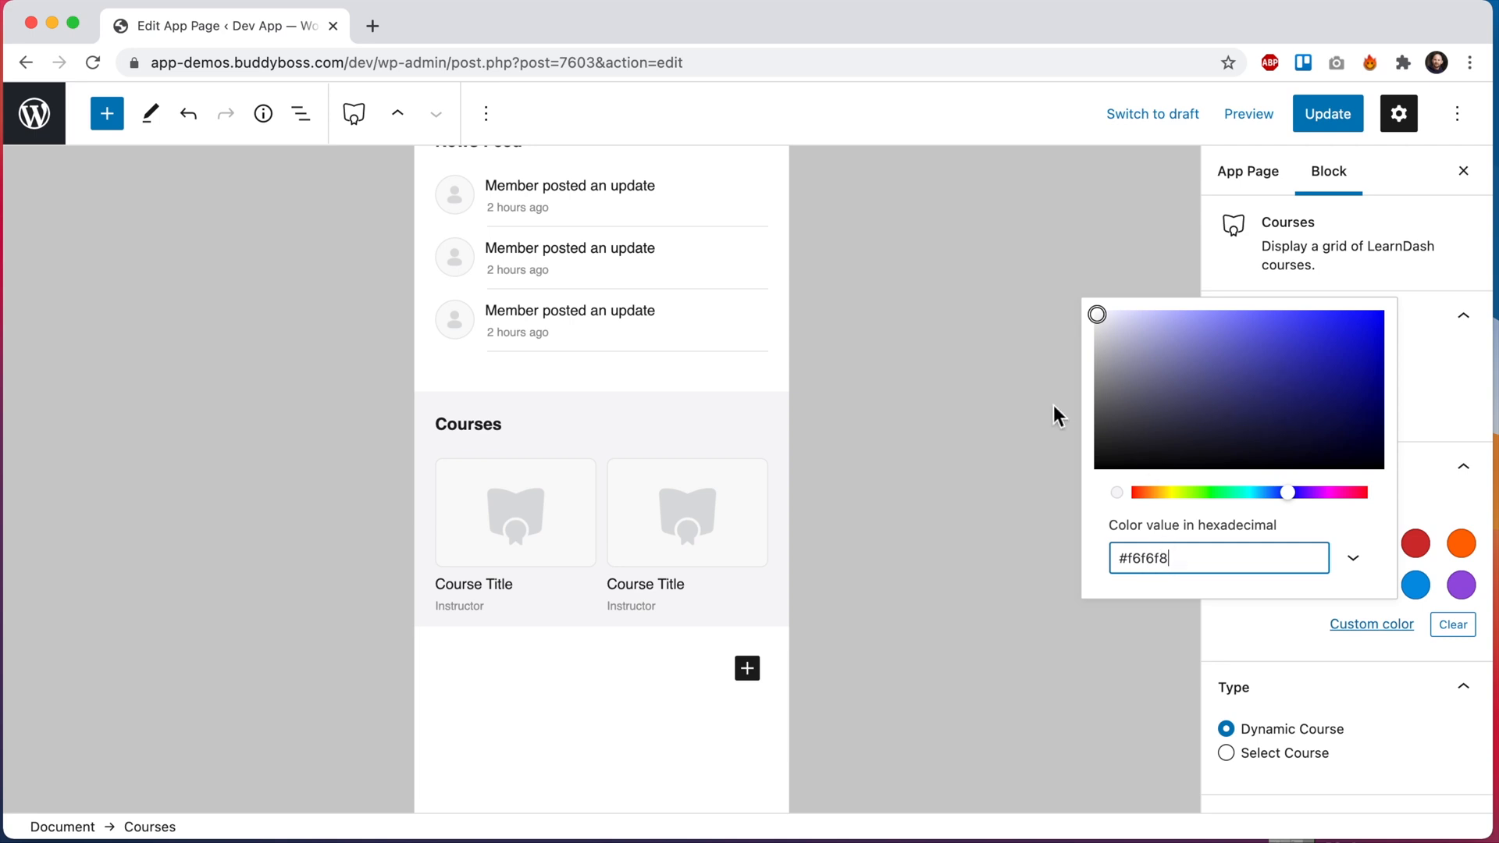
left_click(107, 112)
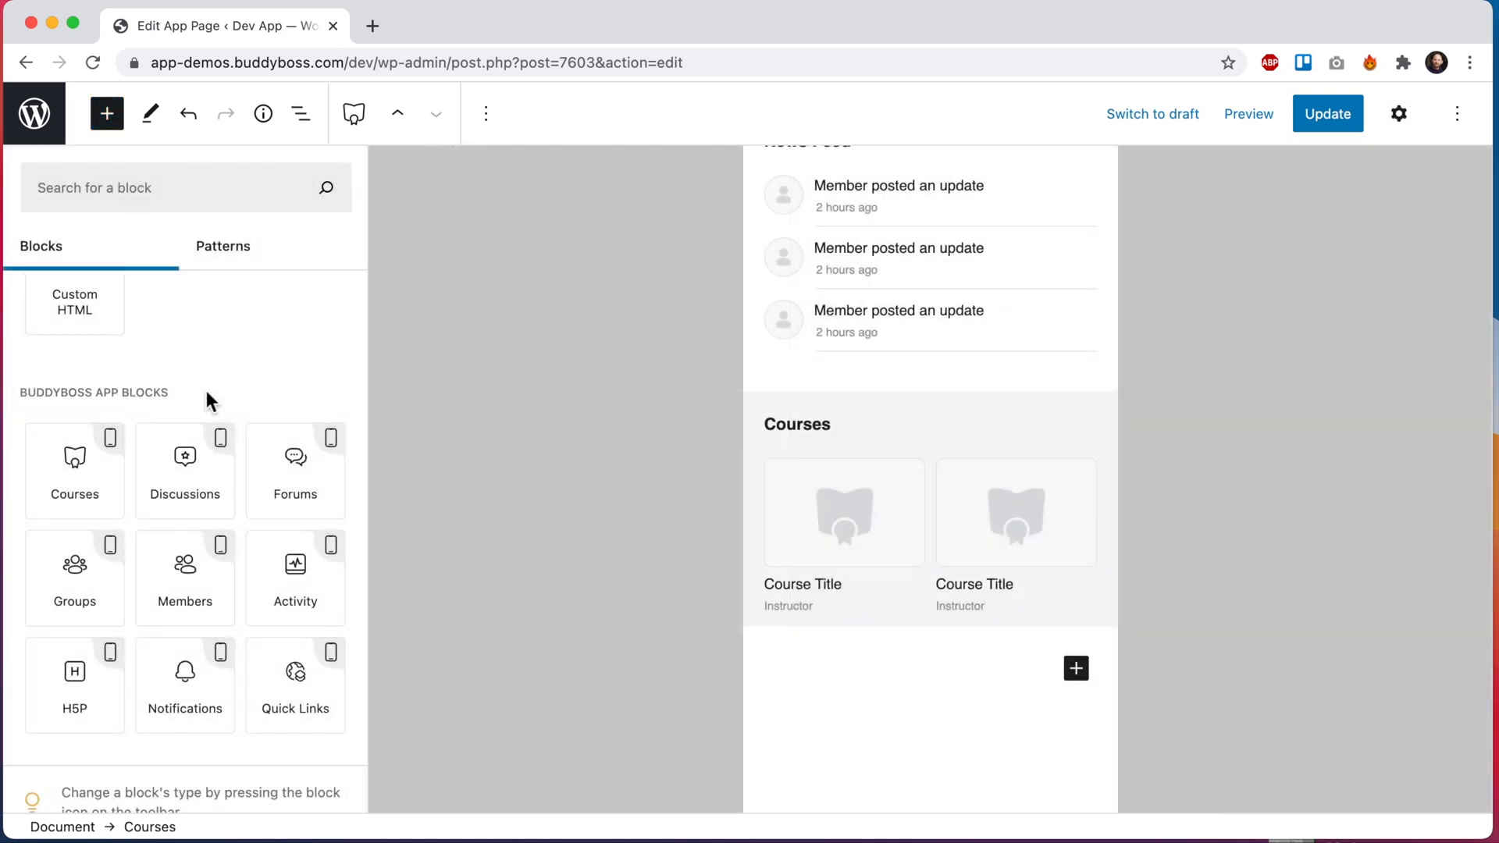
mouse_move(74, 684)
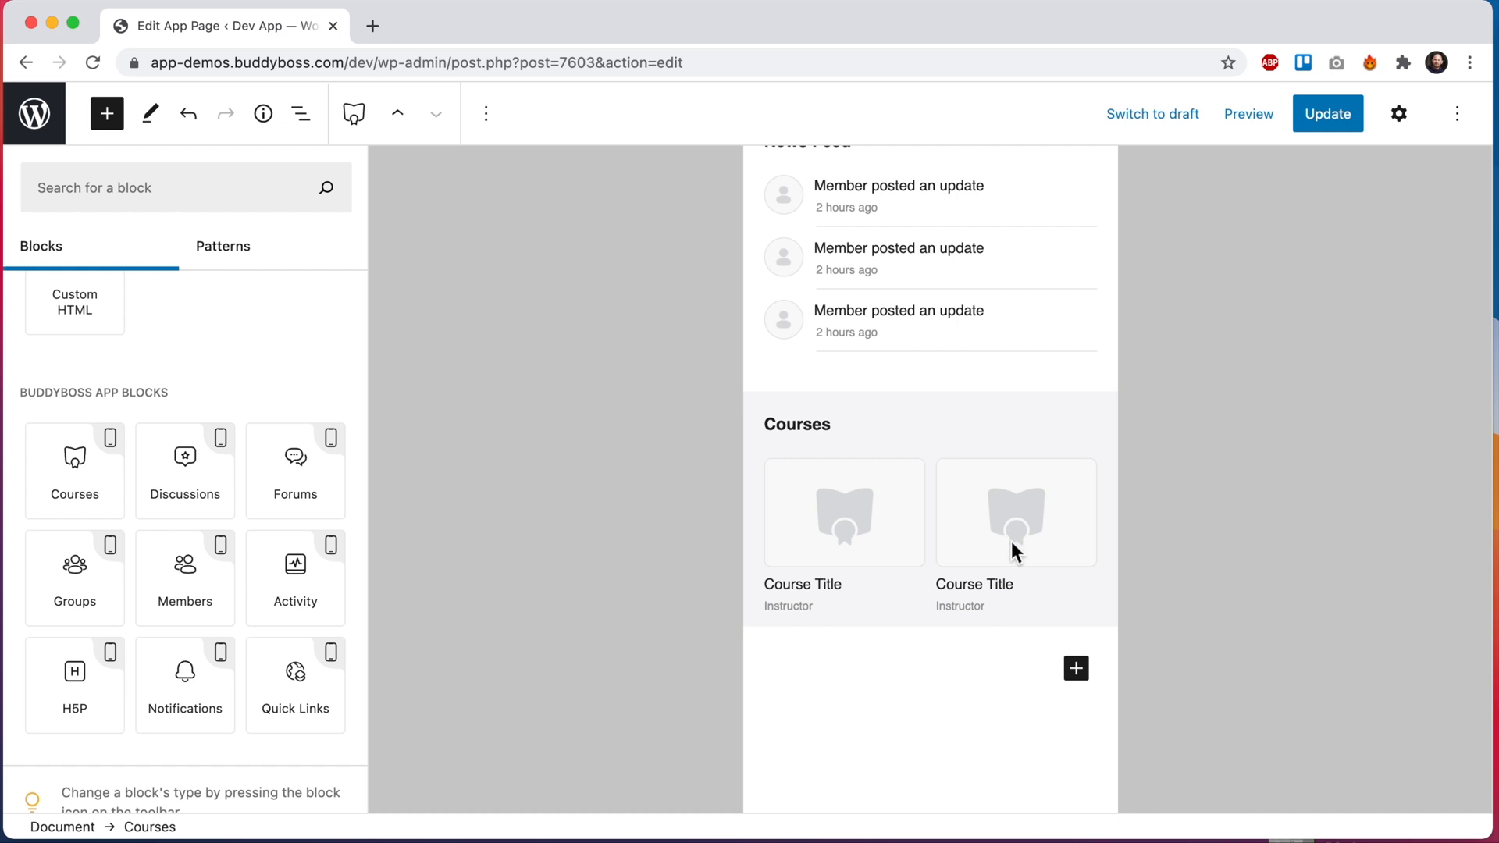
mouse_move(73, 684)
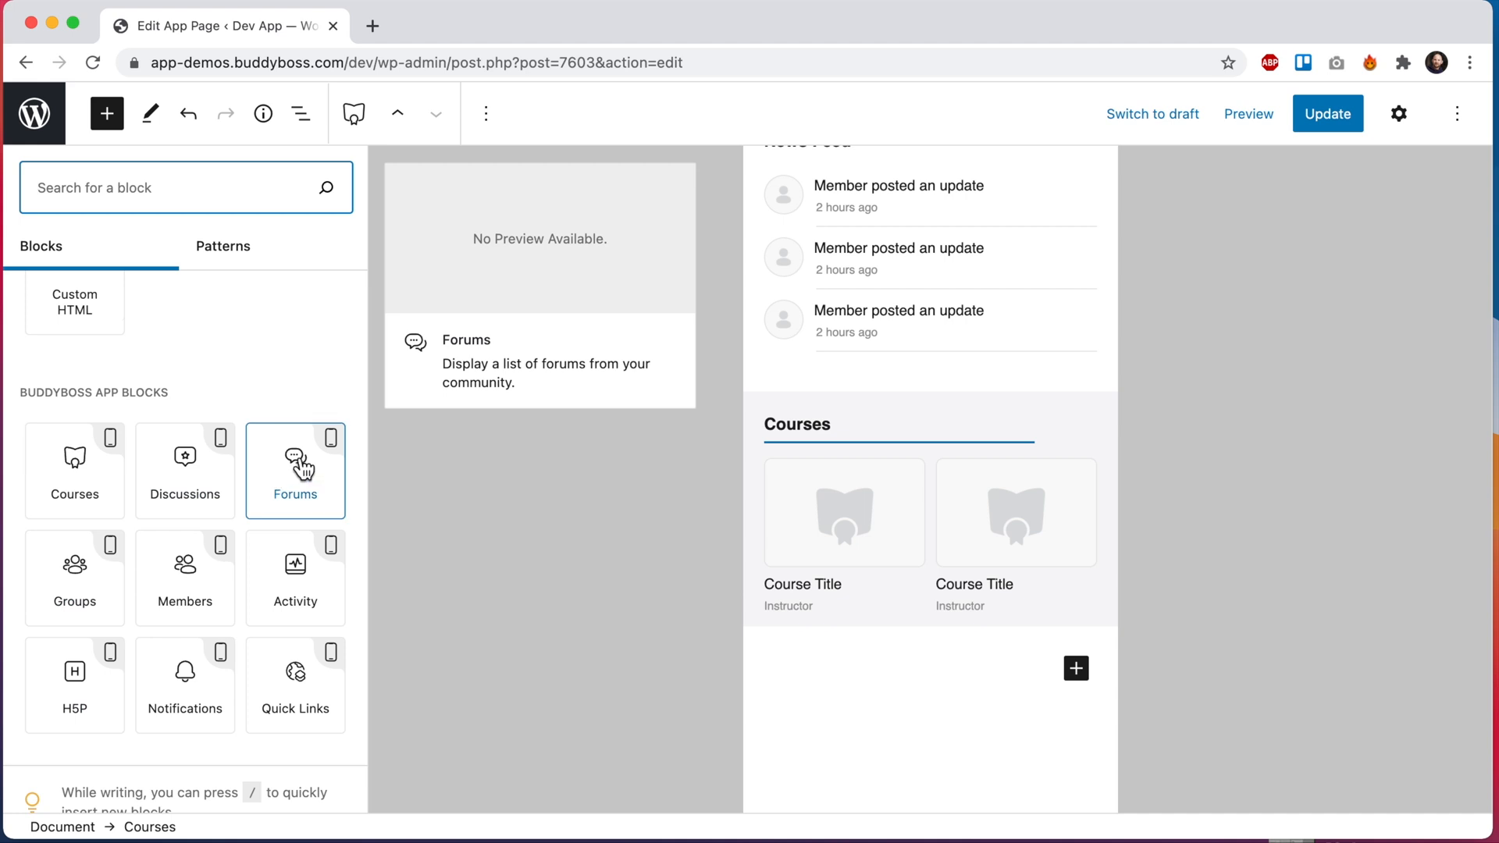
Insert Forums, Discussions and Groups blocks after Courses and review the page
left_click(295, 468)
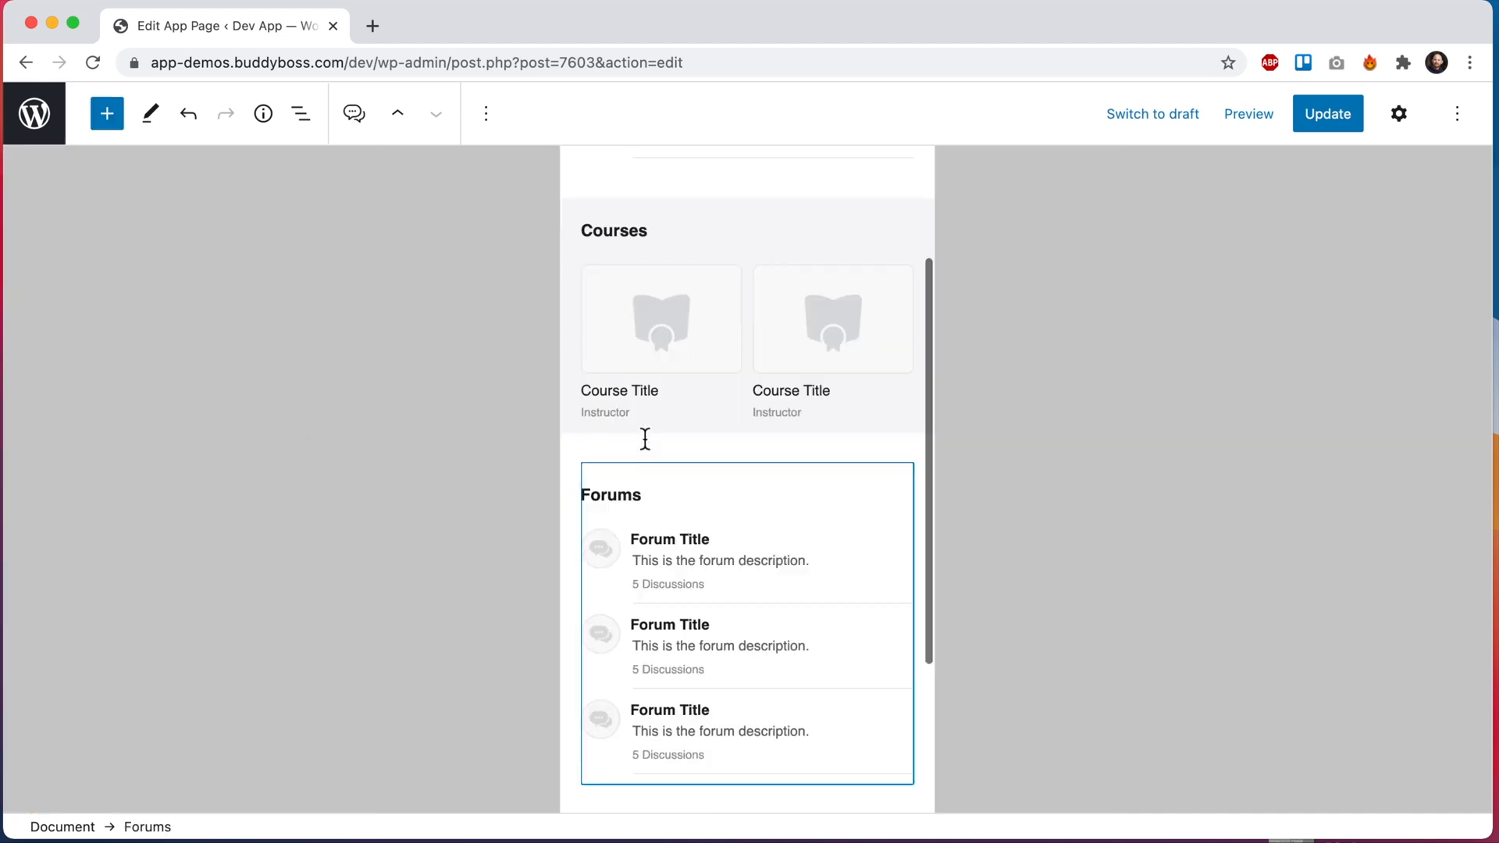
left_click(106, 113)
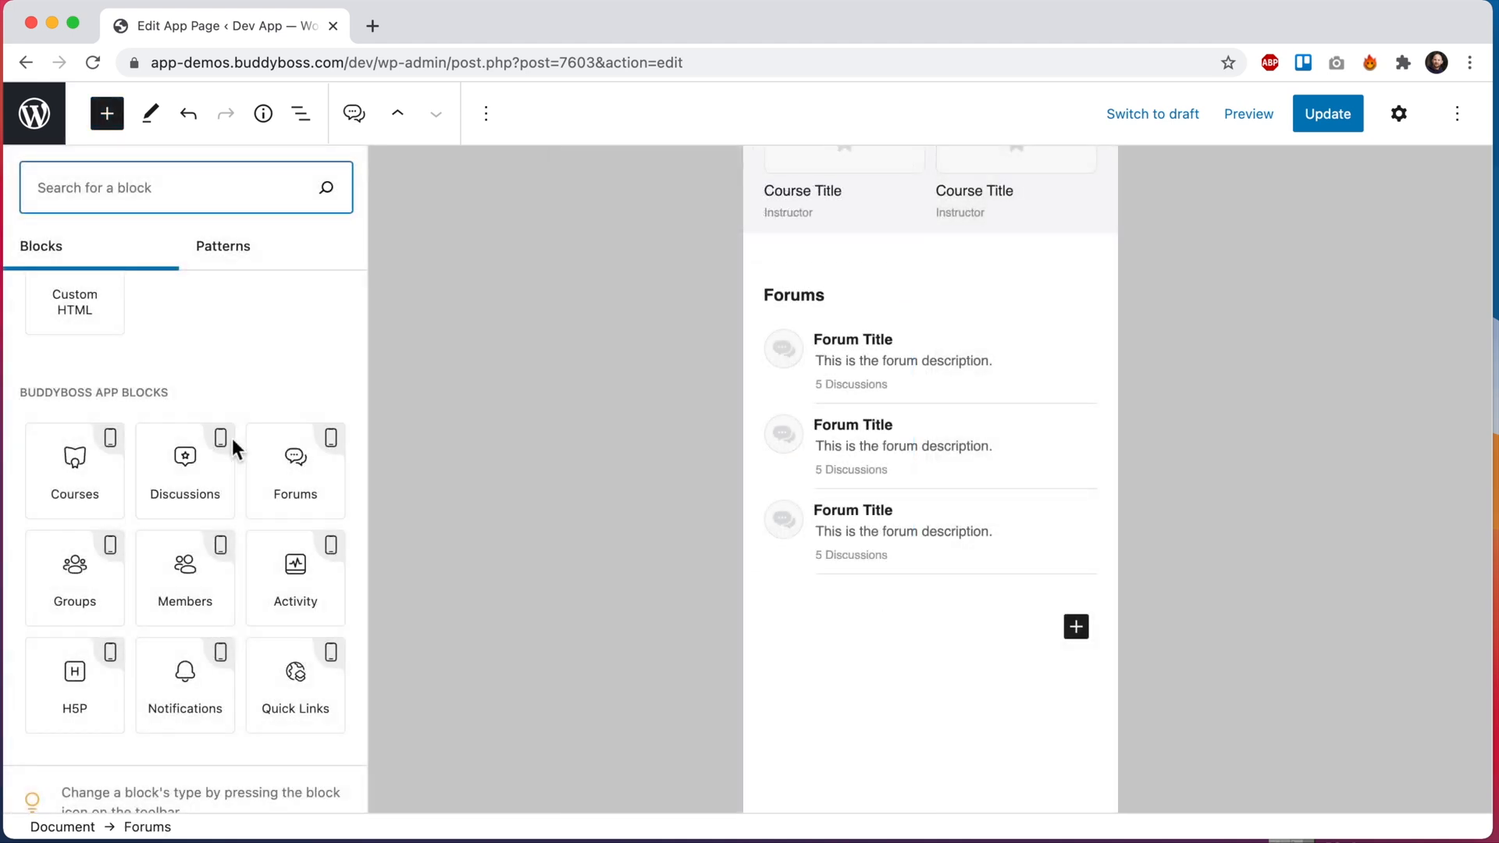
mouse_move(185, 472)
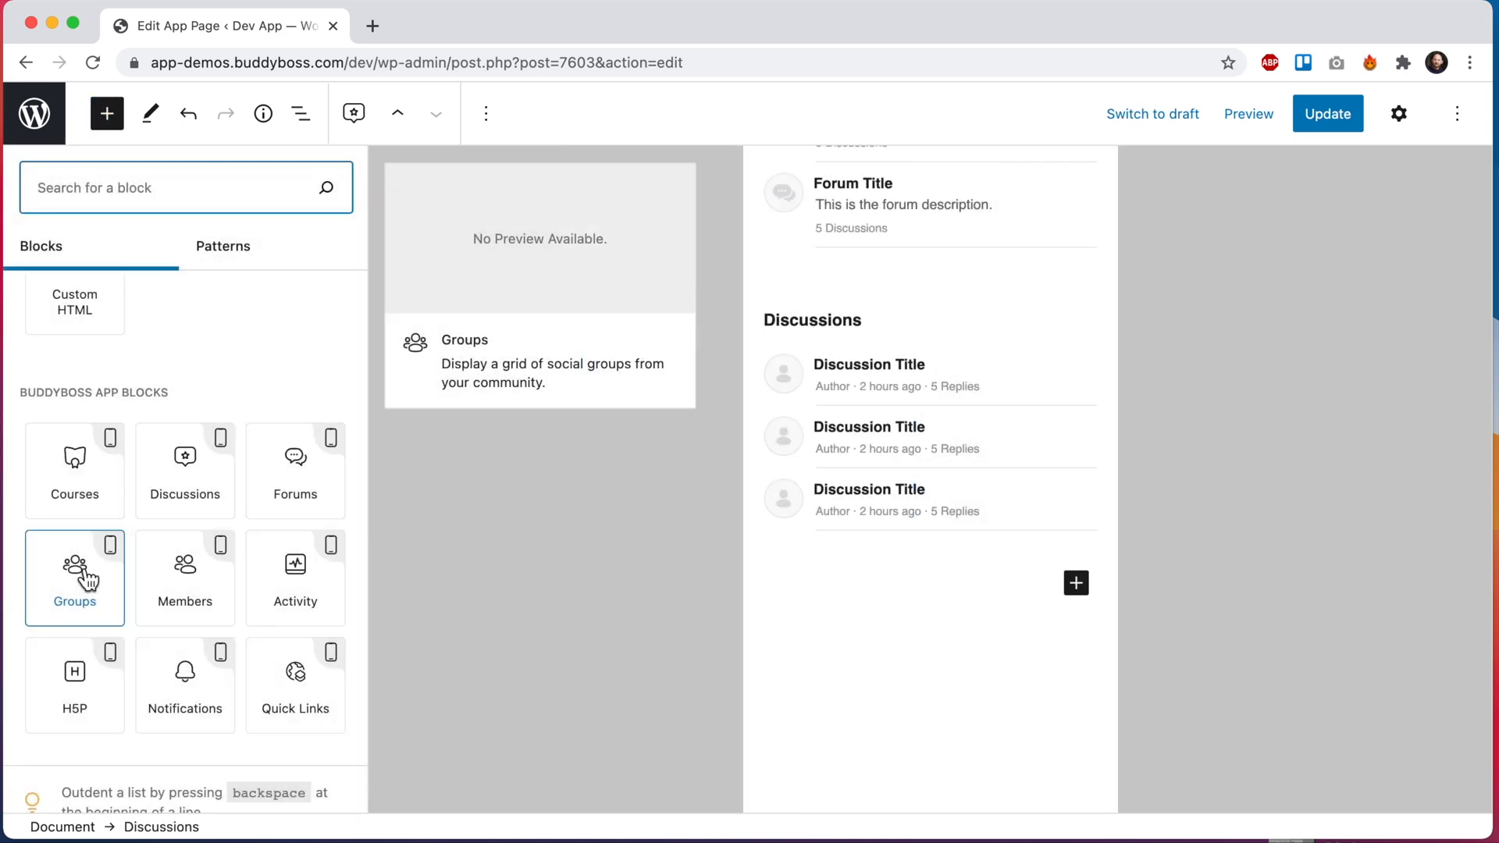
left_click(75, 564)
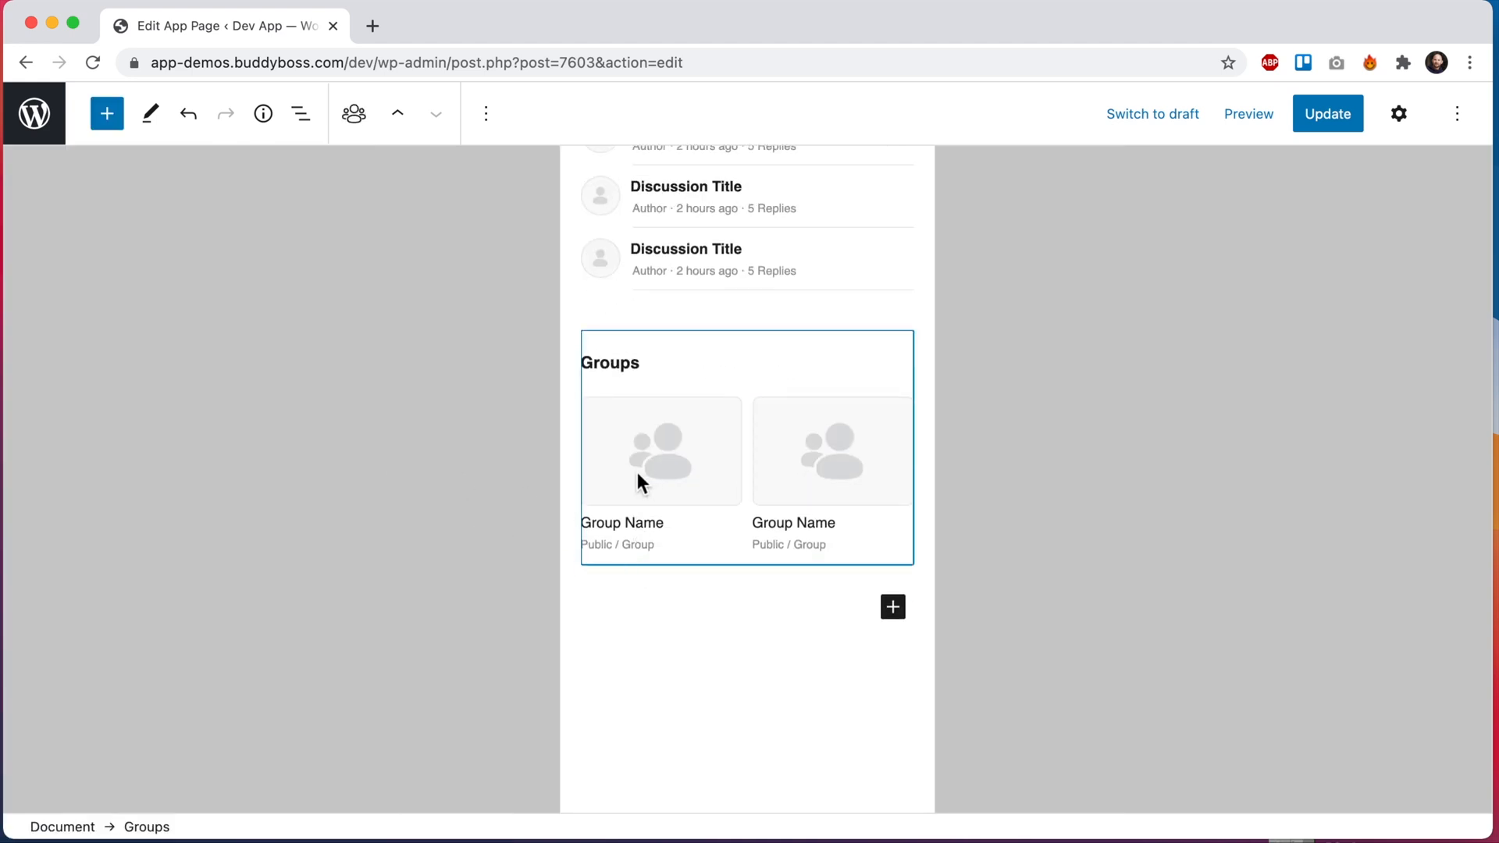
scroll("down", 3)
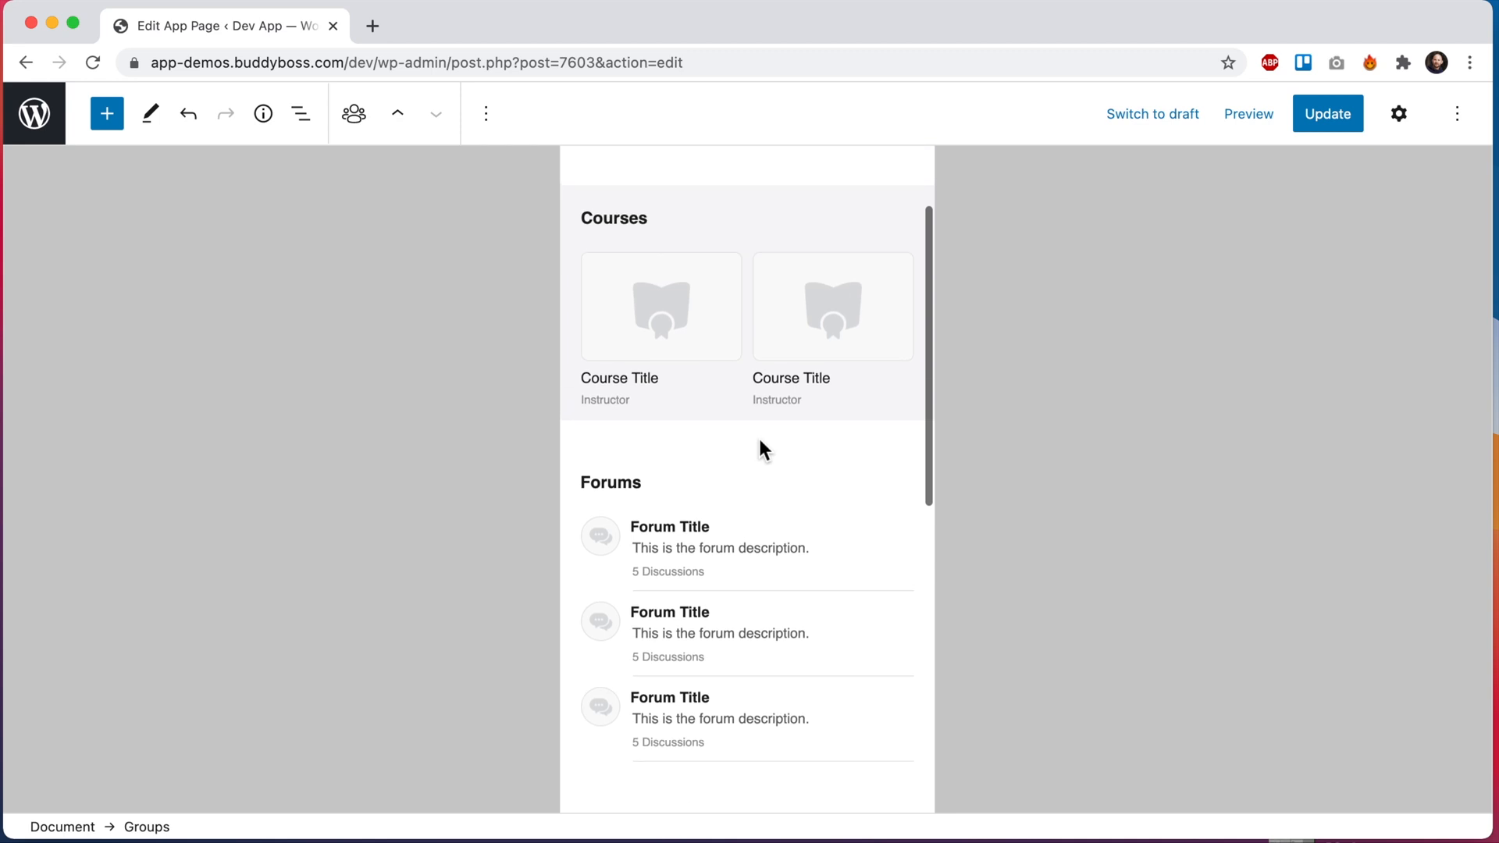
scroll("down", 3)
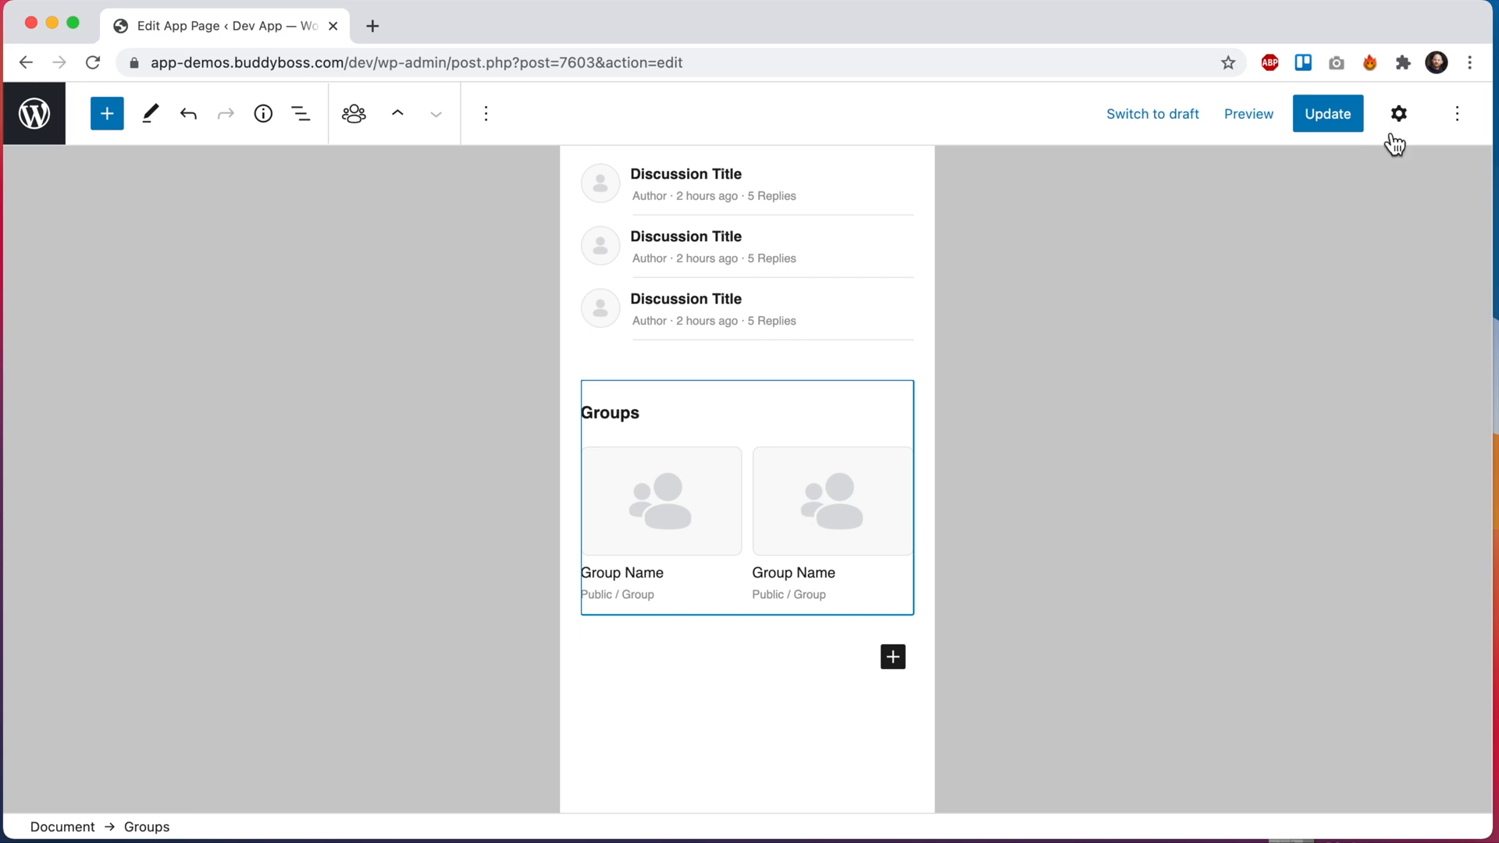
Set the Groups block's background colour to f6f6f8 in its settings
left_click(1398, 114)
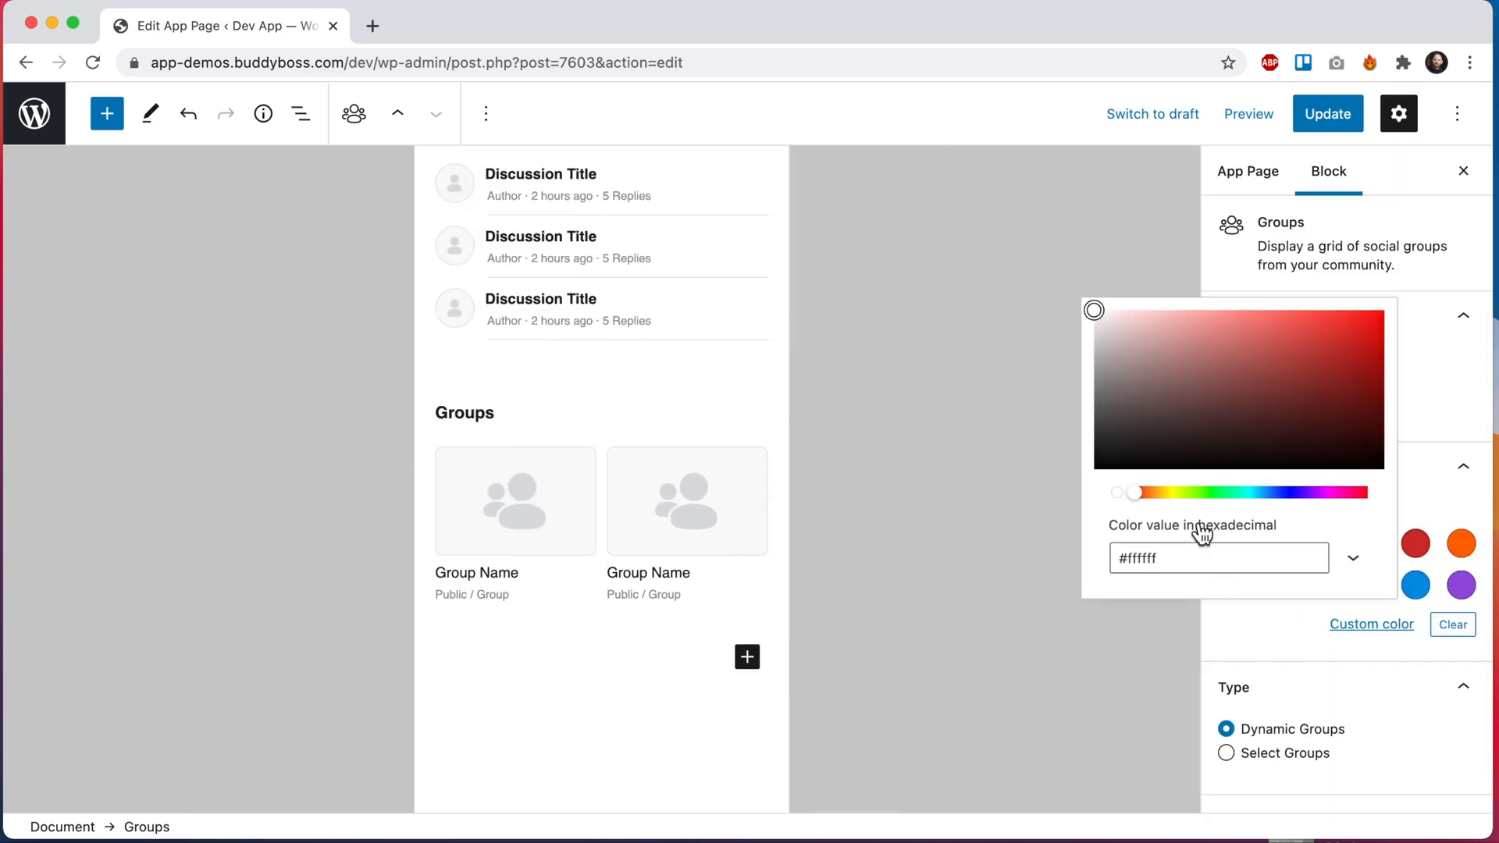
type("f6f6f8")
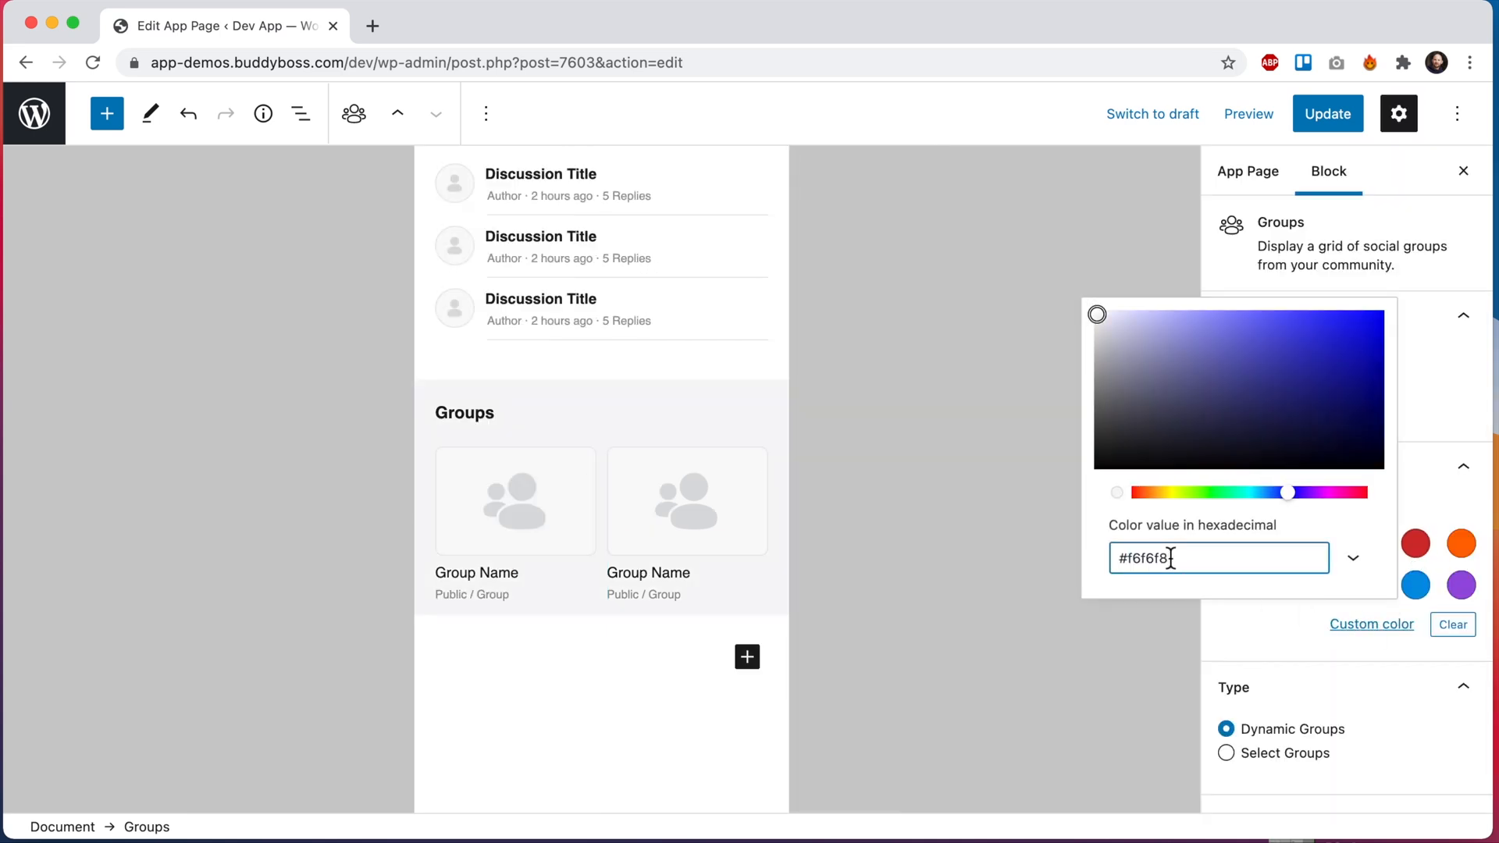
left_click(107, 114)
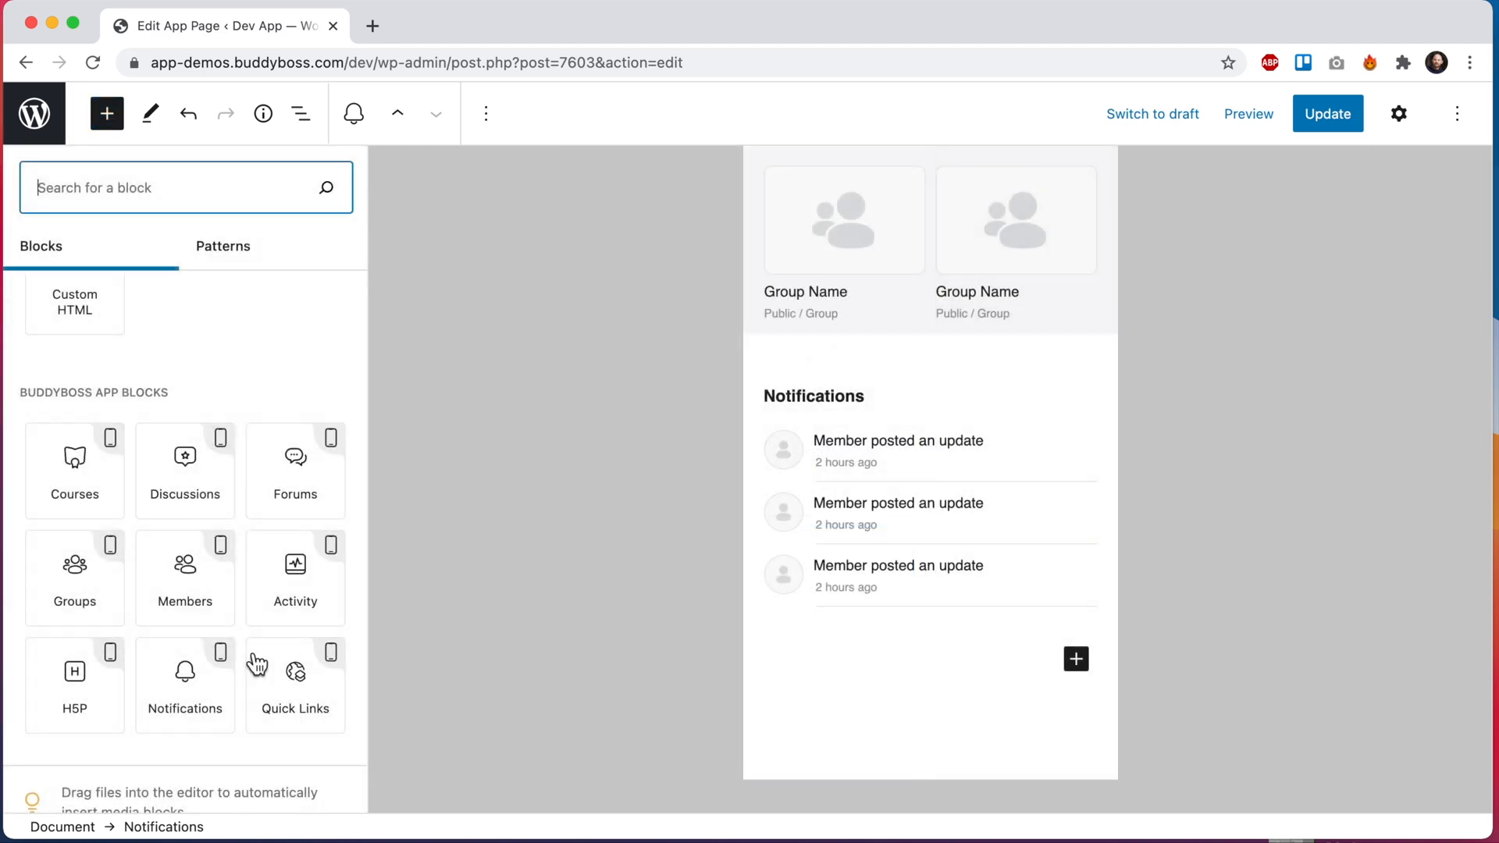
Insert a Quick Links block below Notifications with a first empty link item
left_click(295, 684)
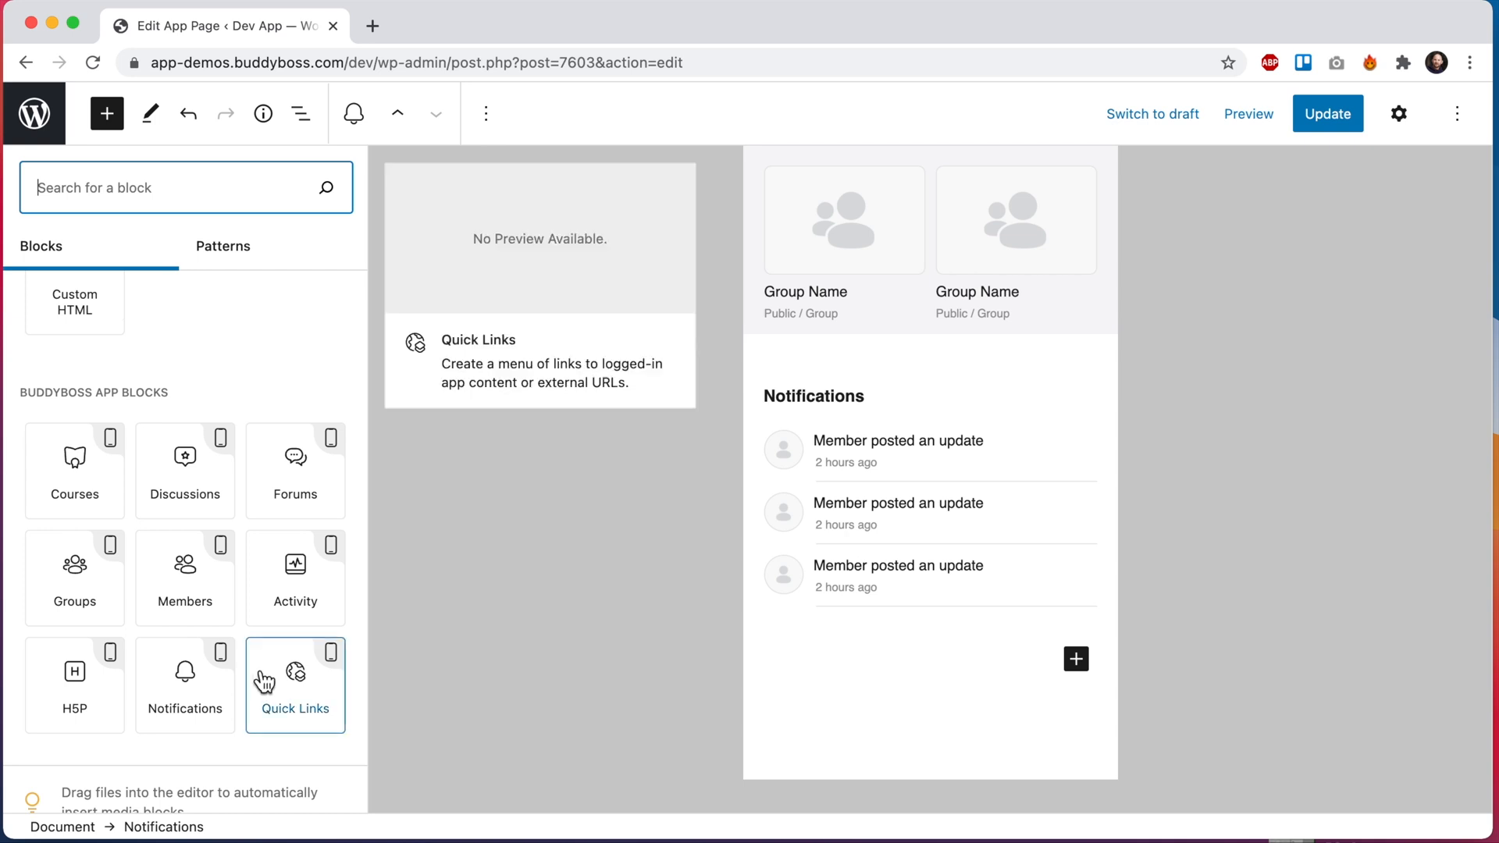
left_click(295, 685)
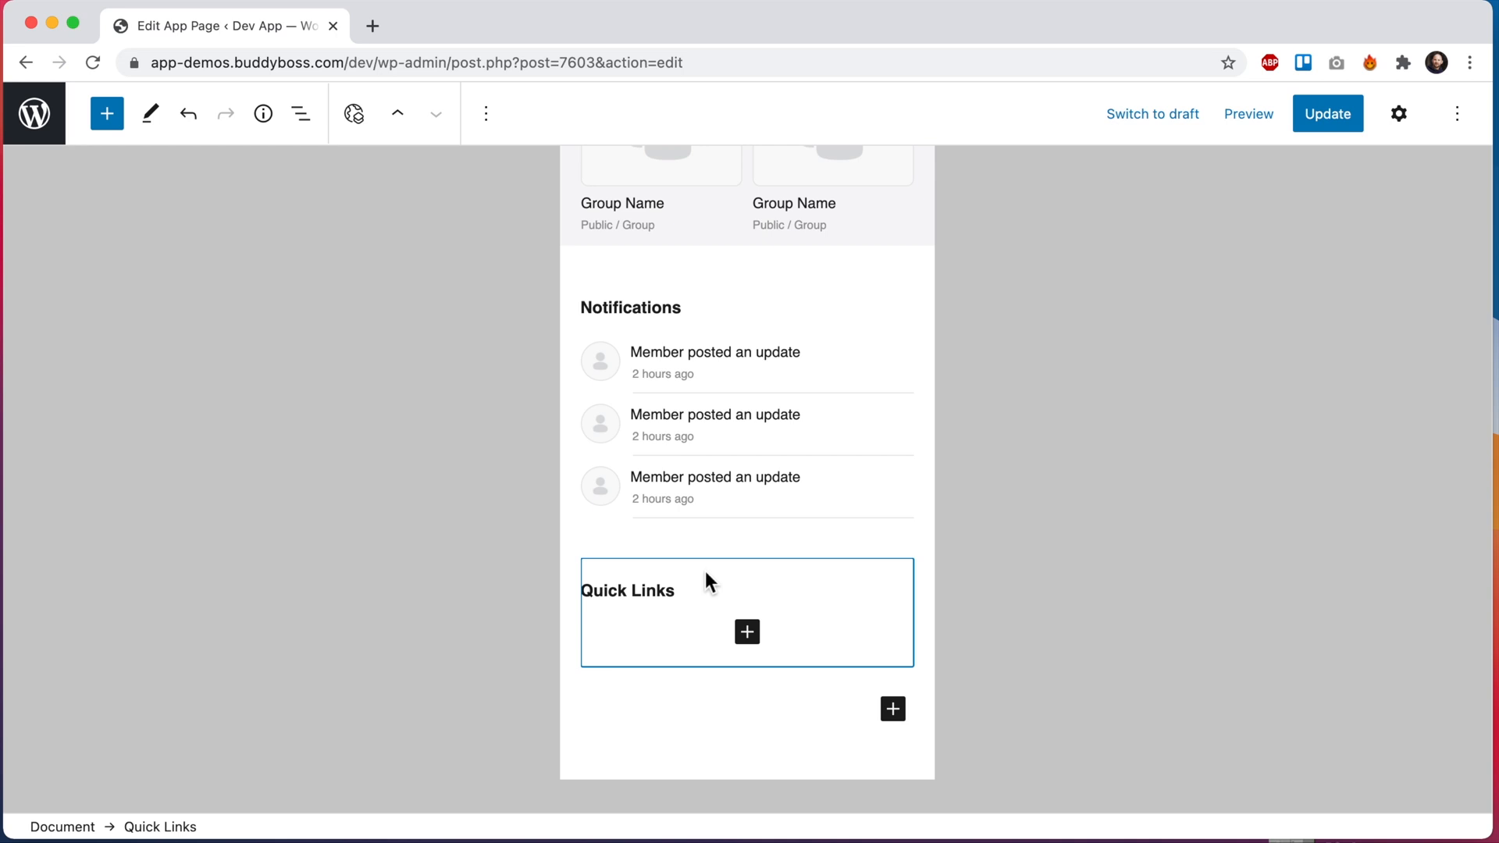
left_click(747, 631)
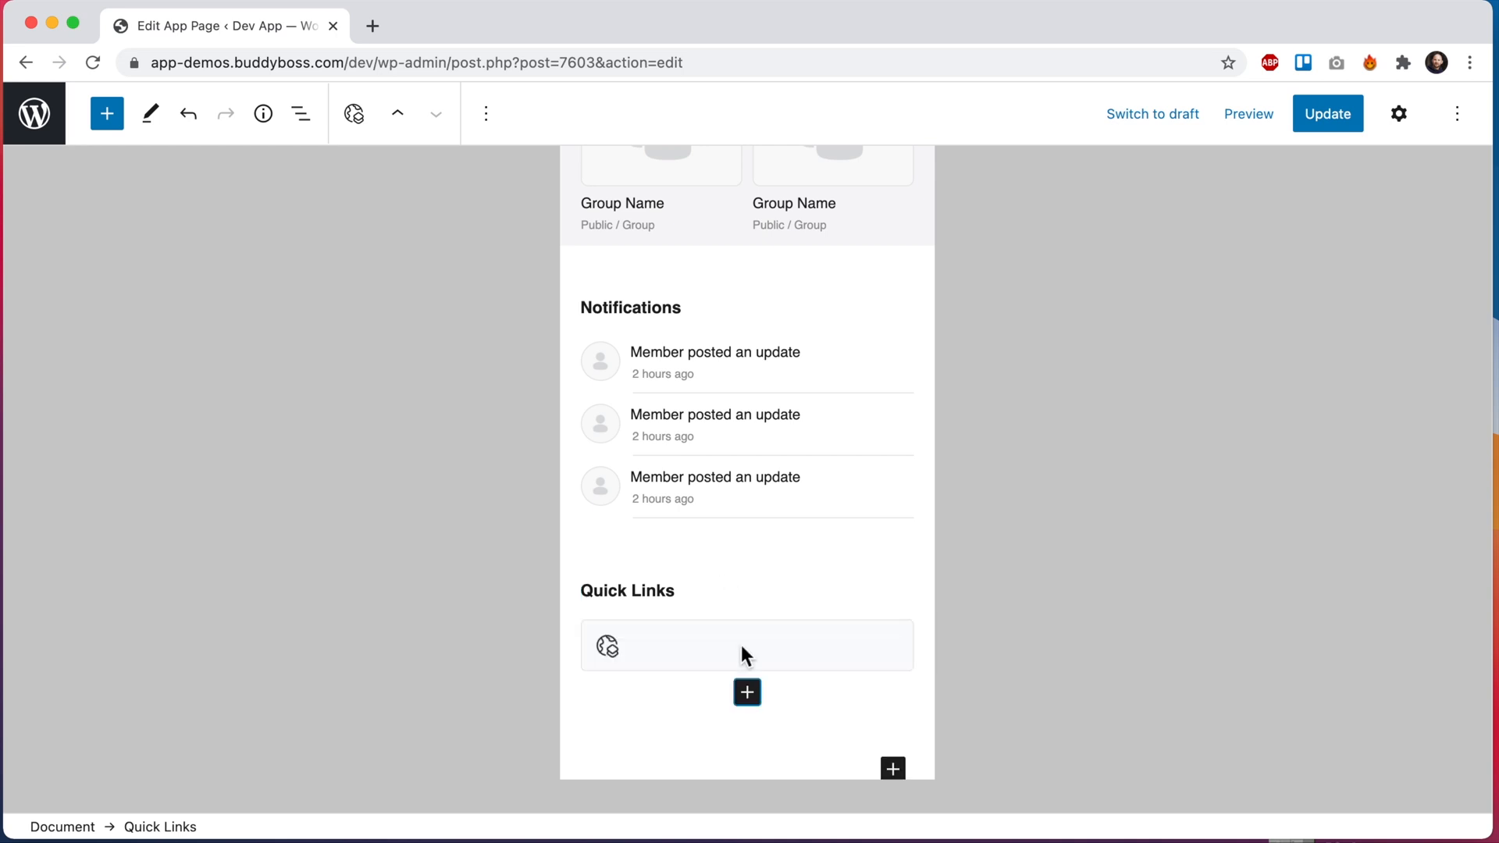
Point the first quick link to the Profile logged-in menu destination
left_click(746, 645)
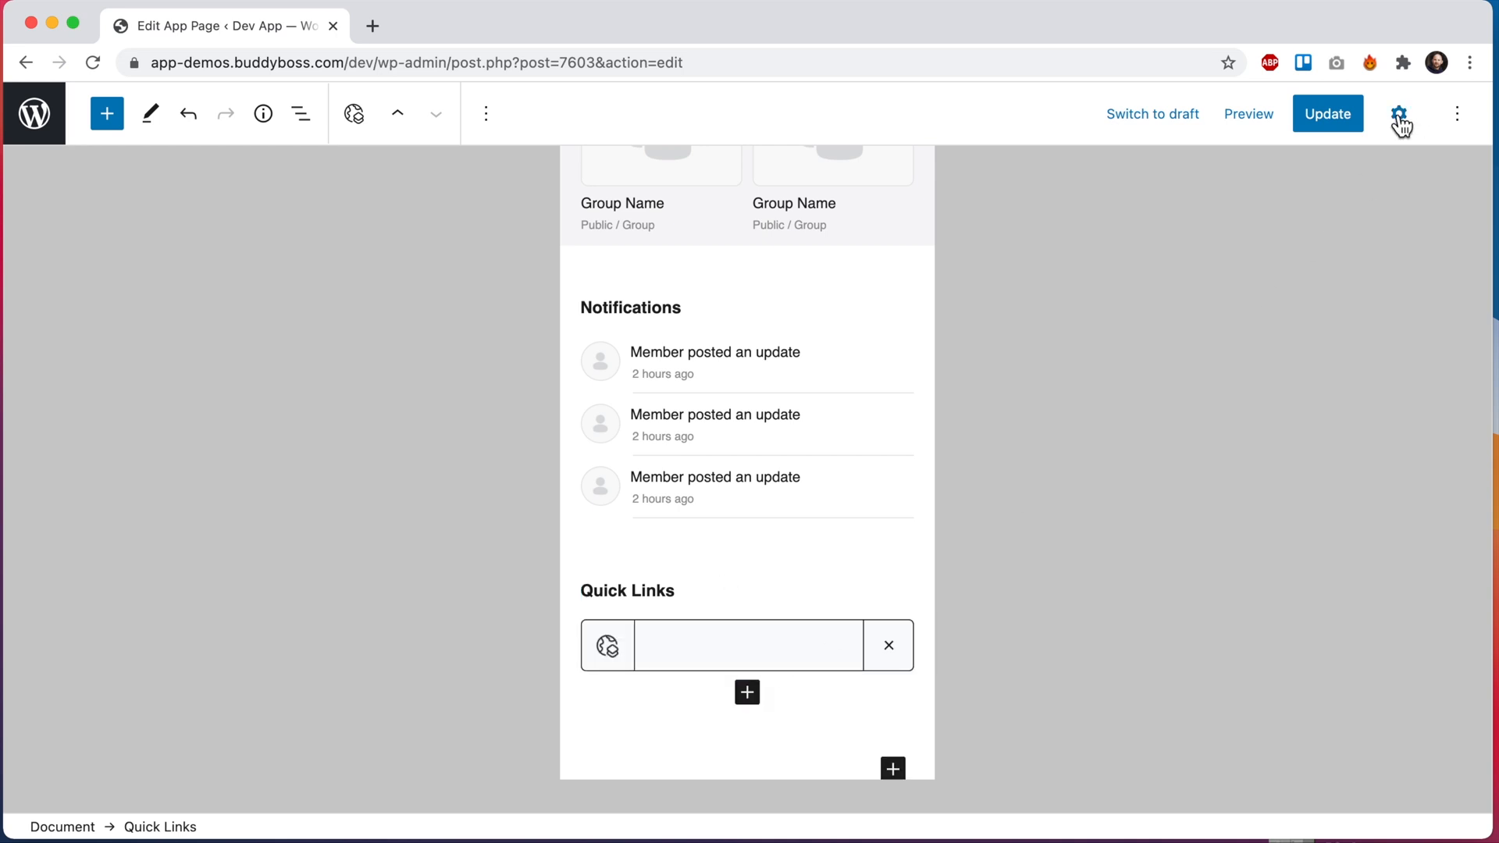
left_click(1397, 114)
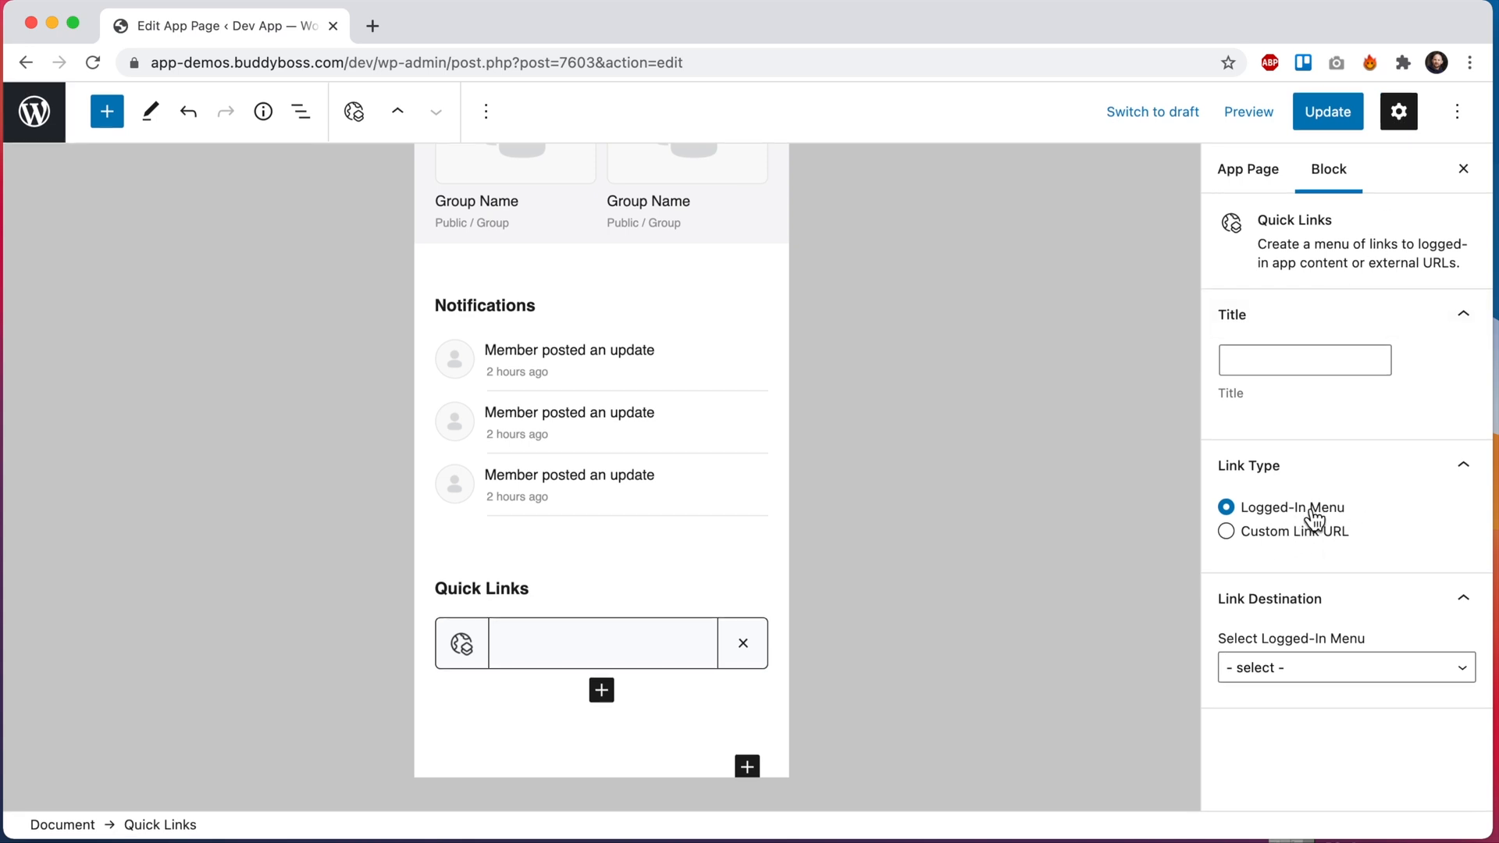
left_click(1344, 667)
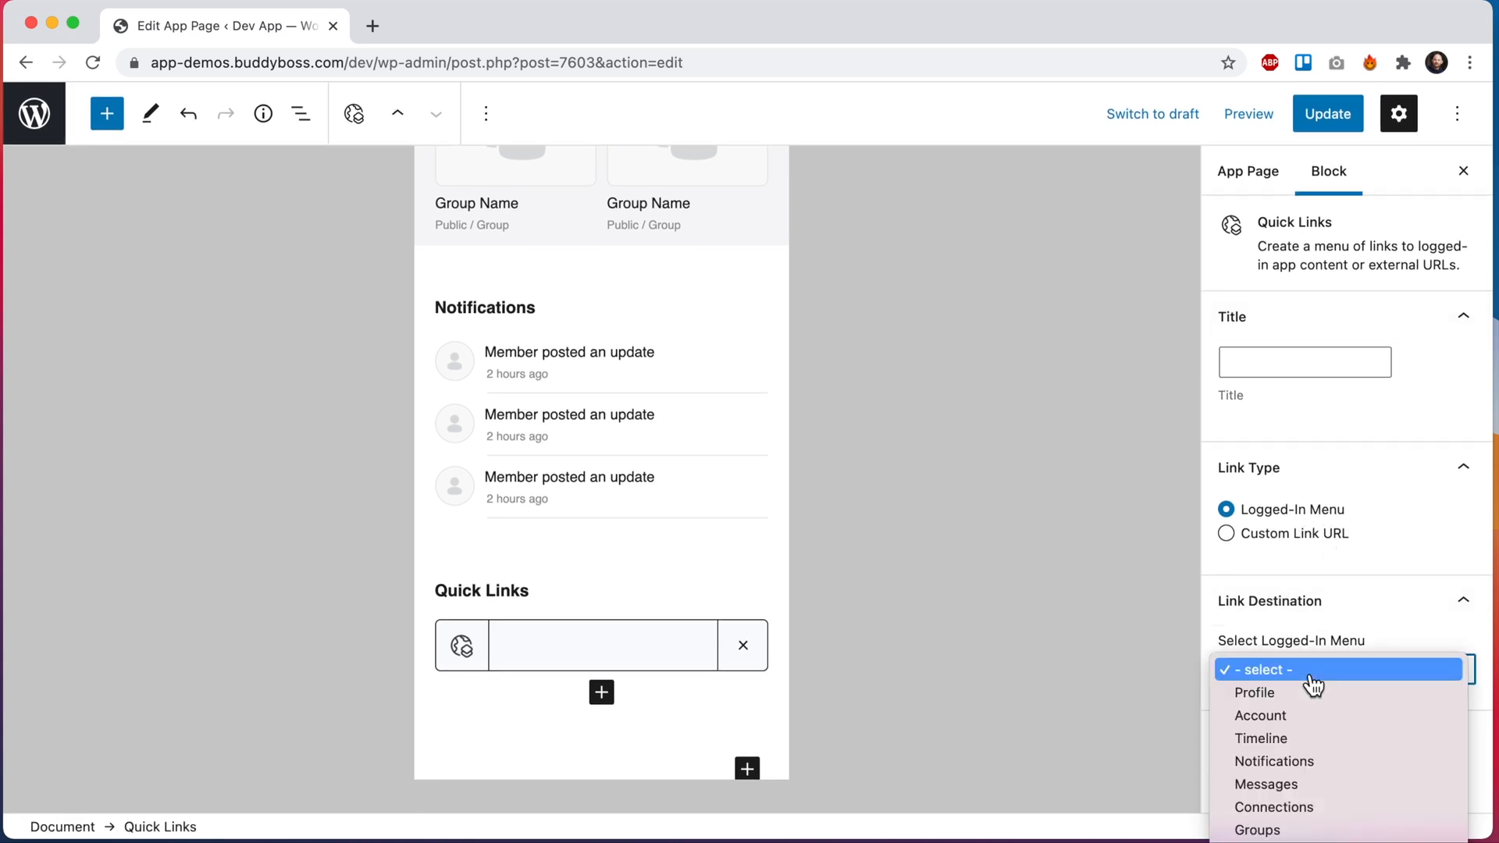
left_click(1254, 692)
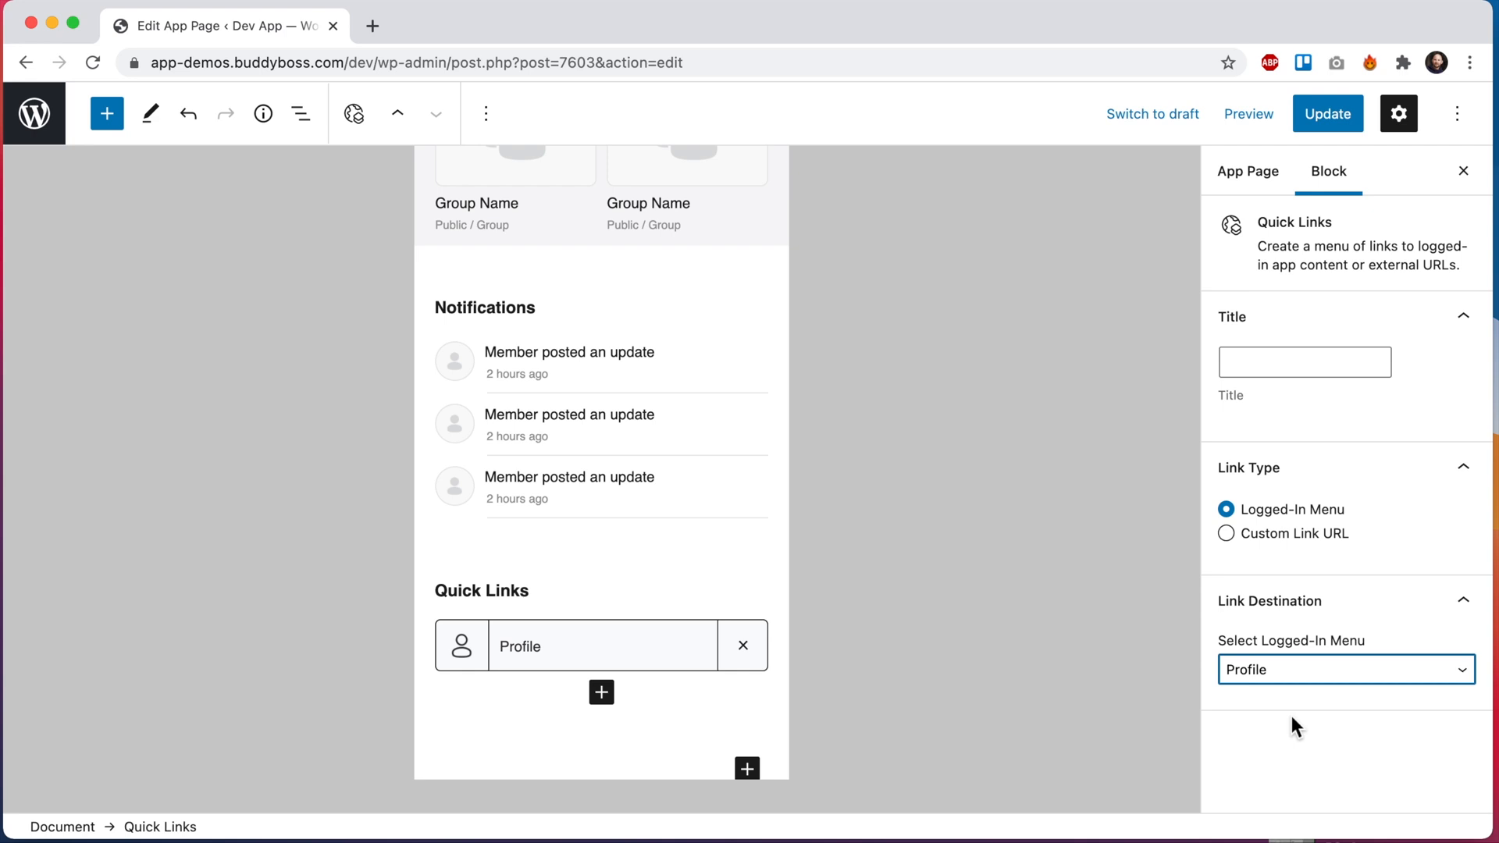
Add further quick links pointing to Notifications and Courses
left_click(601, 692)
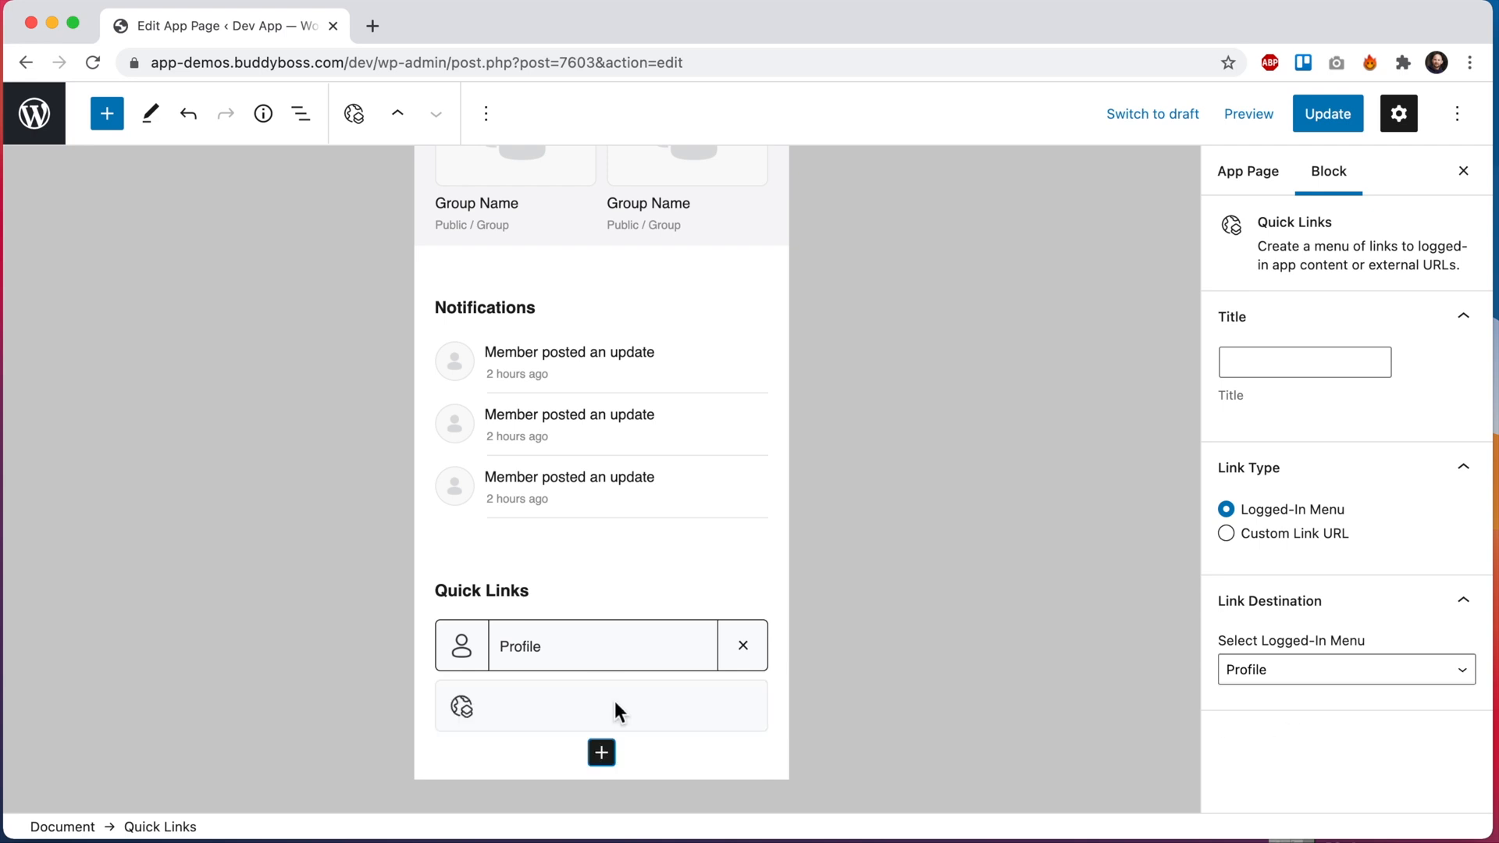
left_click(1343, 670)
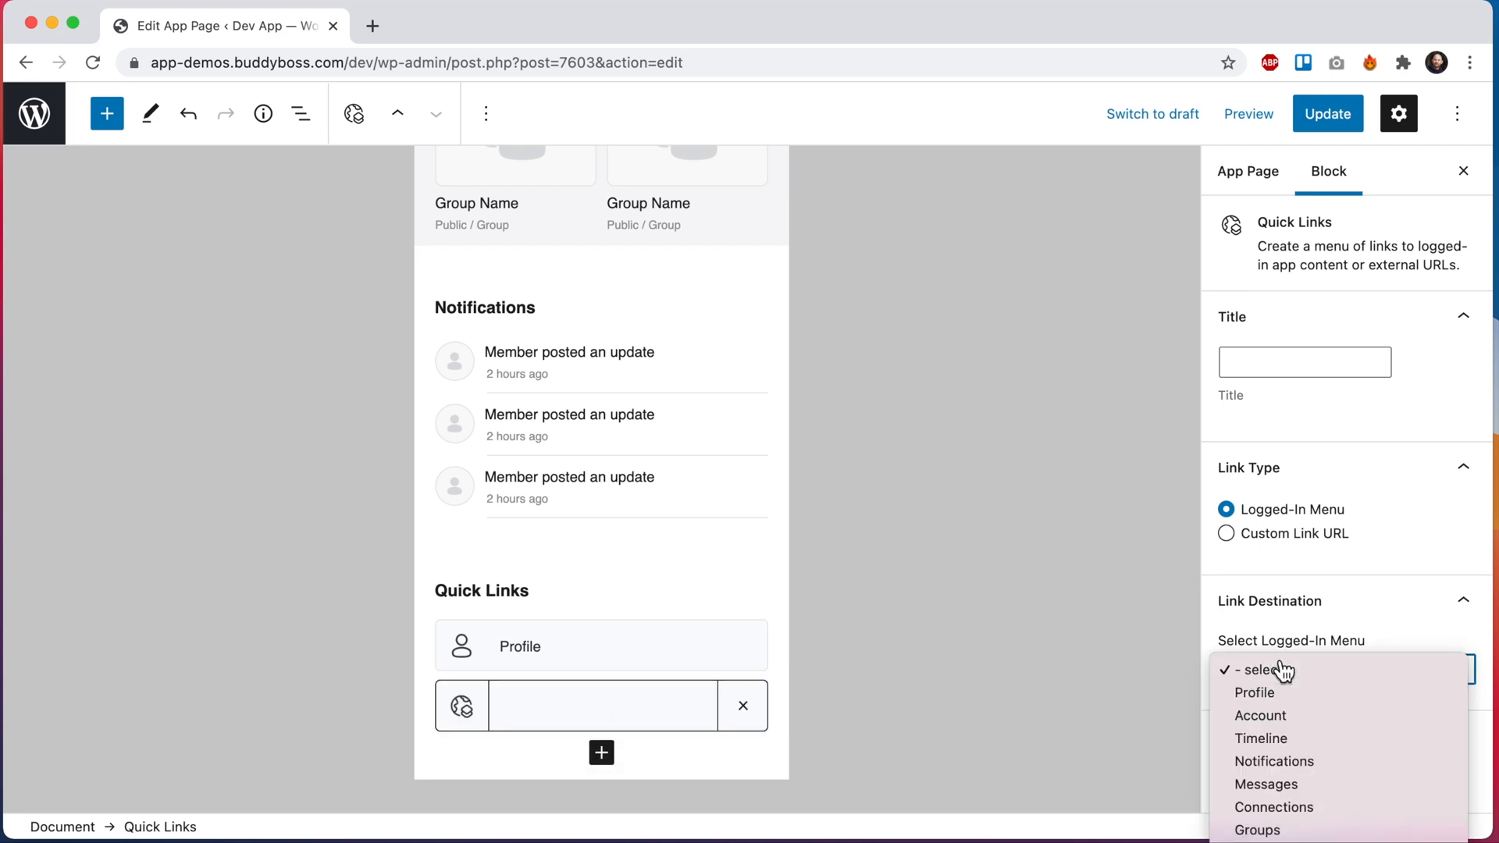
left_click(1274, 760)
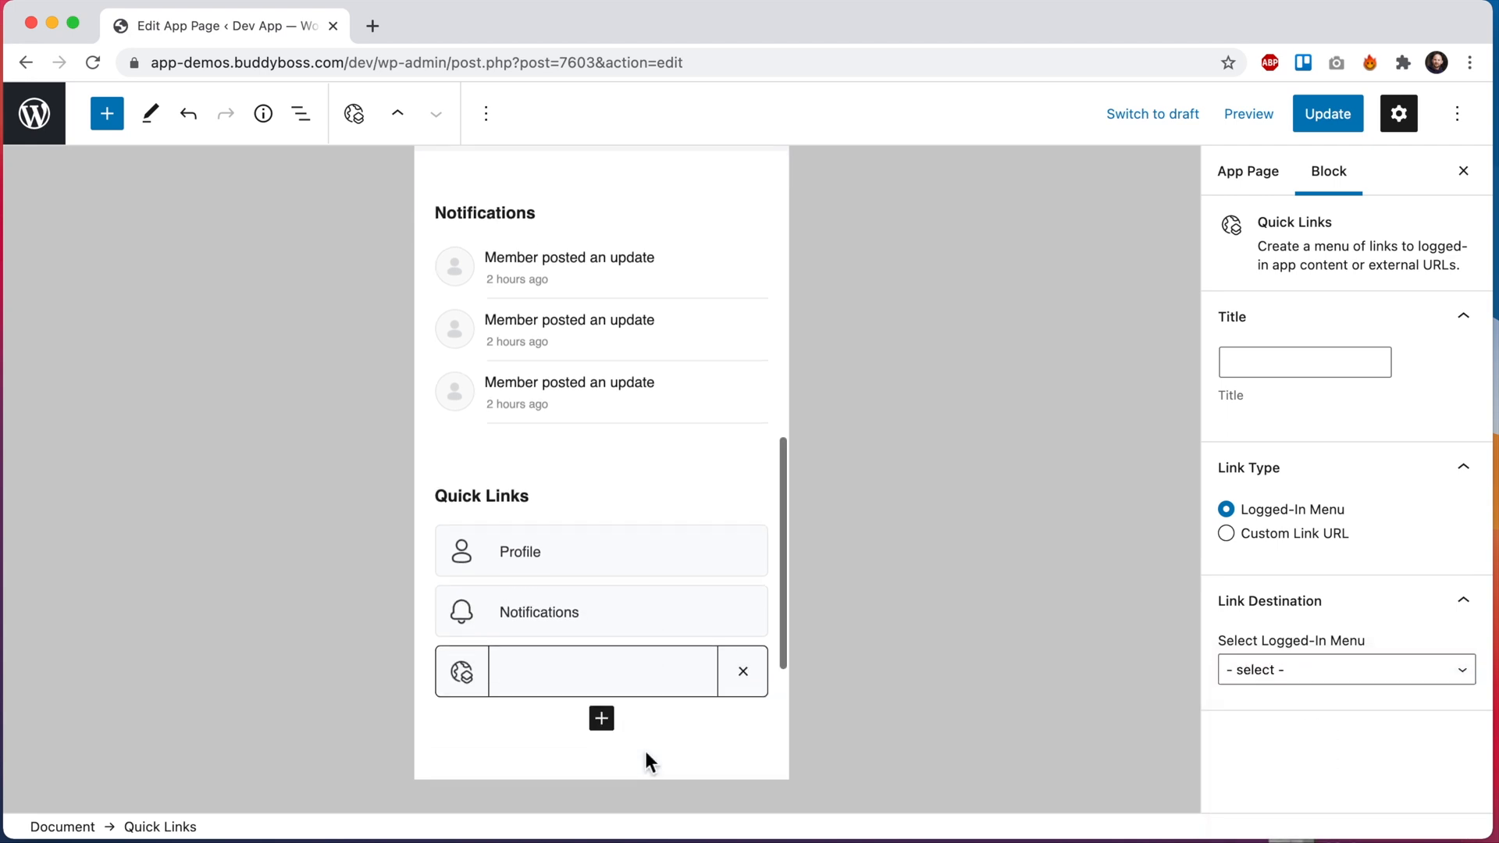
left_click(1343, 670)
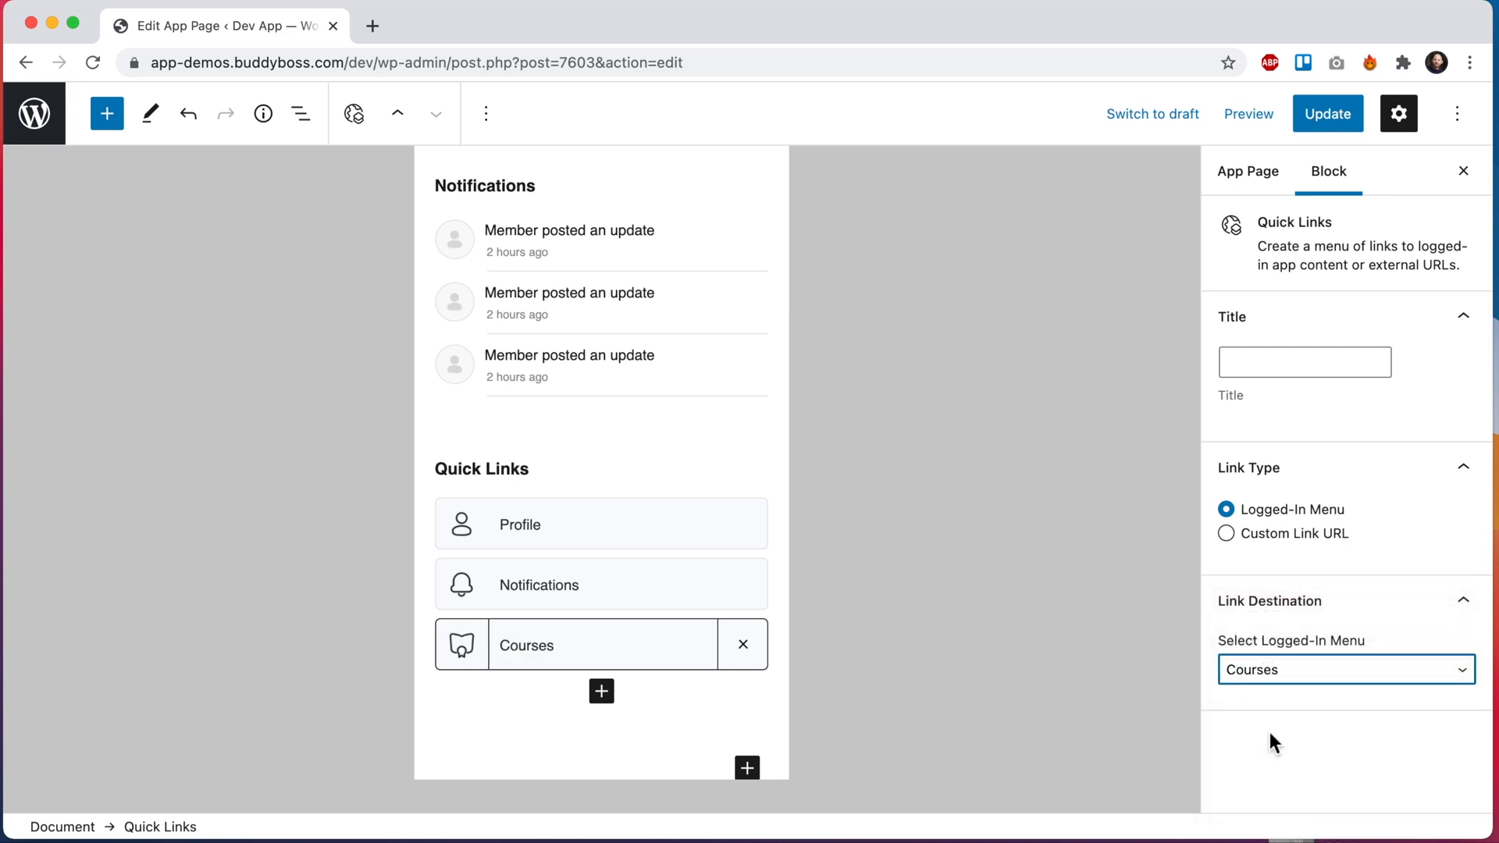
Add a fourth quick link set to a Custom Link URL
left_click(601, 692)
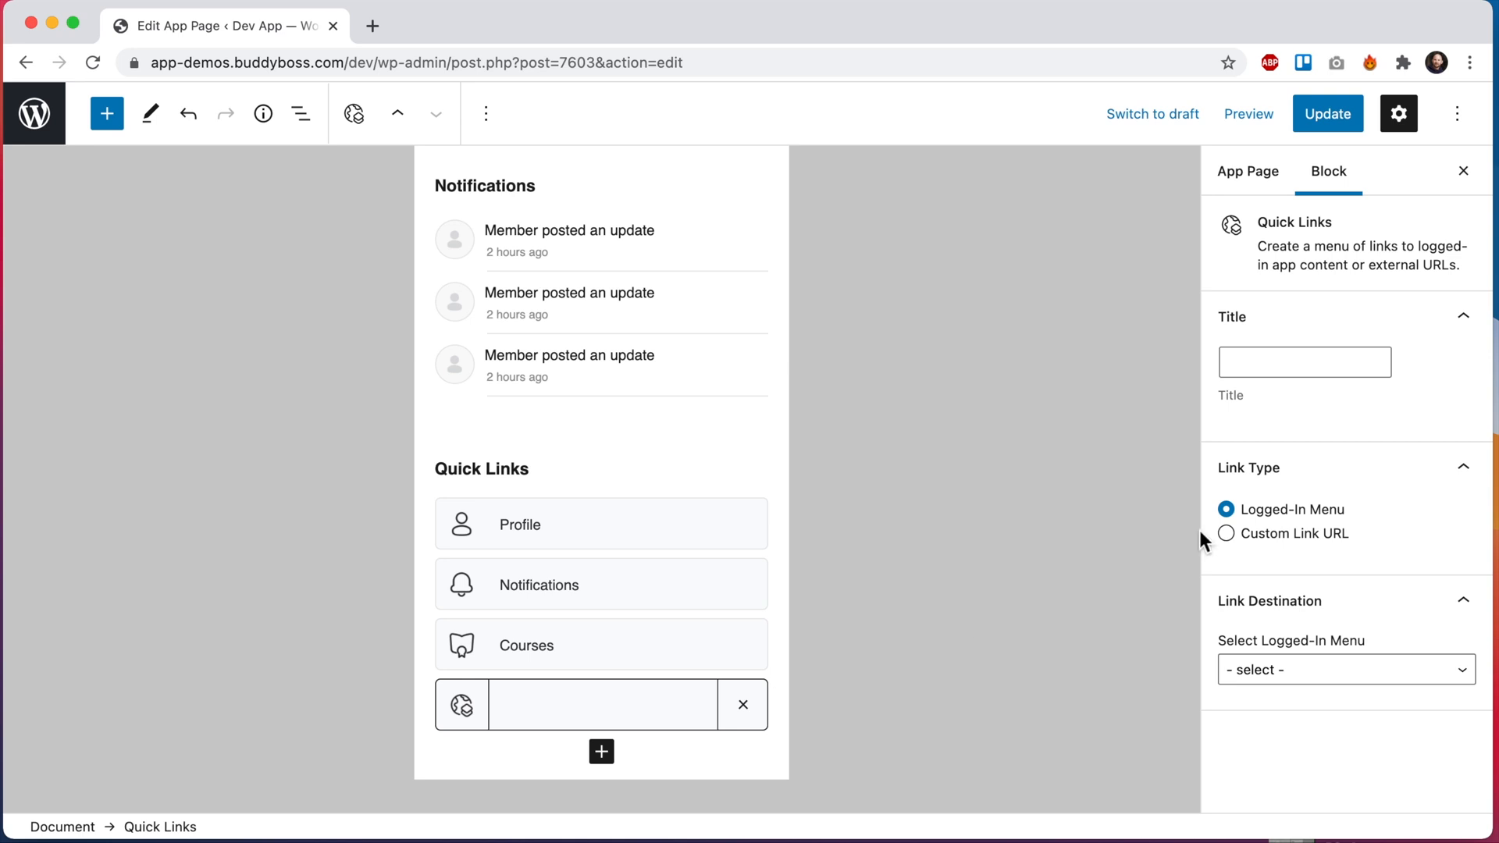
left_click(1226, 533)
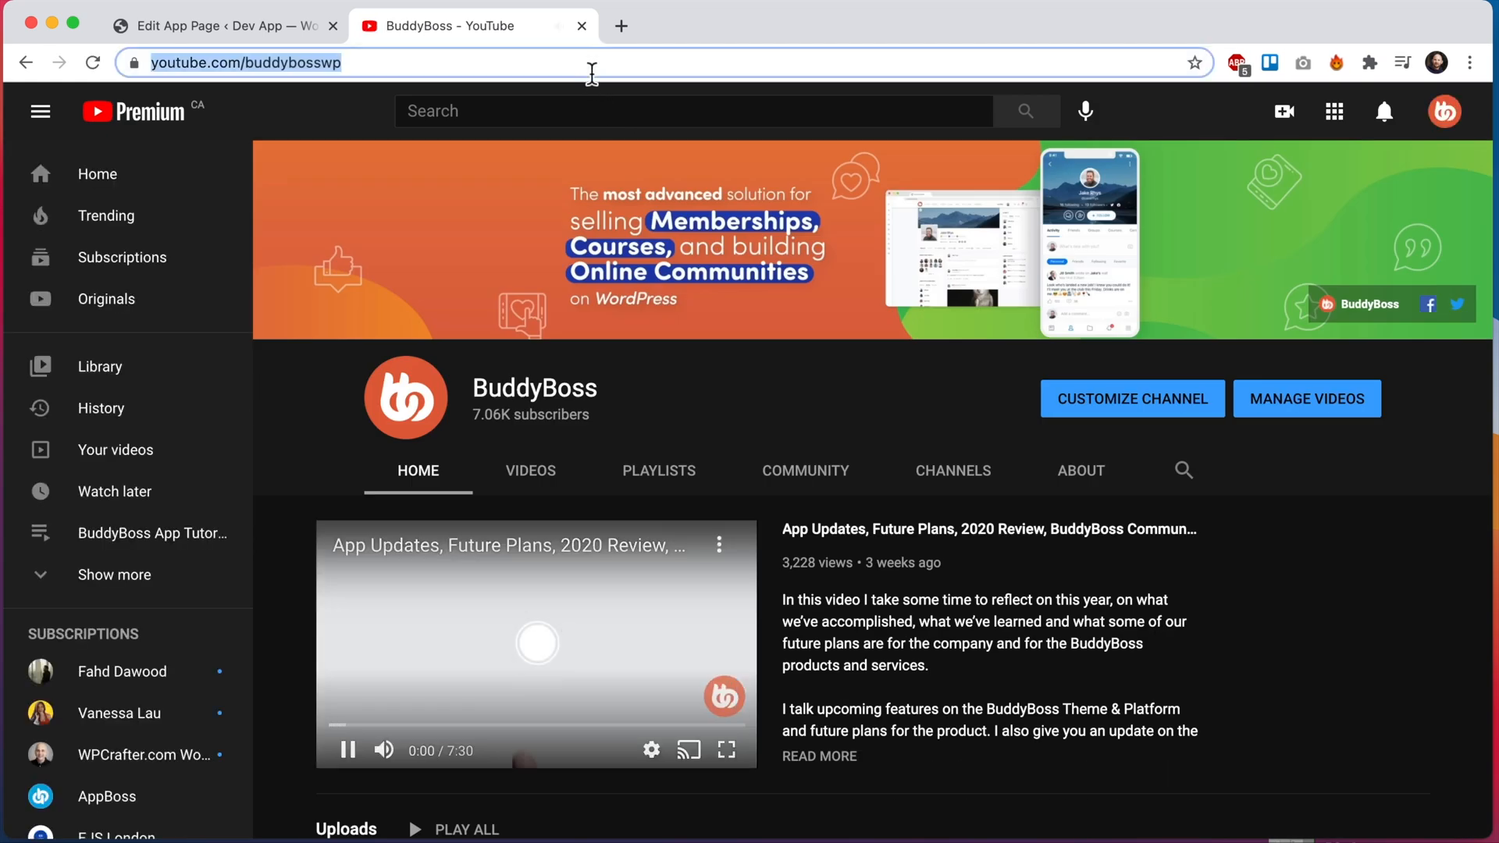
left_click(226, 26)
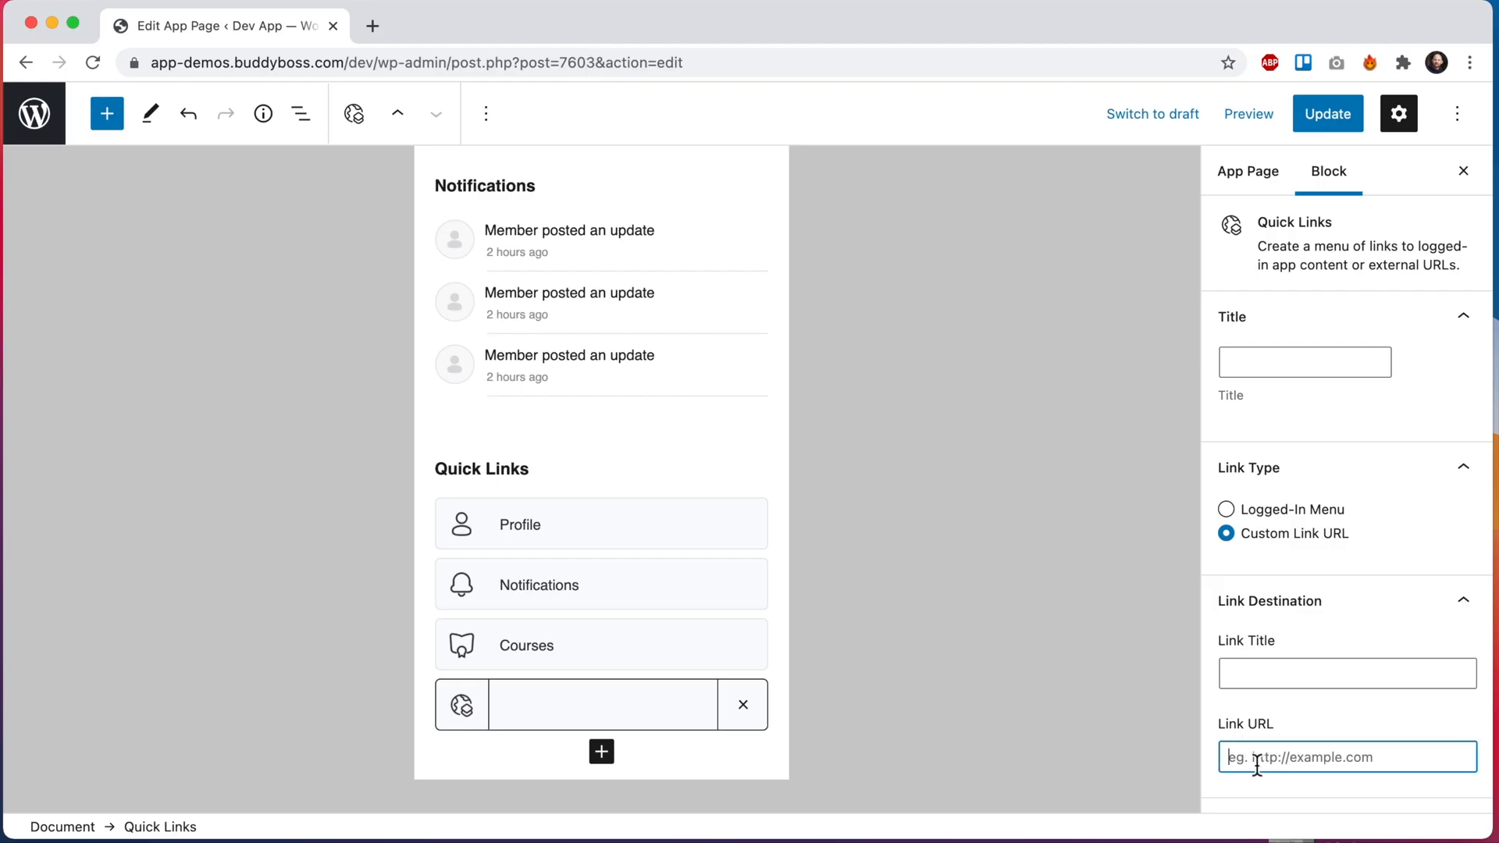
type("https://www.youtube.com/buddybosswp")
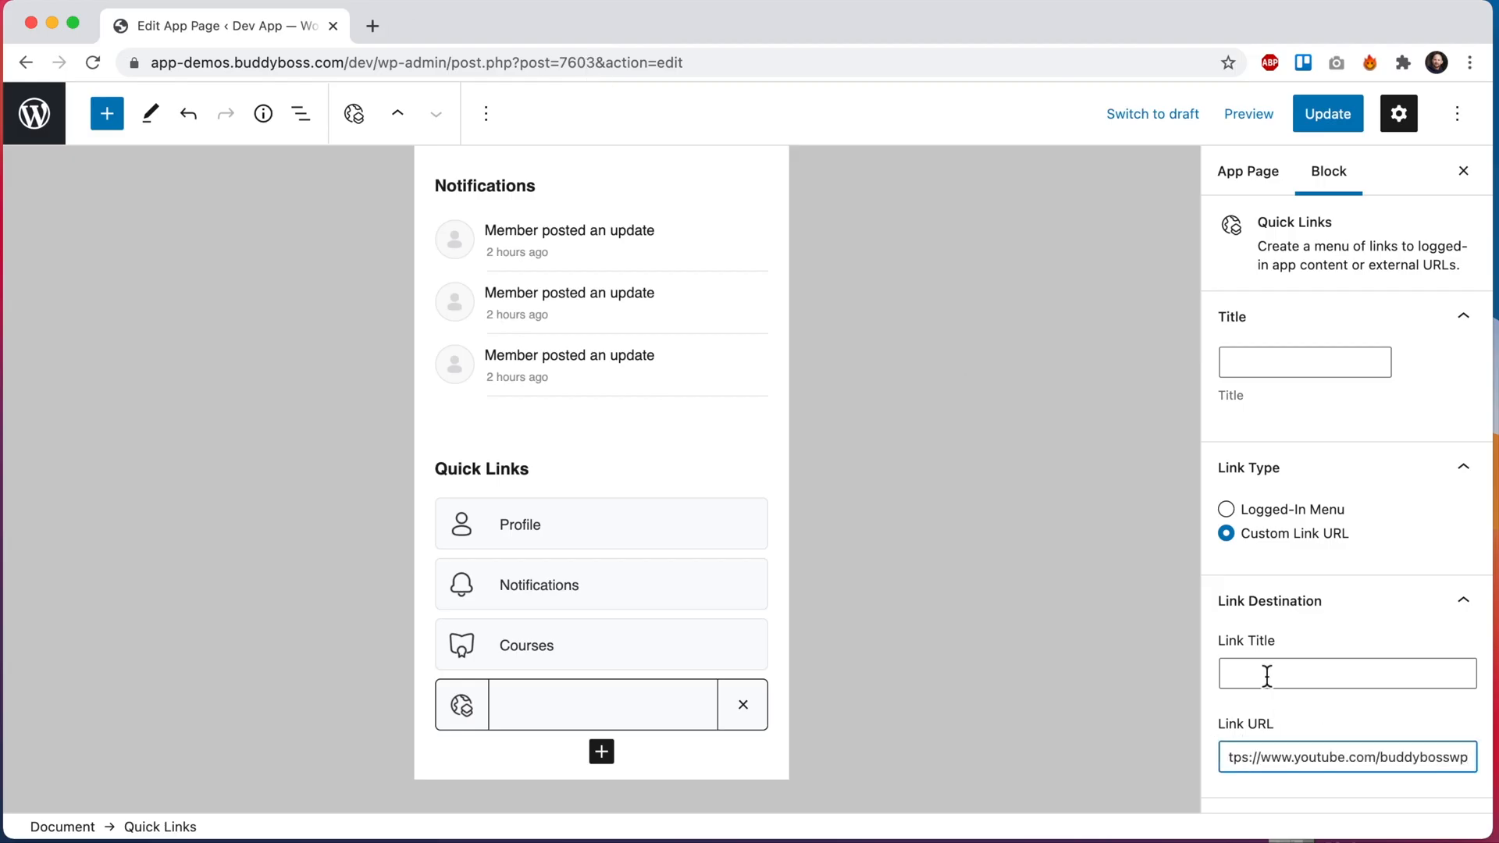
type("YouTube")
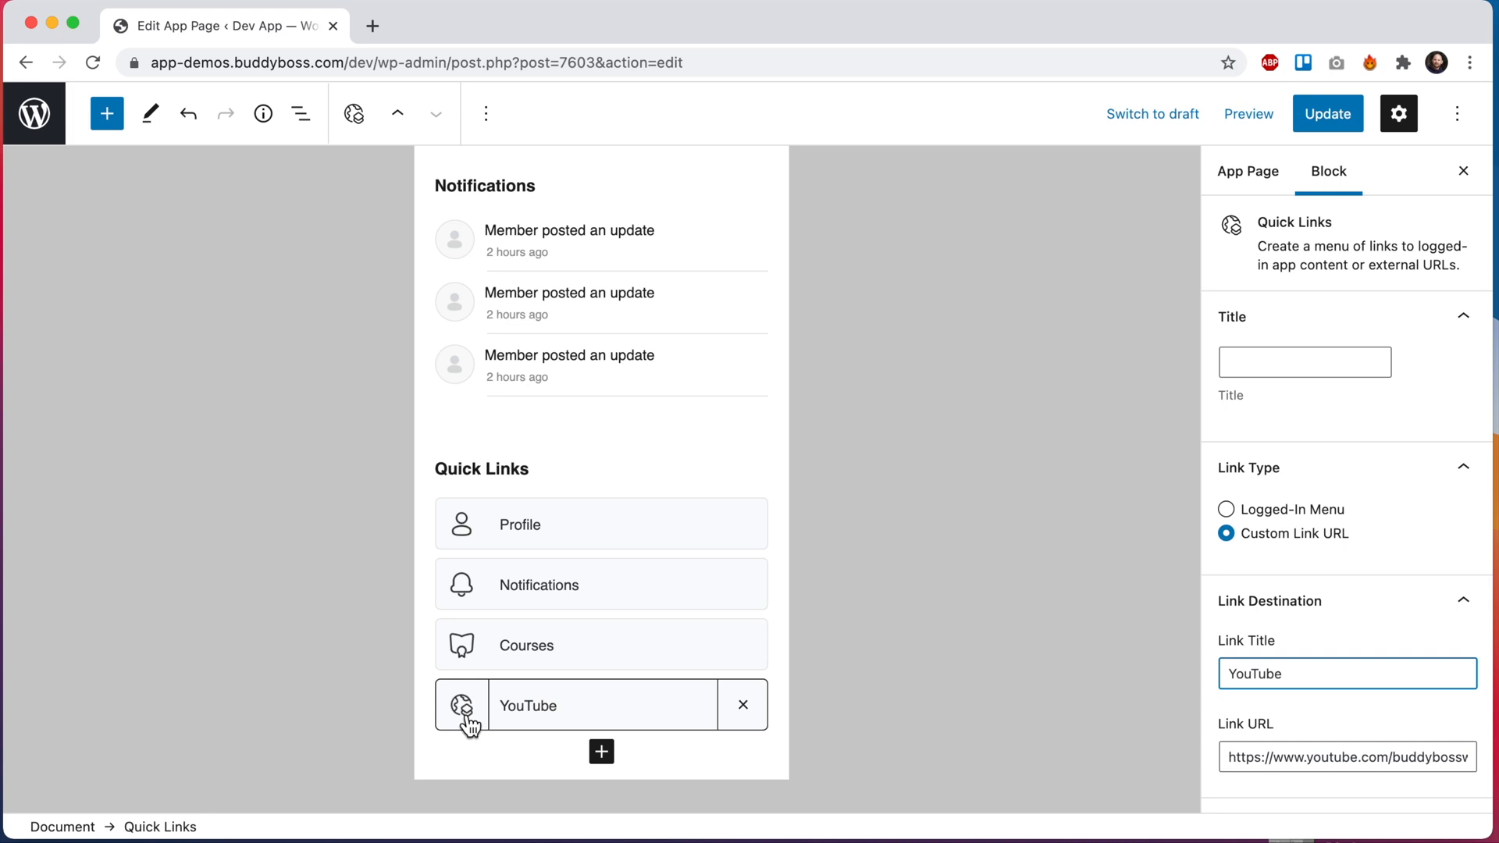
left_click(463, 705)
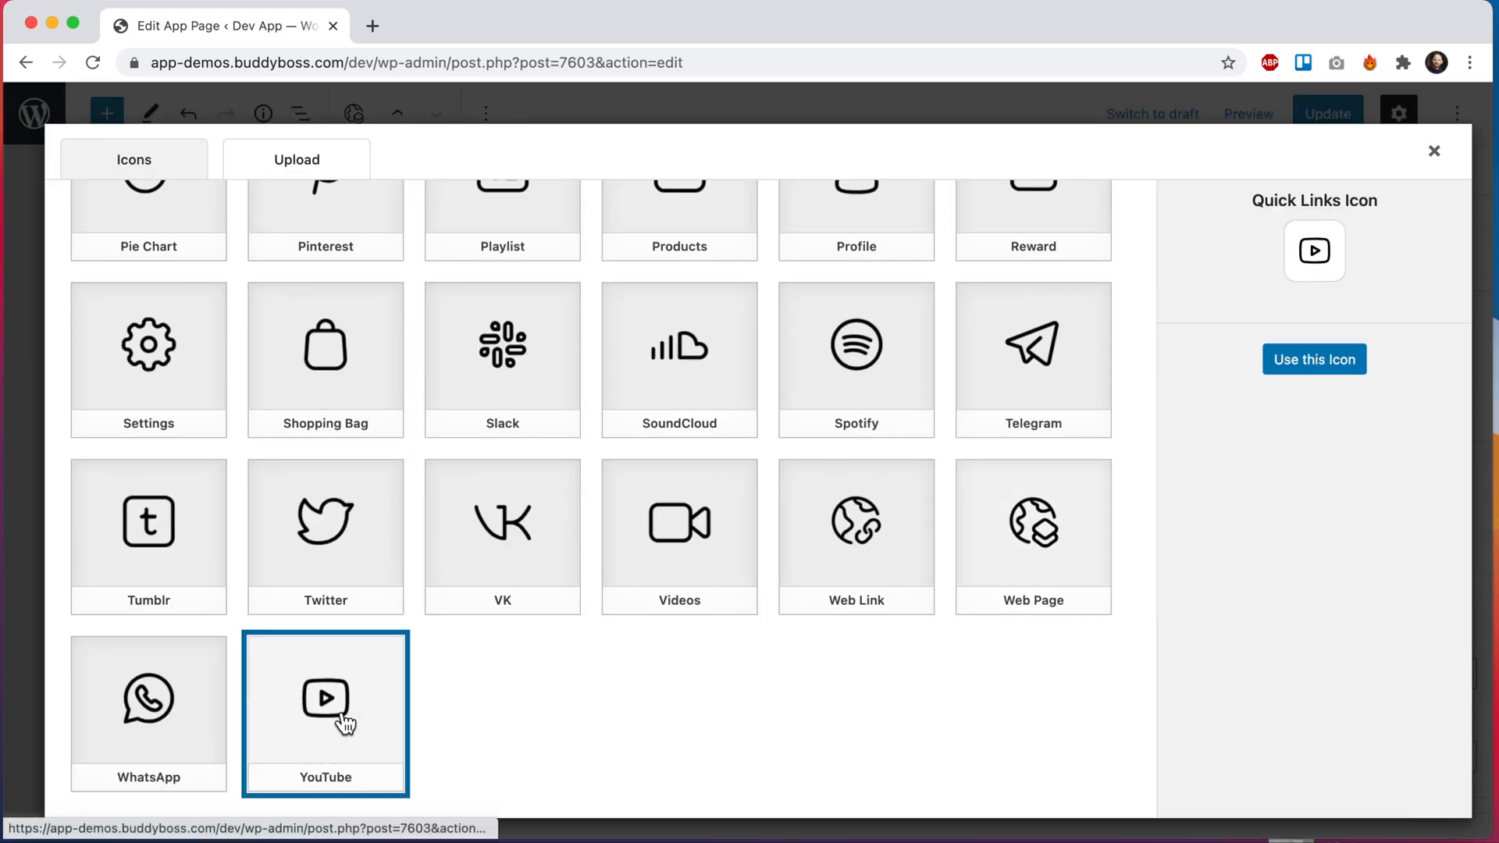
left_click(1313, 359)
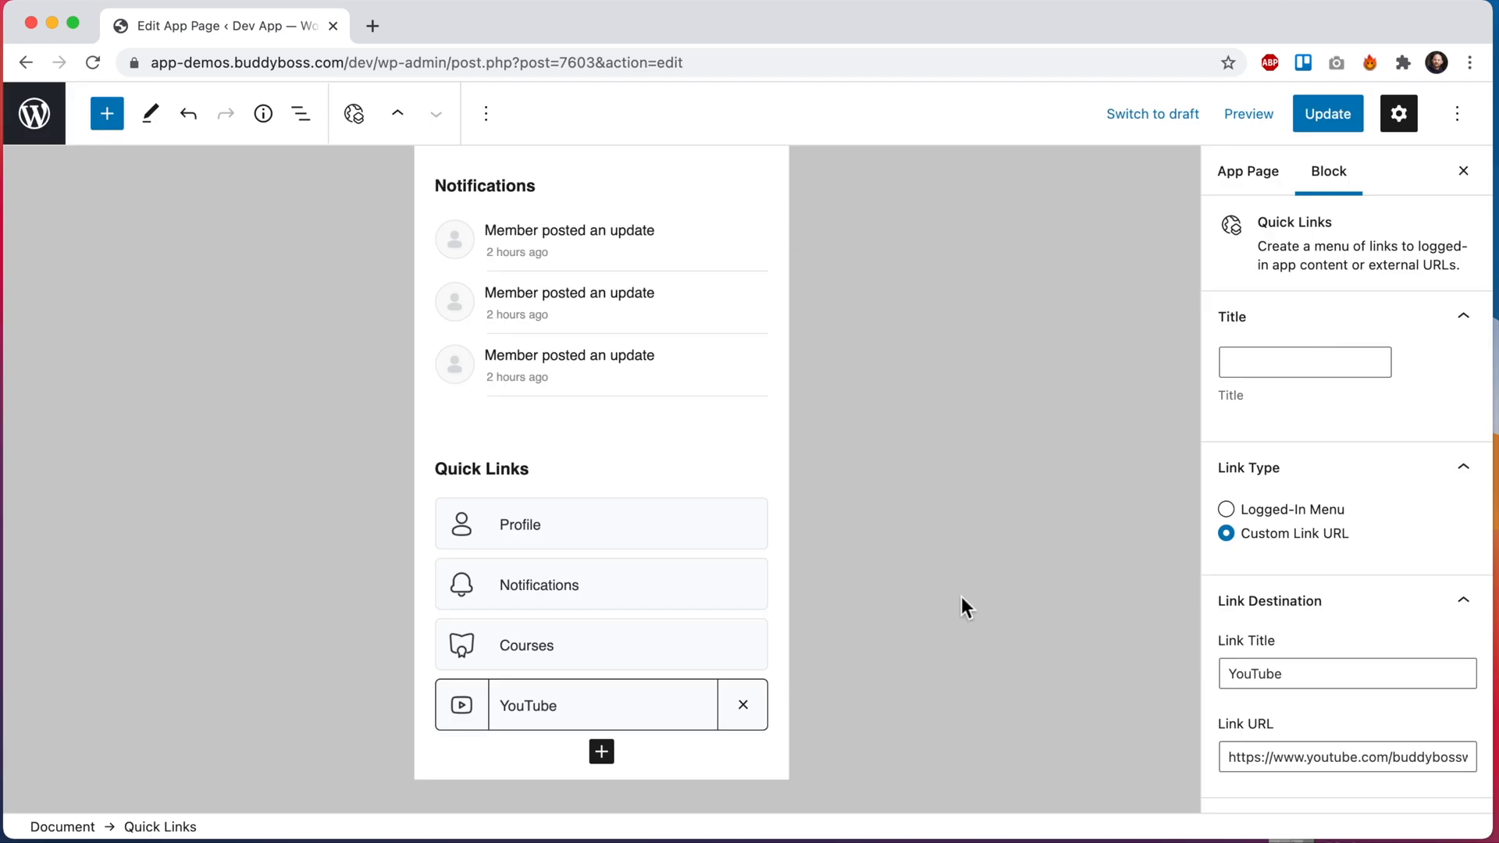
Select the Tab Bar menu for editing and reveal the App Pages panel listing Home
left_click(1328, 114)
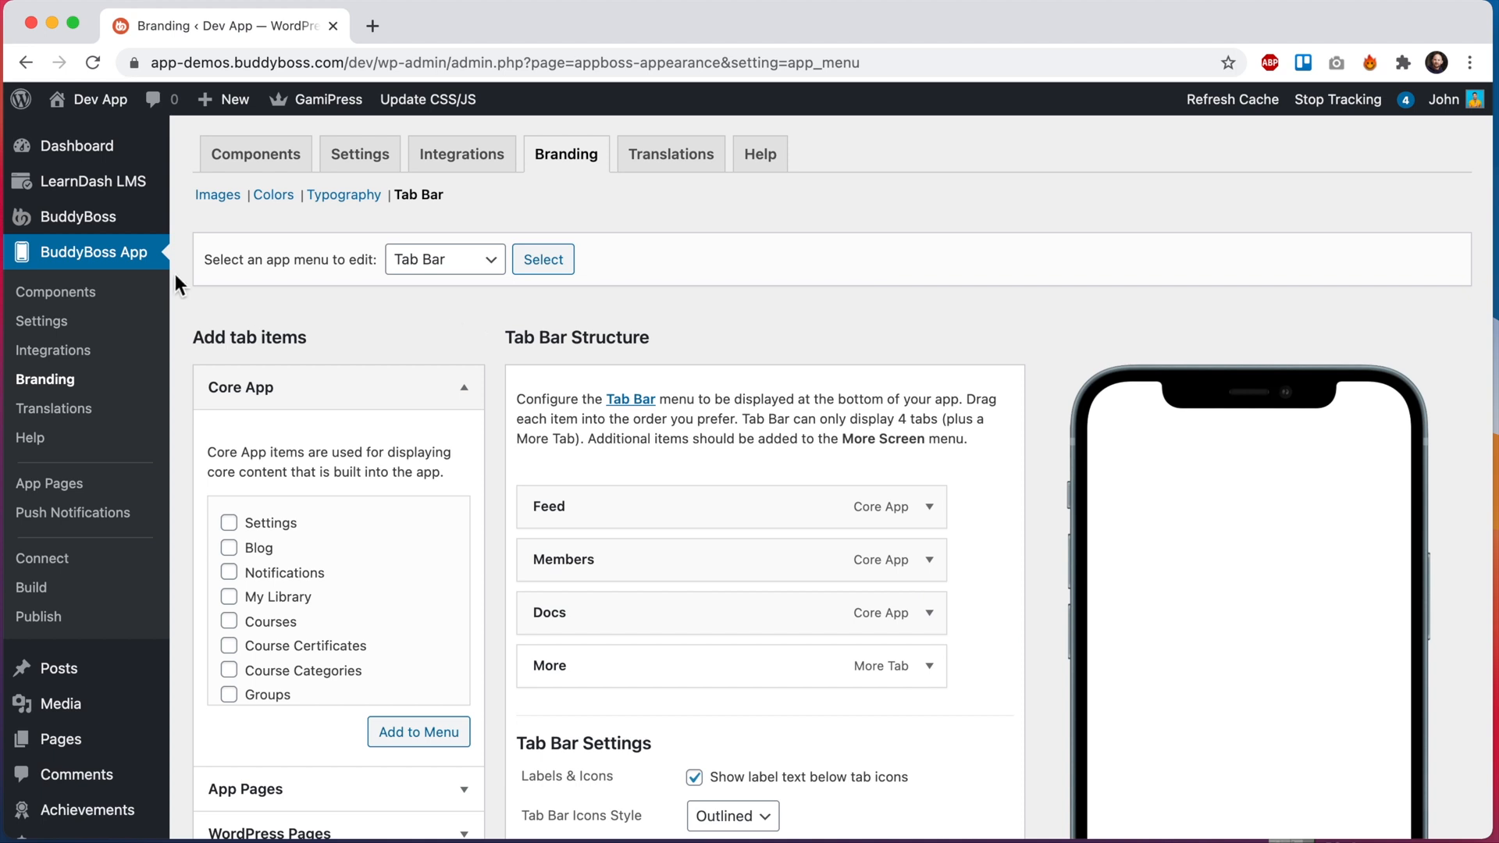
mouse_move(418, 195)
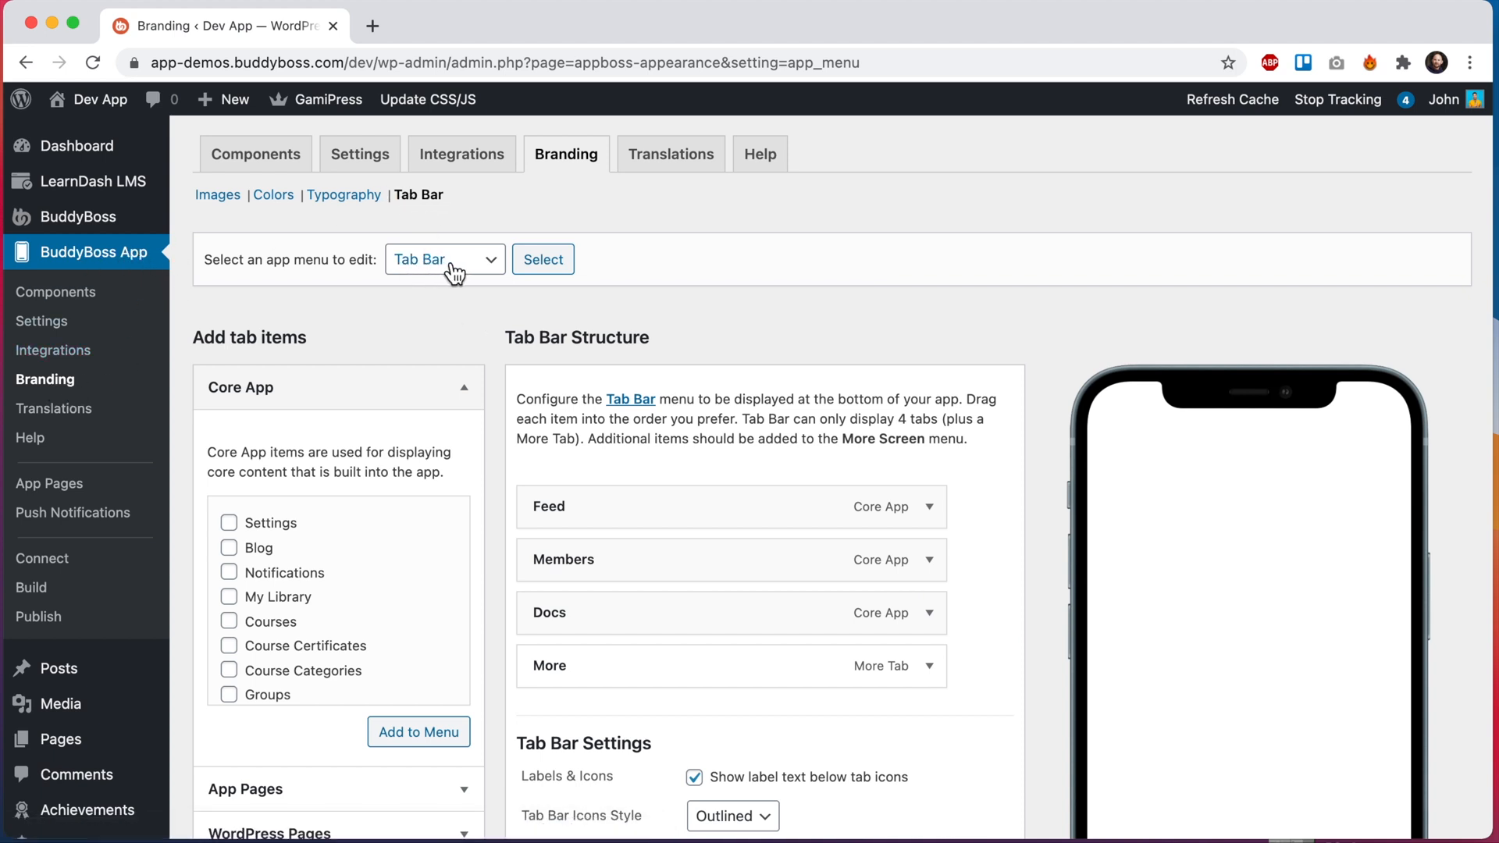
left_click(445, 259)
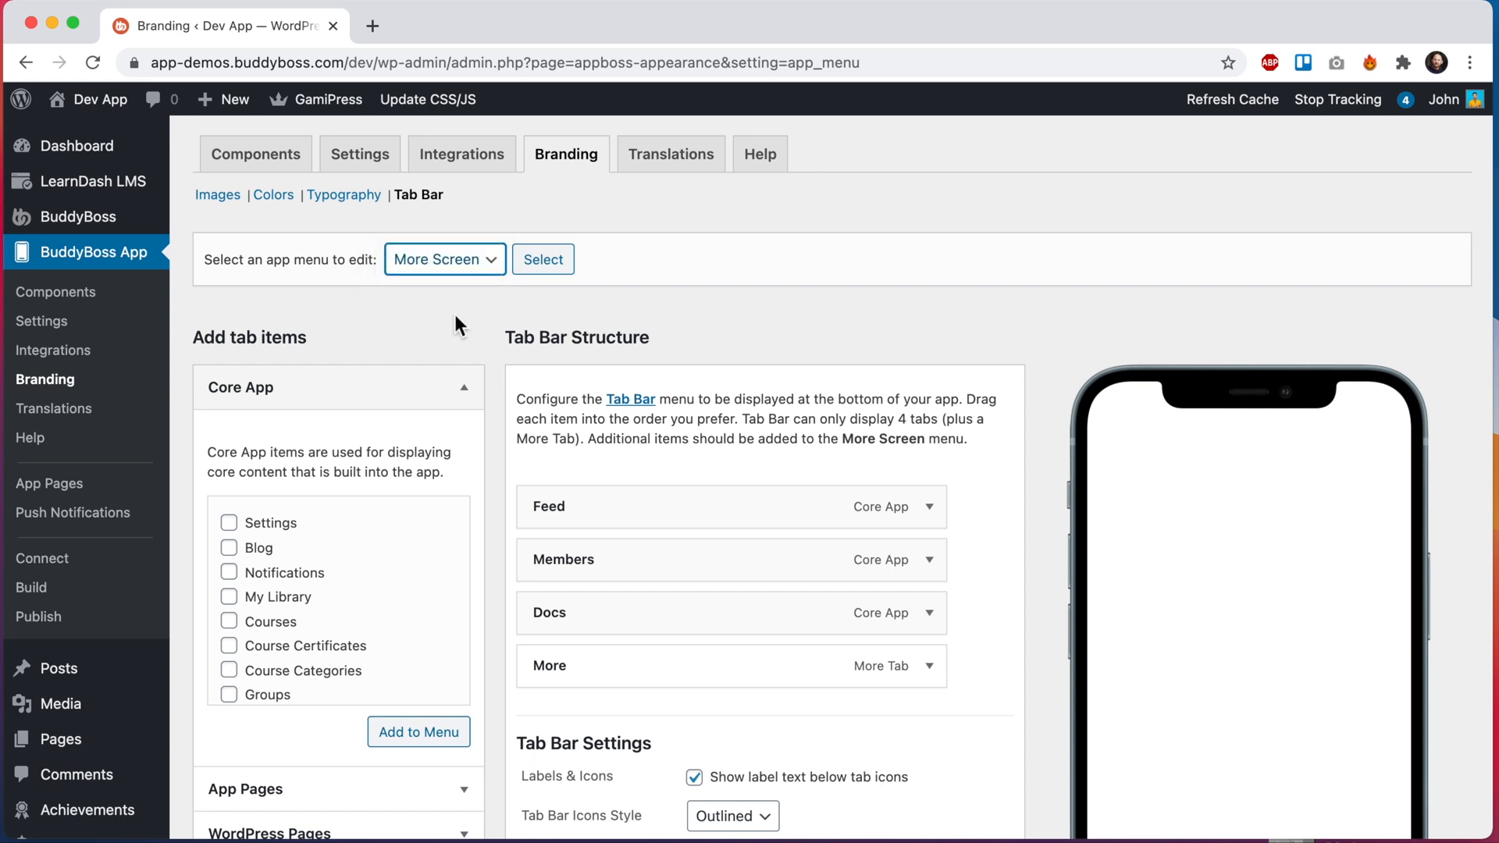
left_click(443, 259)
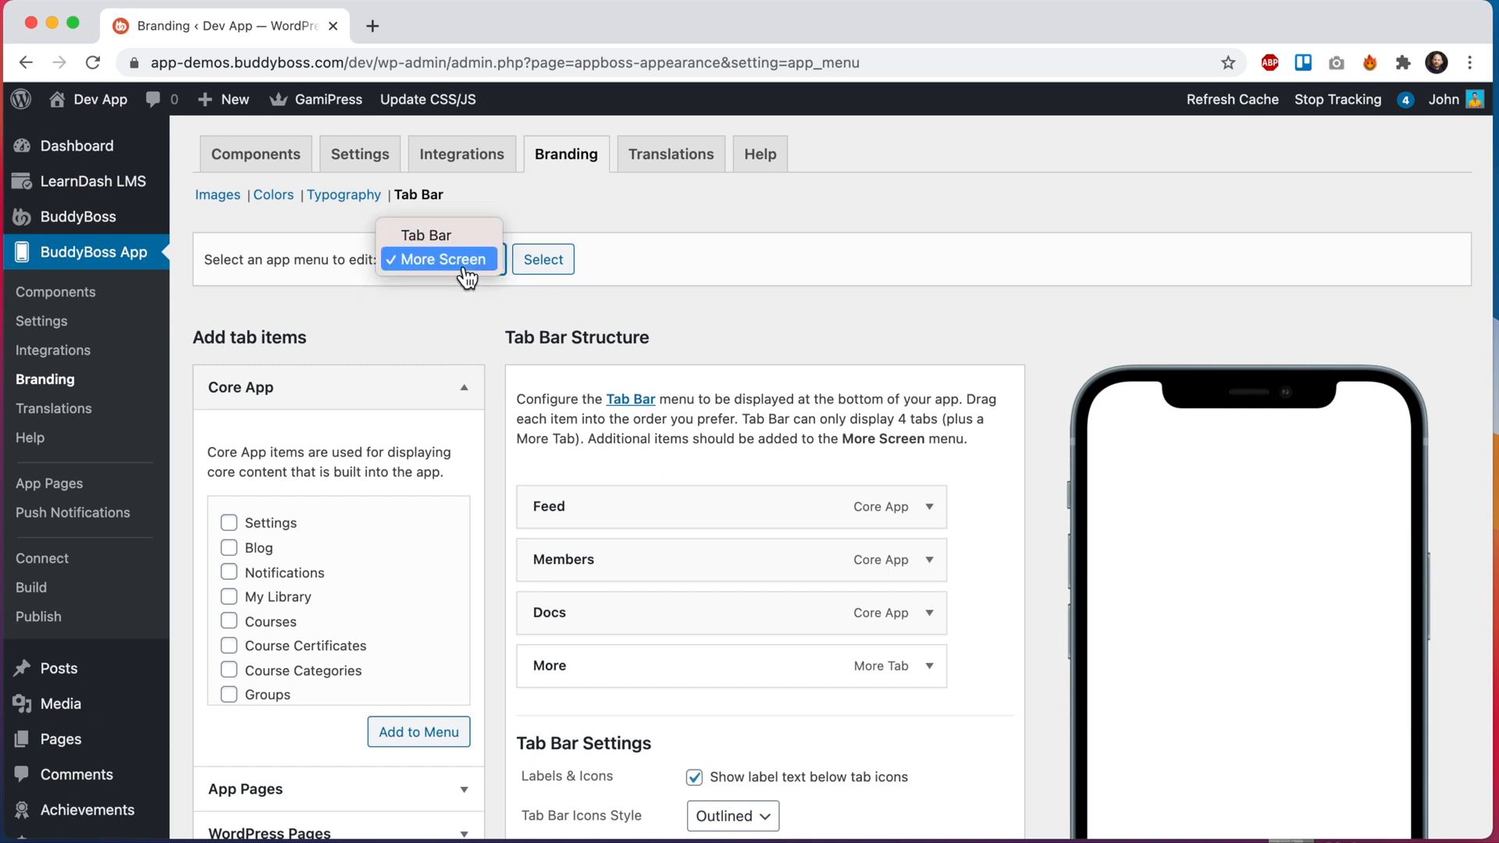
left_click(431, 234)
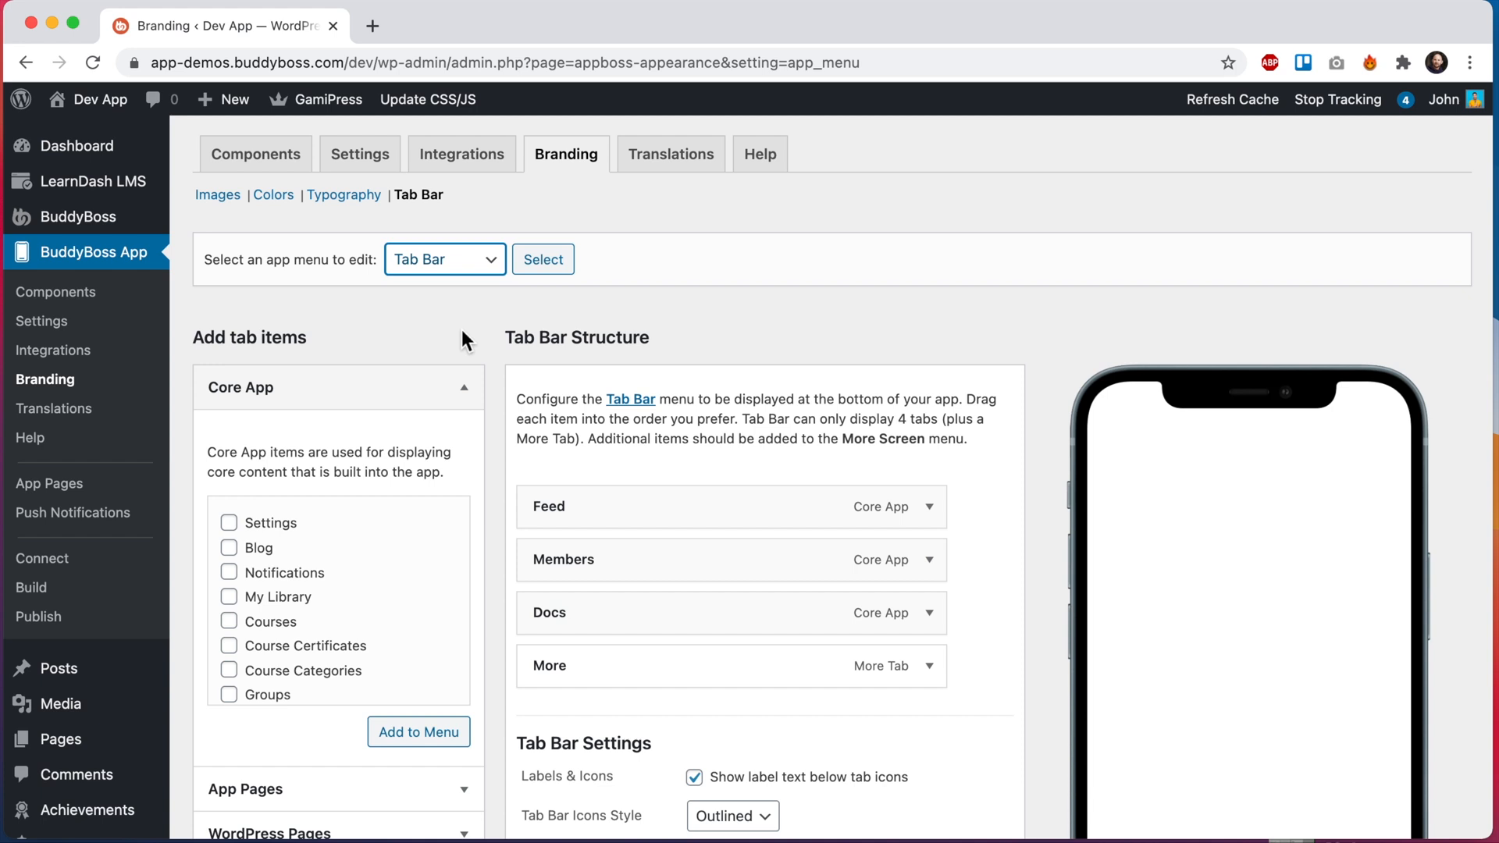
scroll("down", 3)
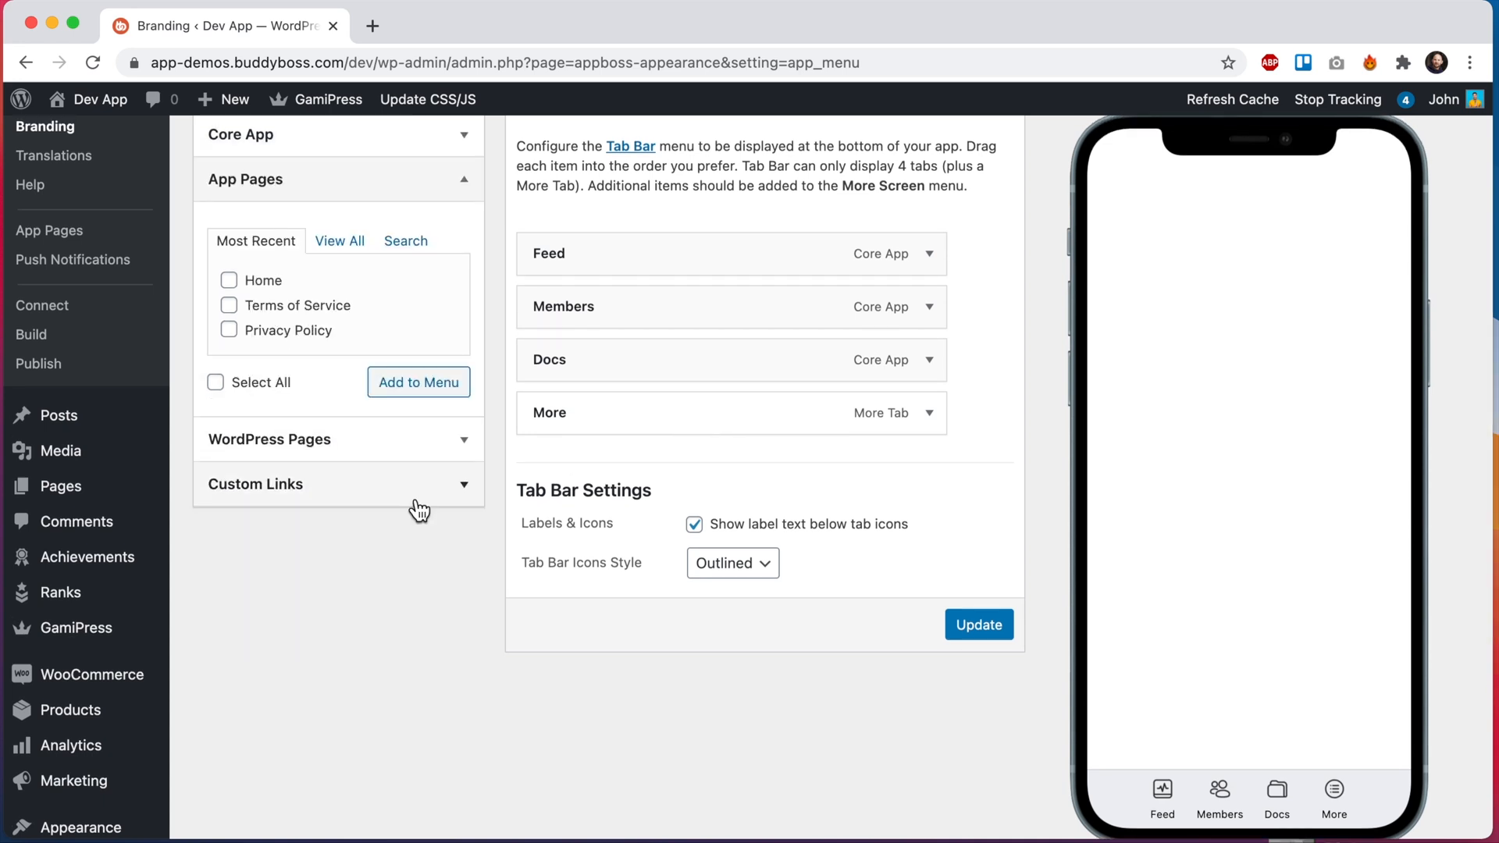
Add the Home app page to the Tab Bar ahead of Feed, Members, Docs and More, expanding its settings
left_click(228, 280)
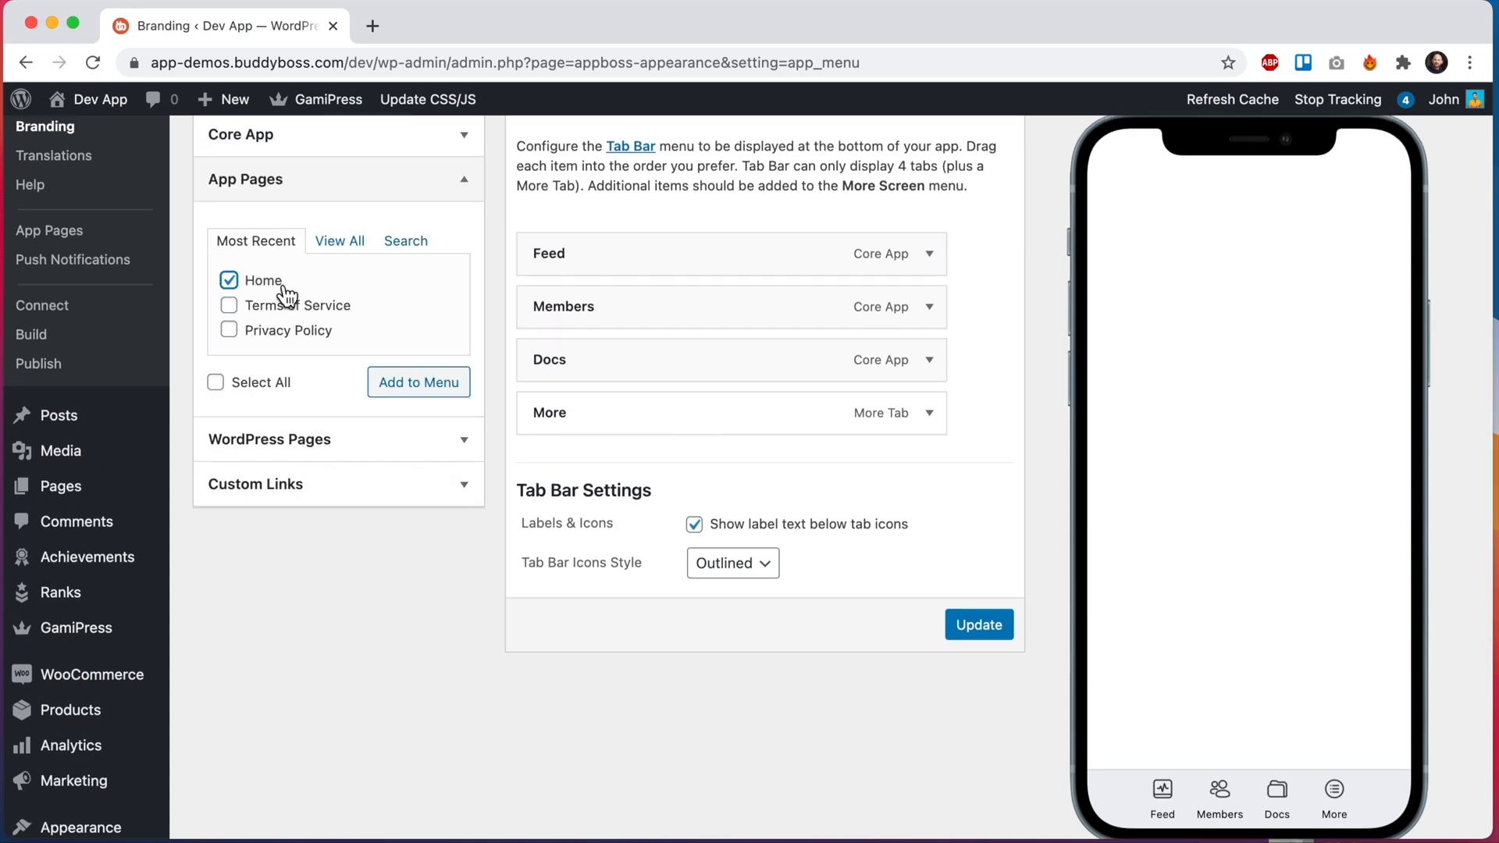
left_click(418, 381)
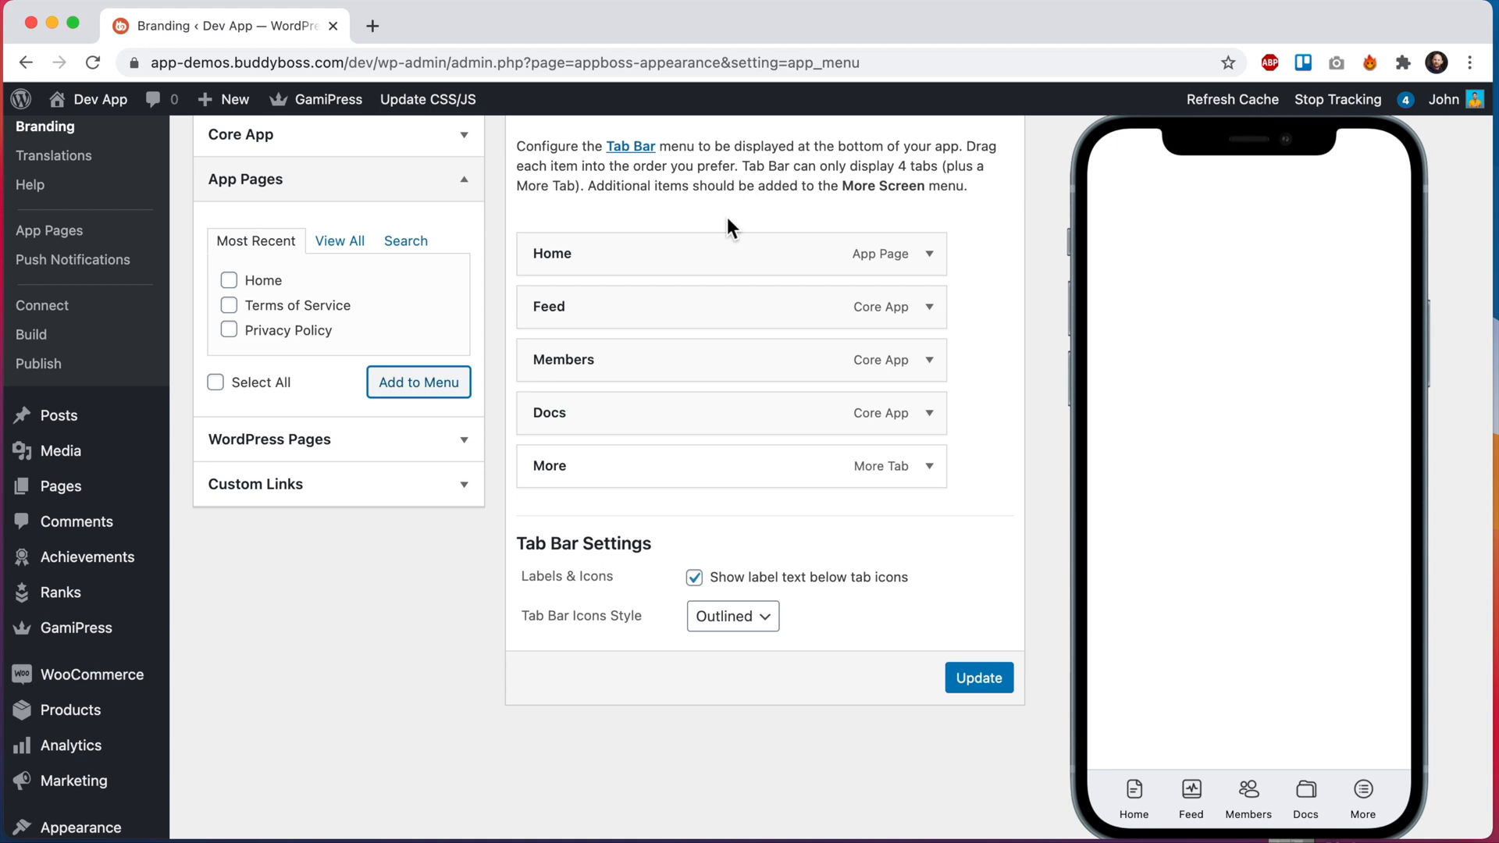
left_click(731, 253)
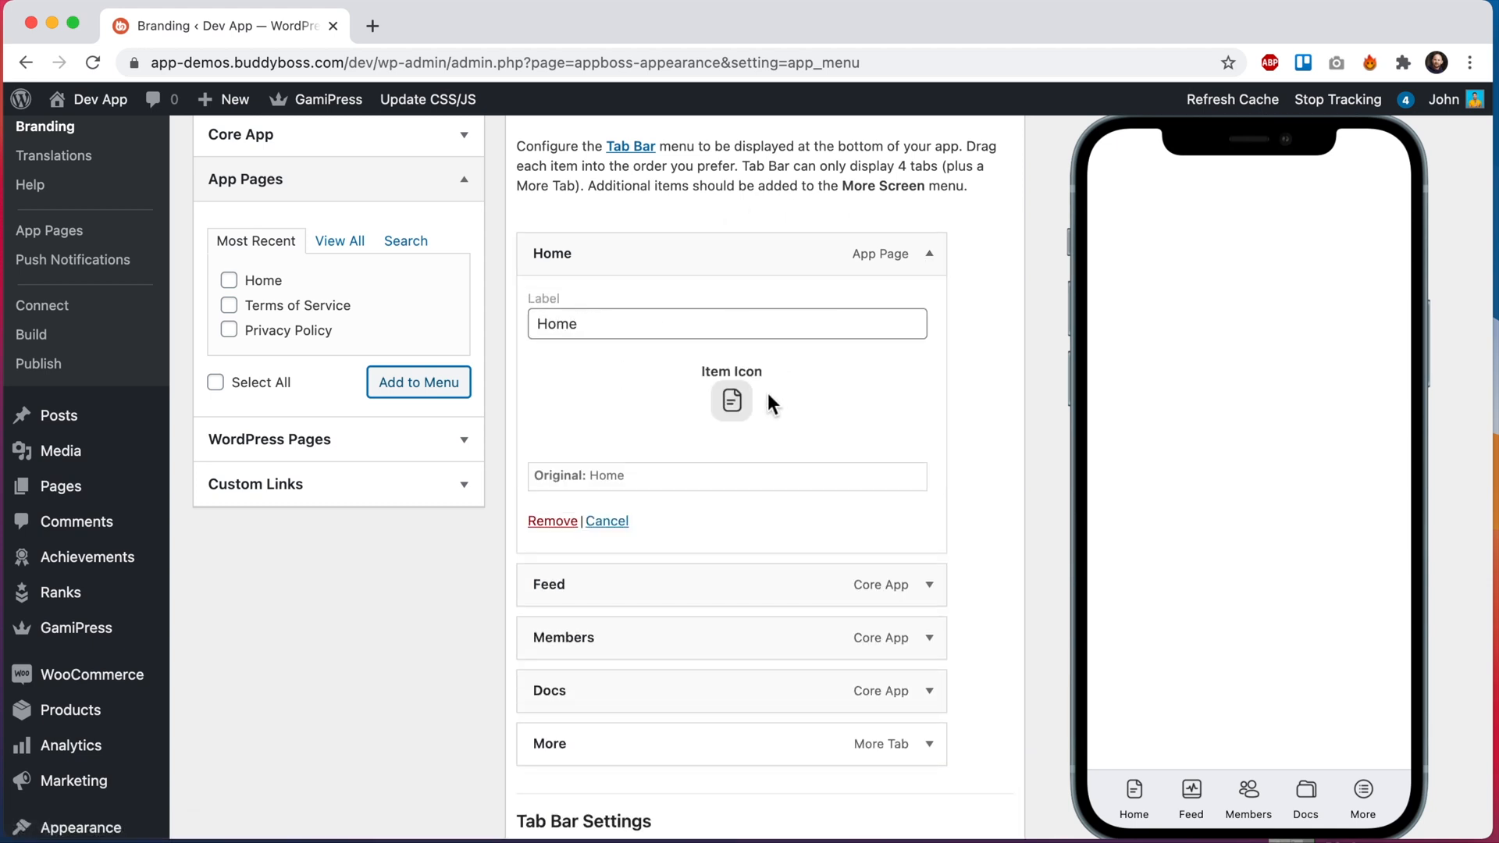
Assign the house icon to the Home tab and update the Tab Bar menu
left_click(731, 399)
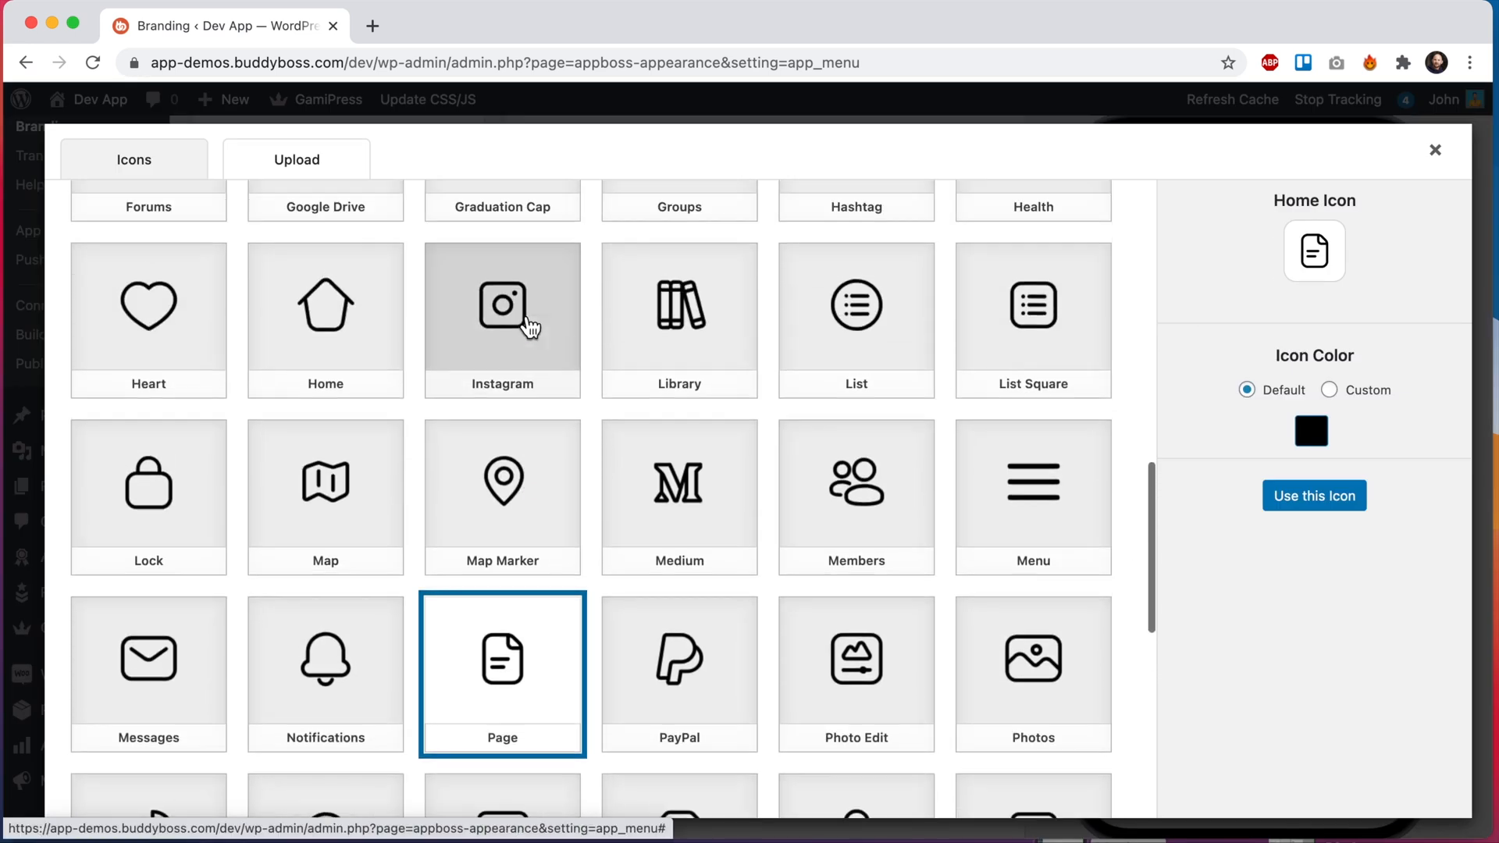
left_click(324, 371)
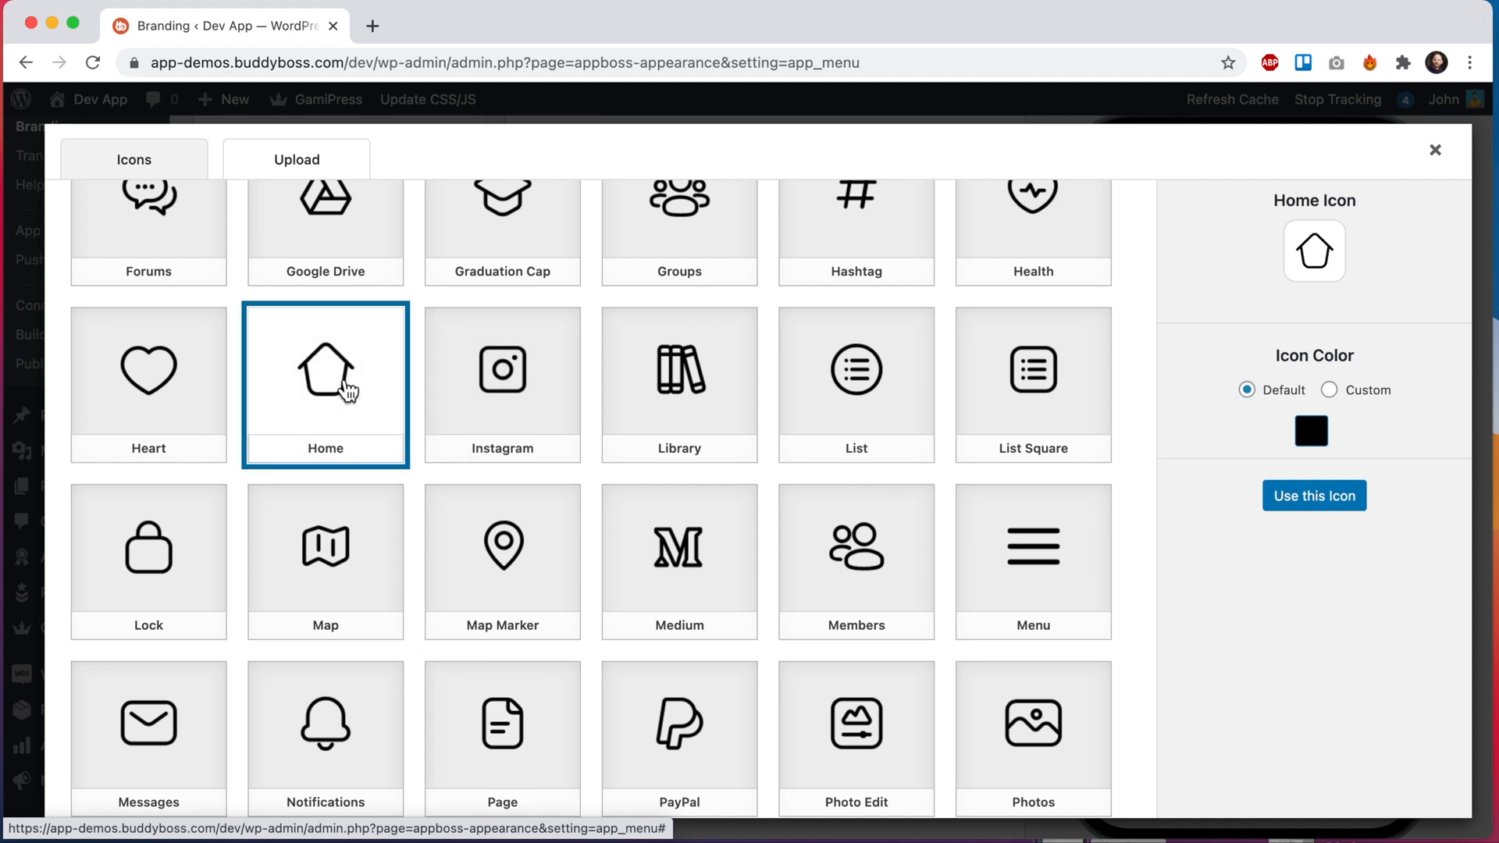
left_click(1313, 495)
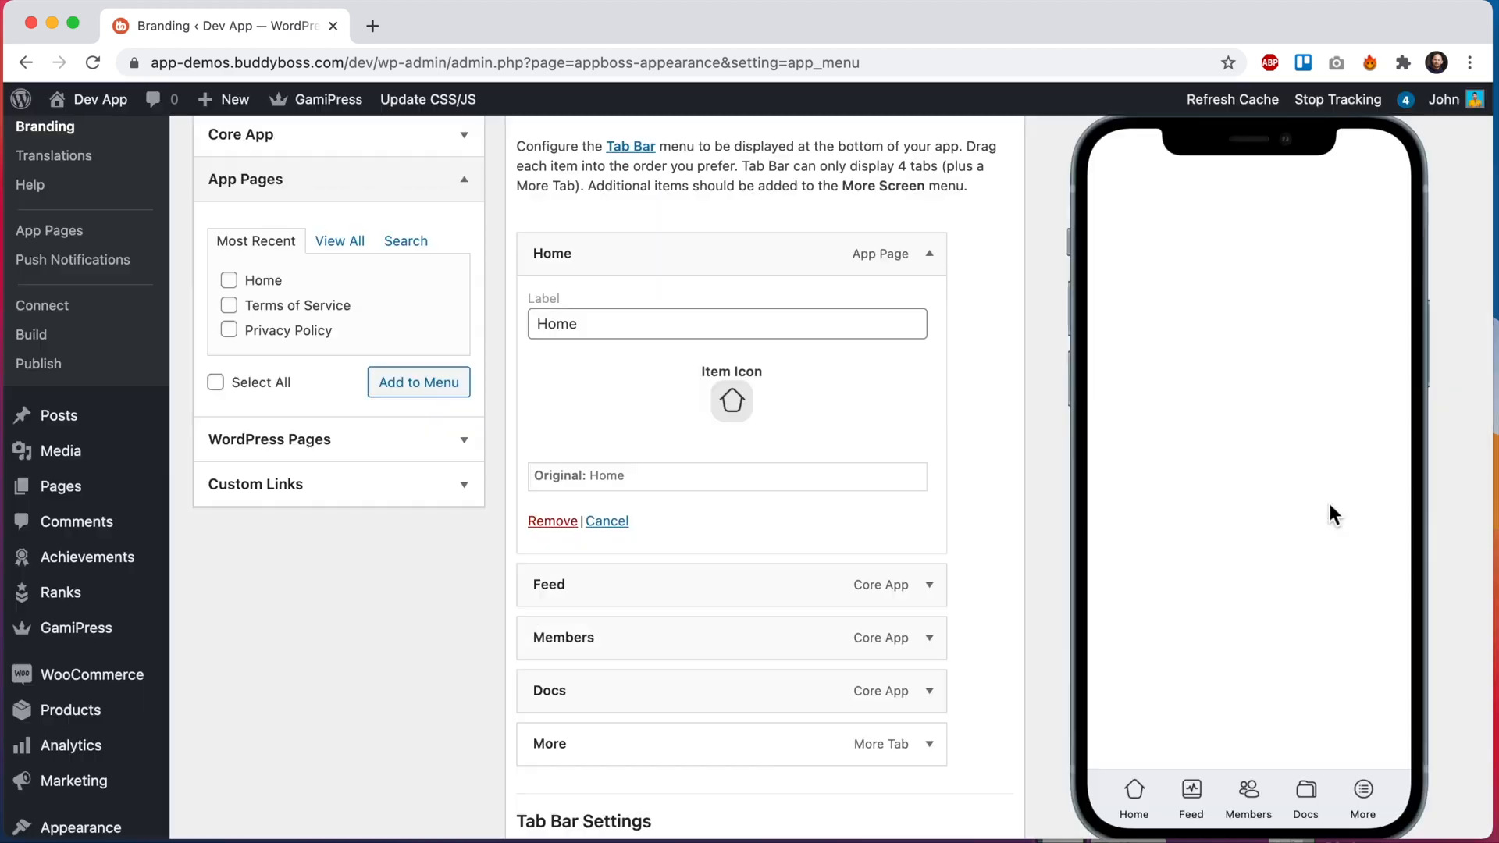
scroll("down", 3)
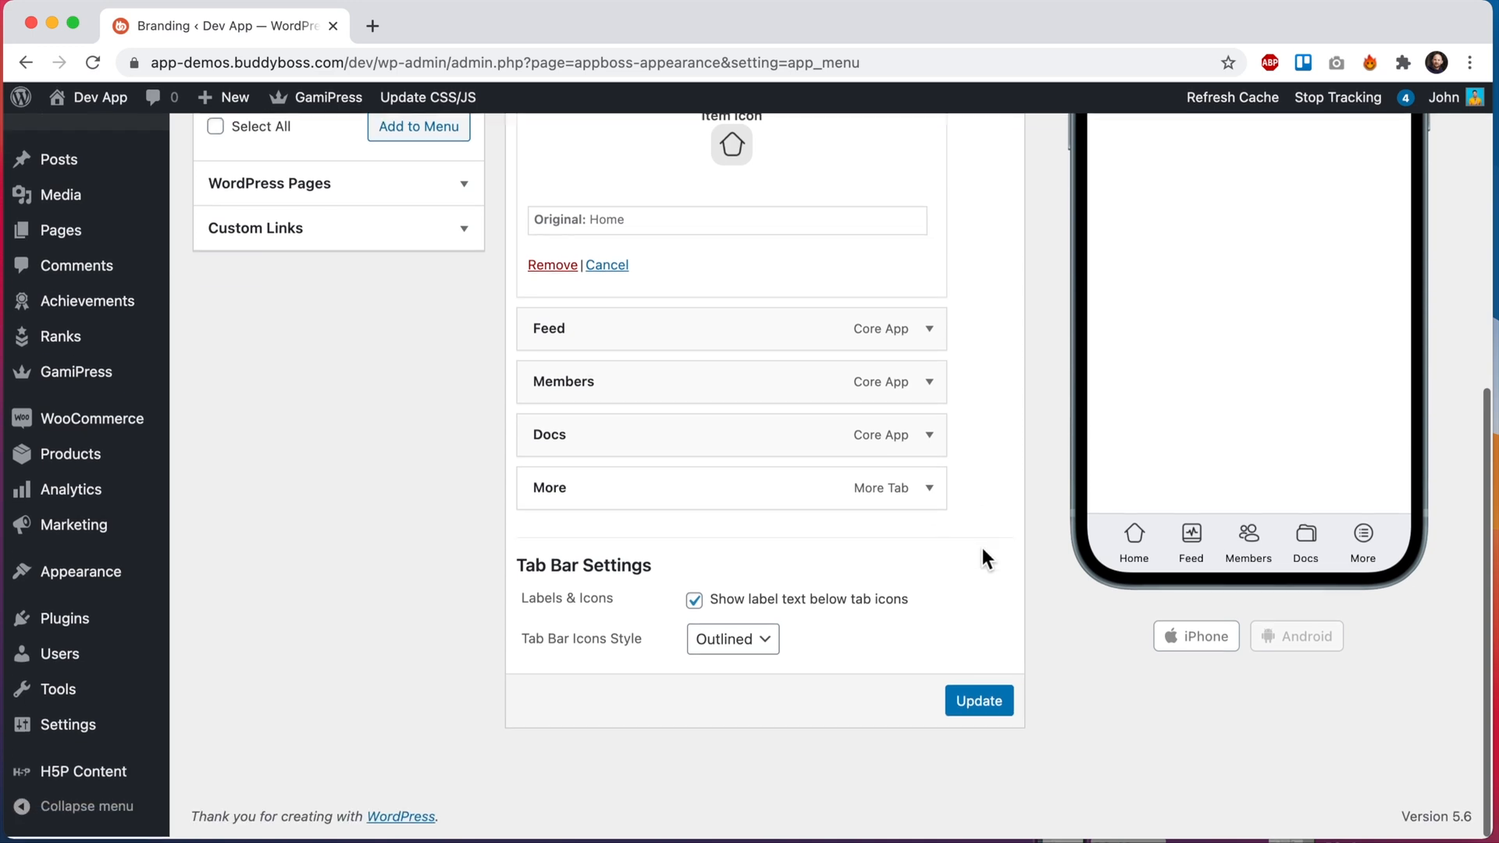
left_click(977, 702)
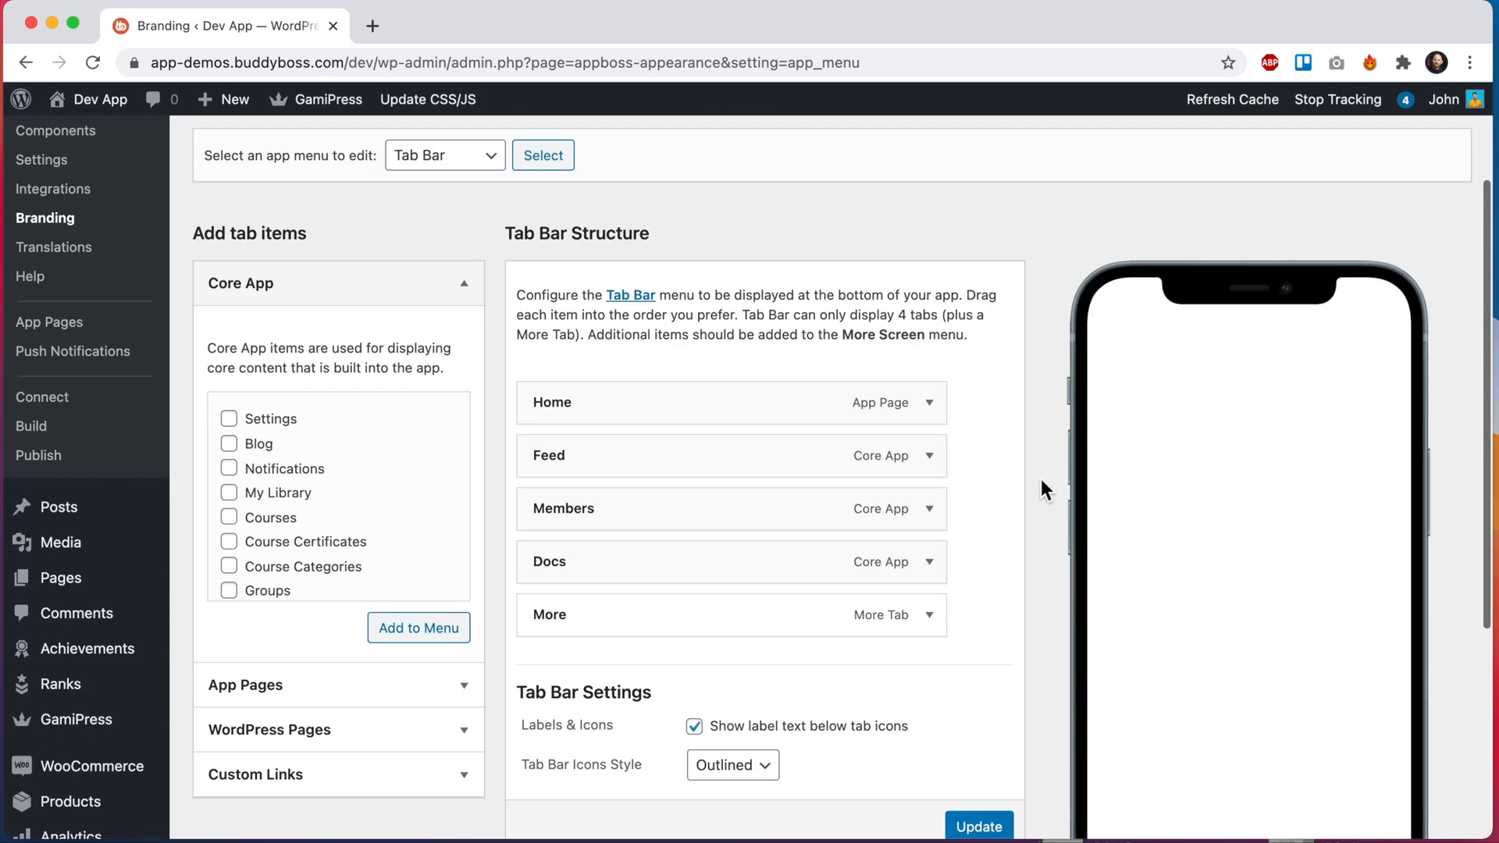
scroll("down", 3)
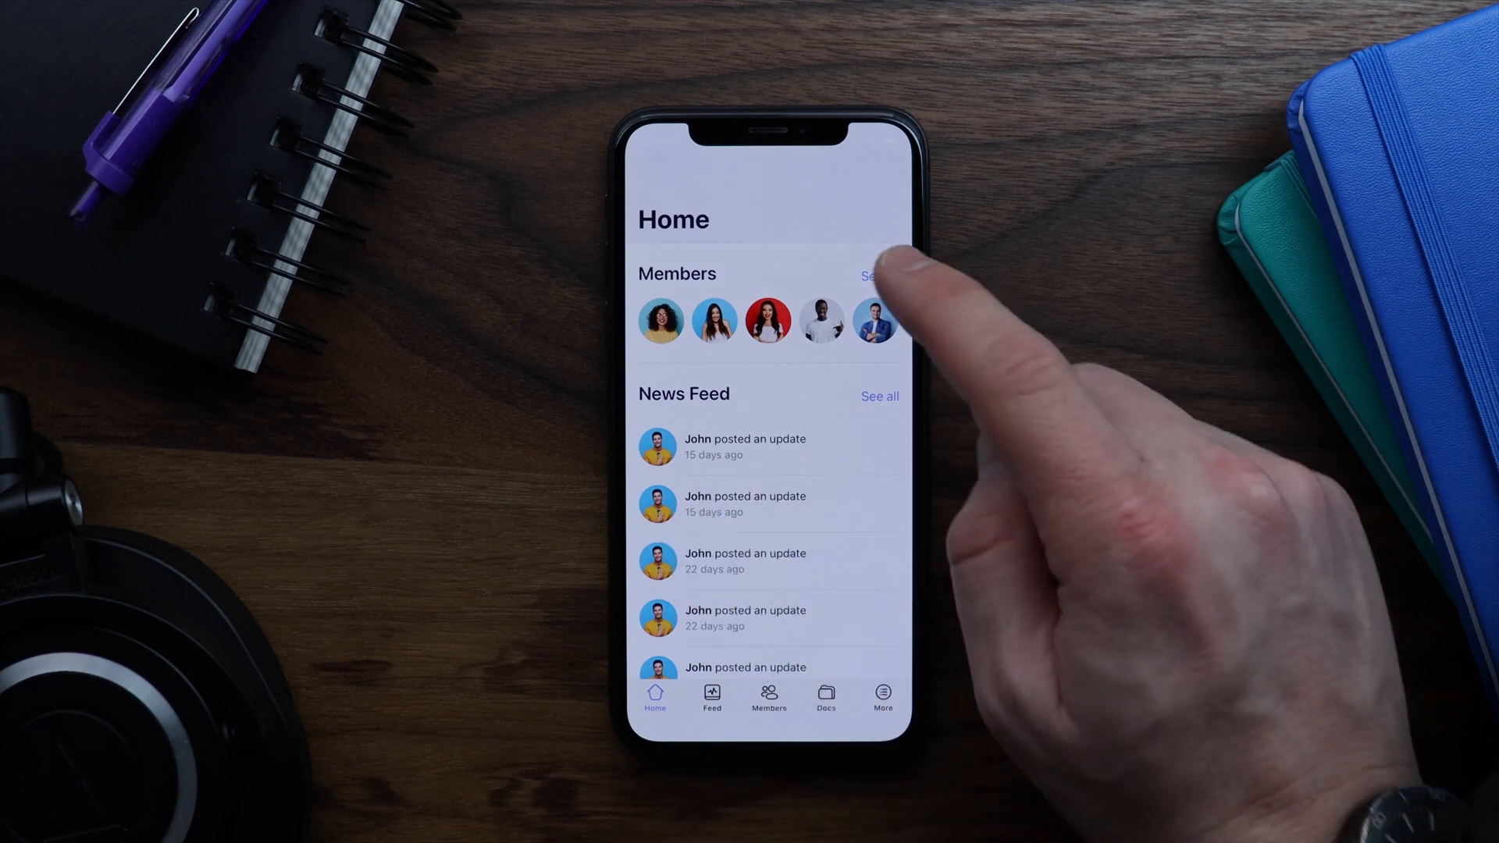
View all Members from the Home page, return, and browse through Discussions, Groups and Notifications
left_click(872, 277)
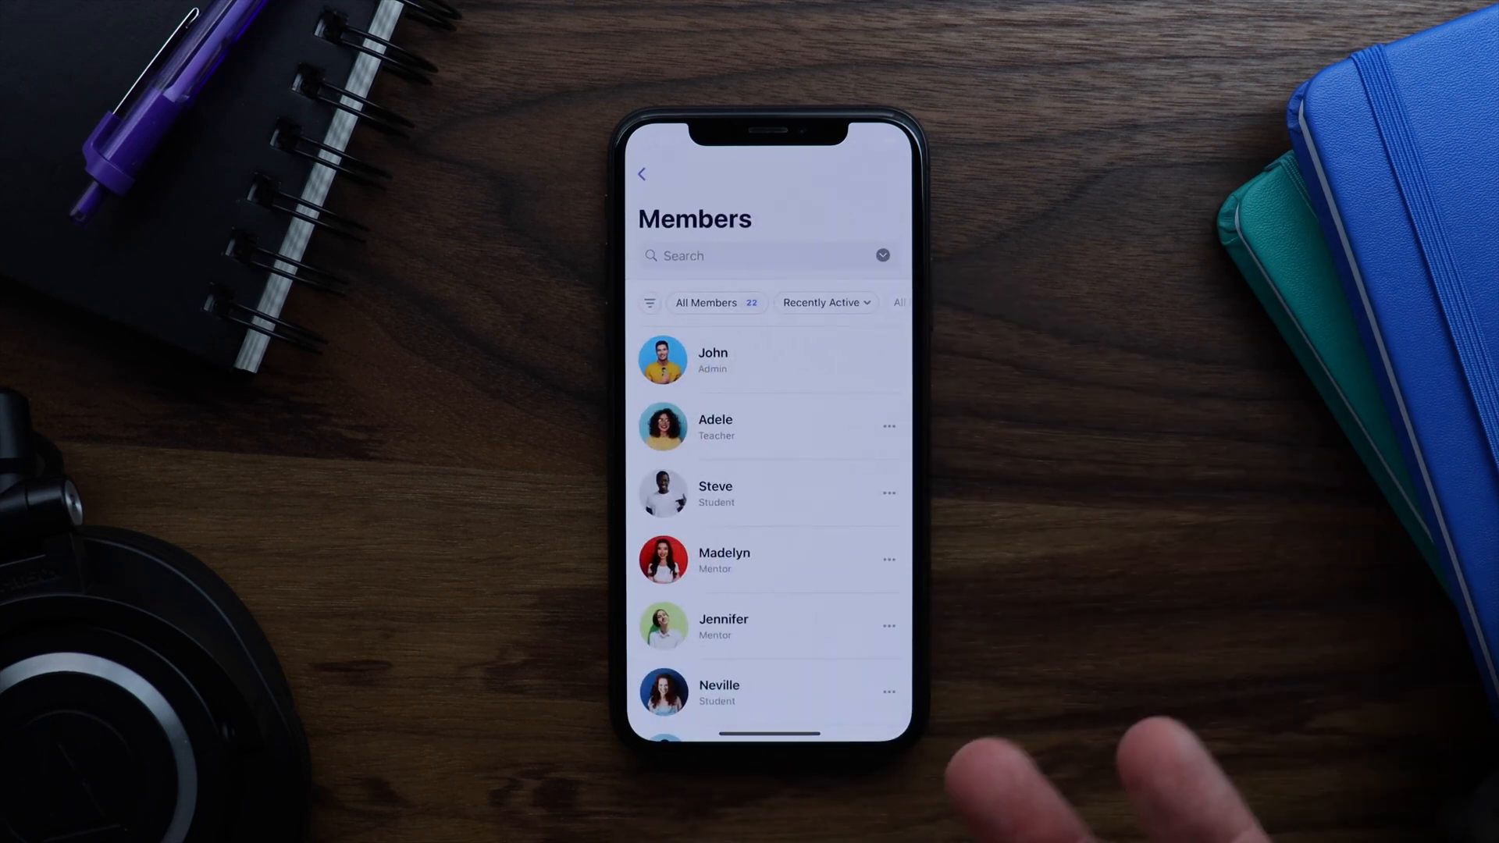
left_click(642, 173)
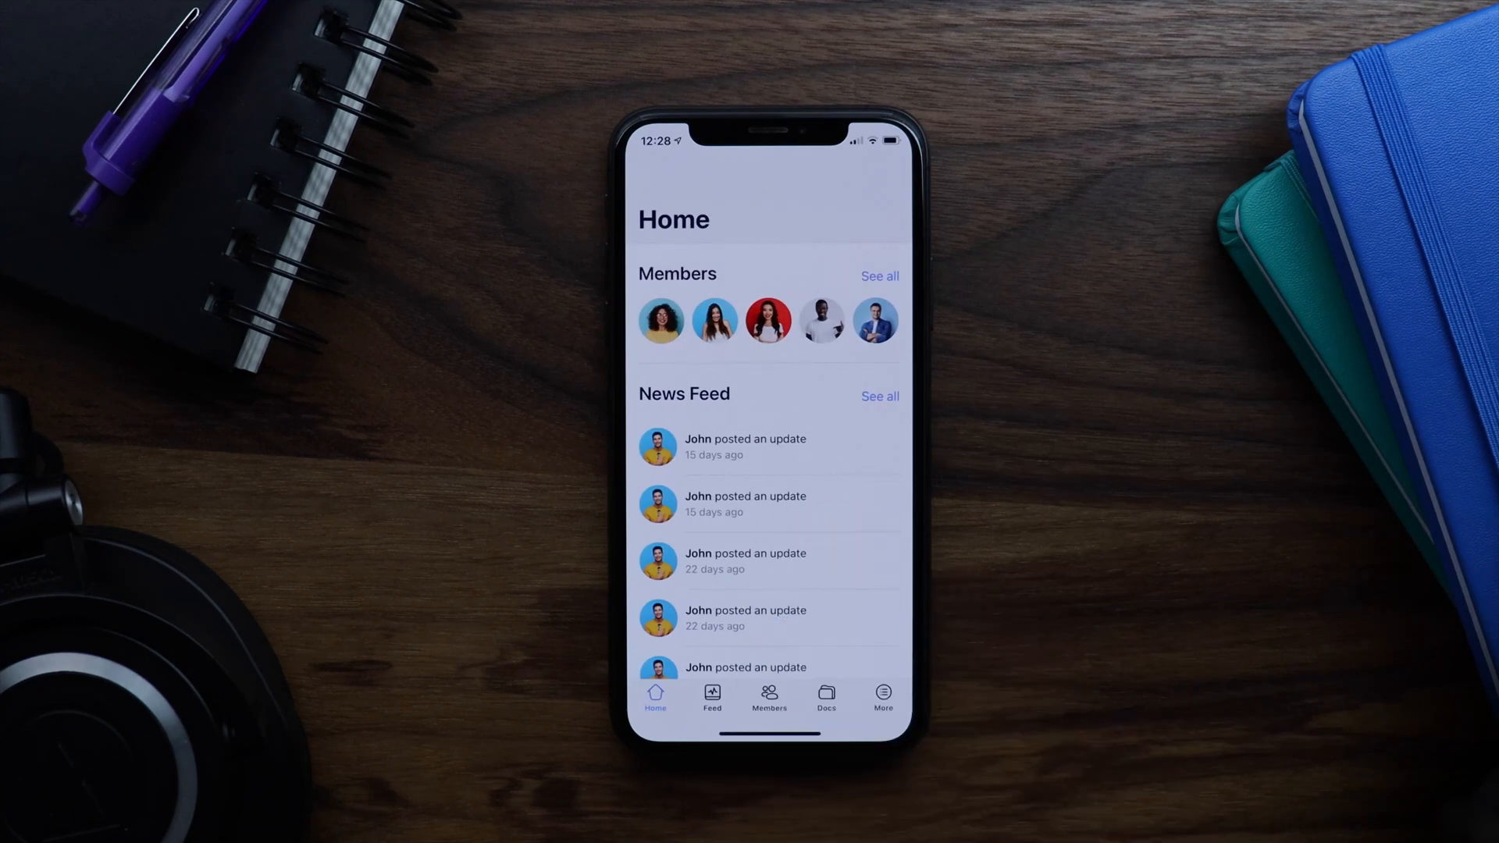
scroll("down", 3)
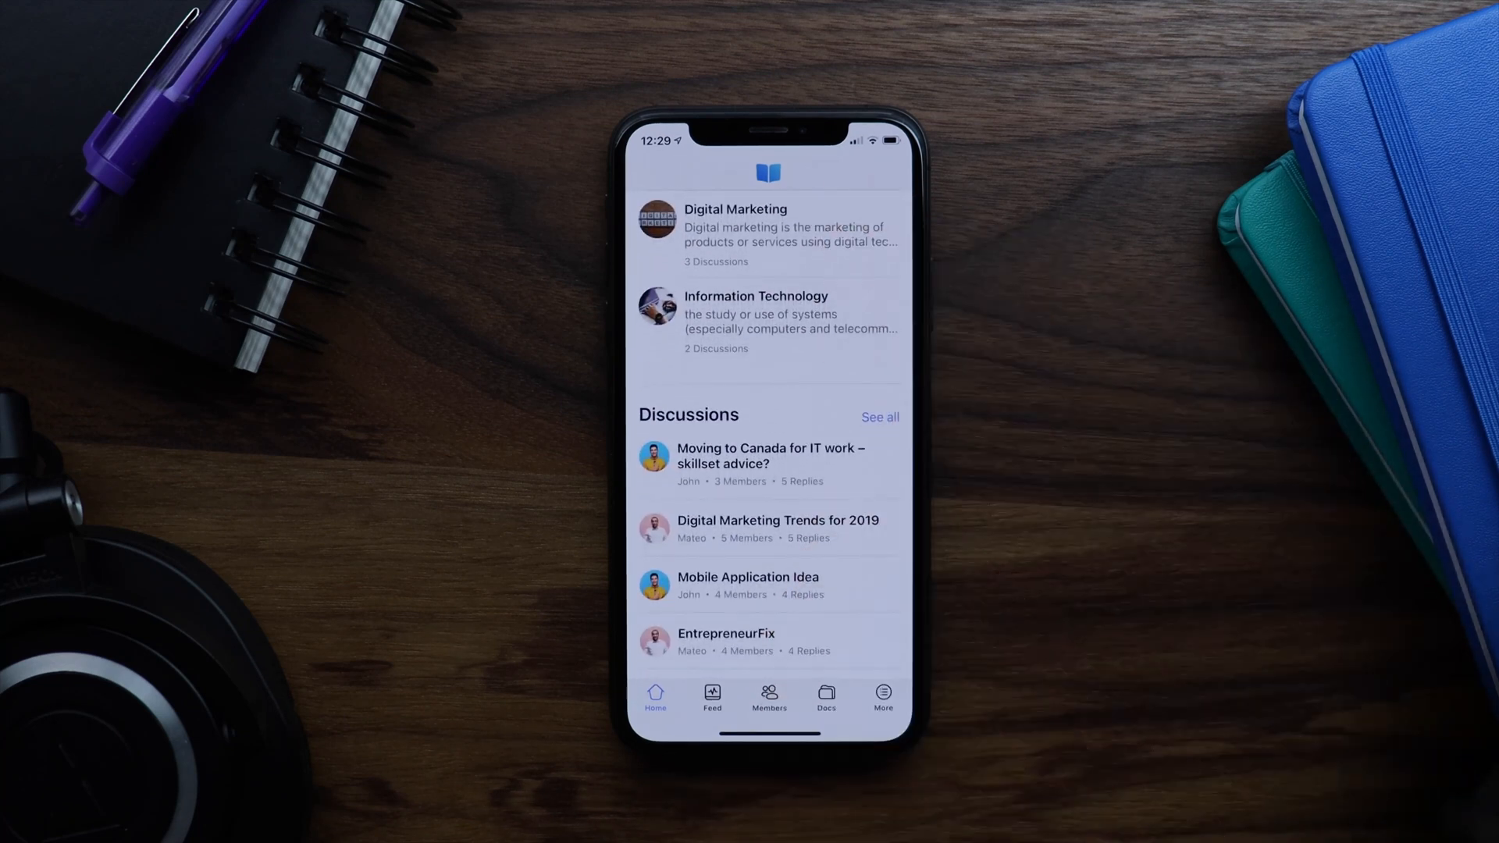
scroll("up", 3)
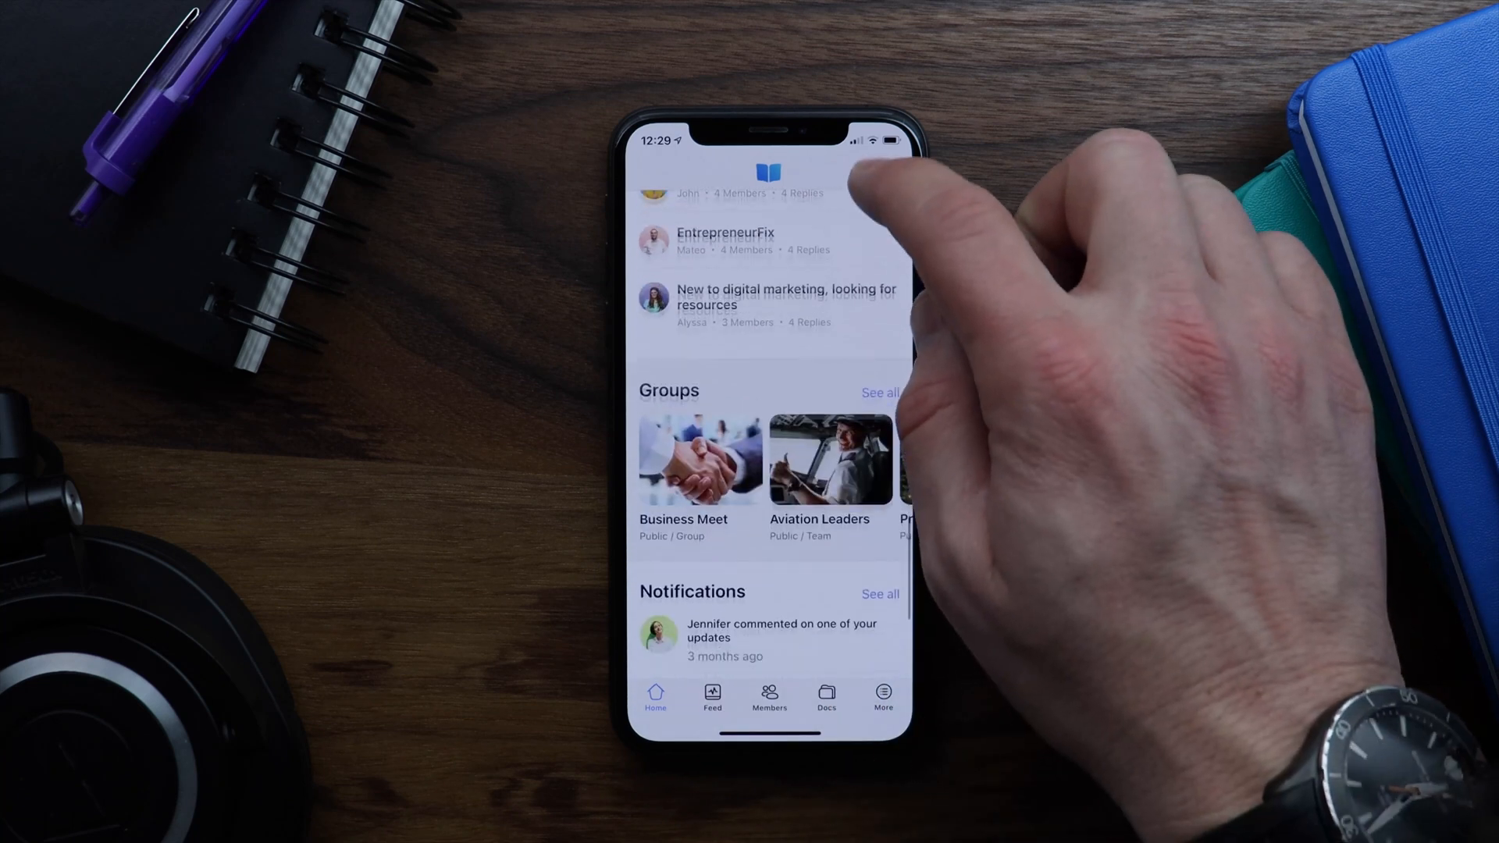
scroll("down", 3)
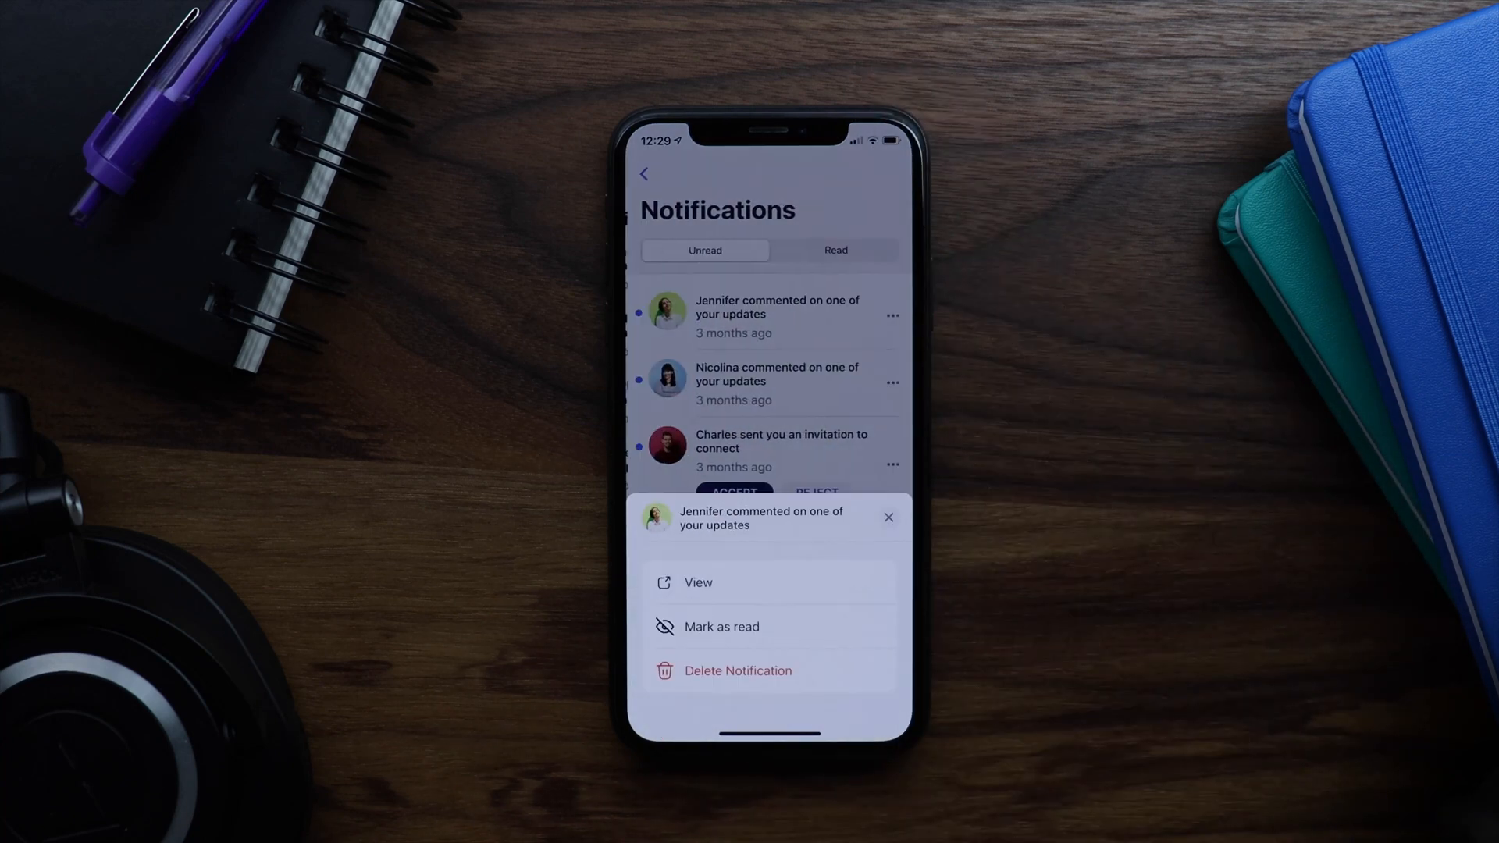
left_click(887, 517)
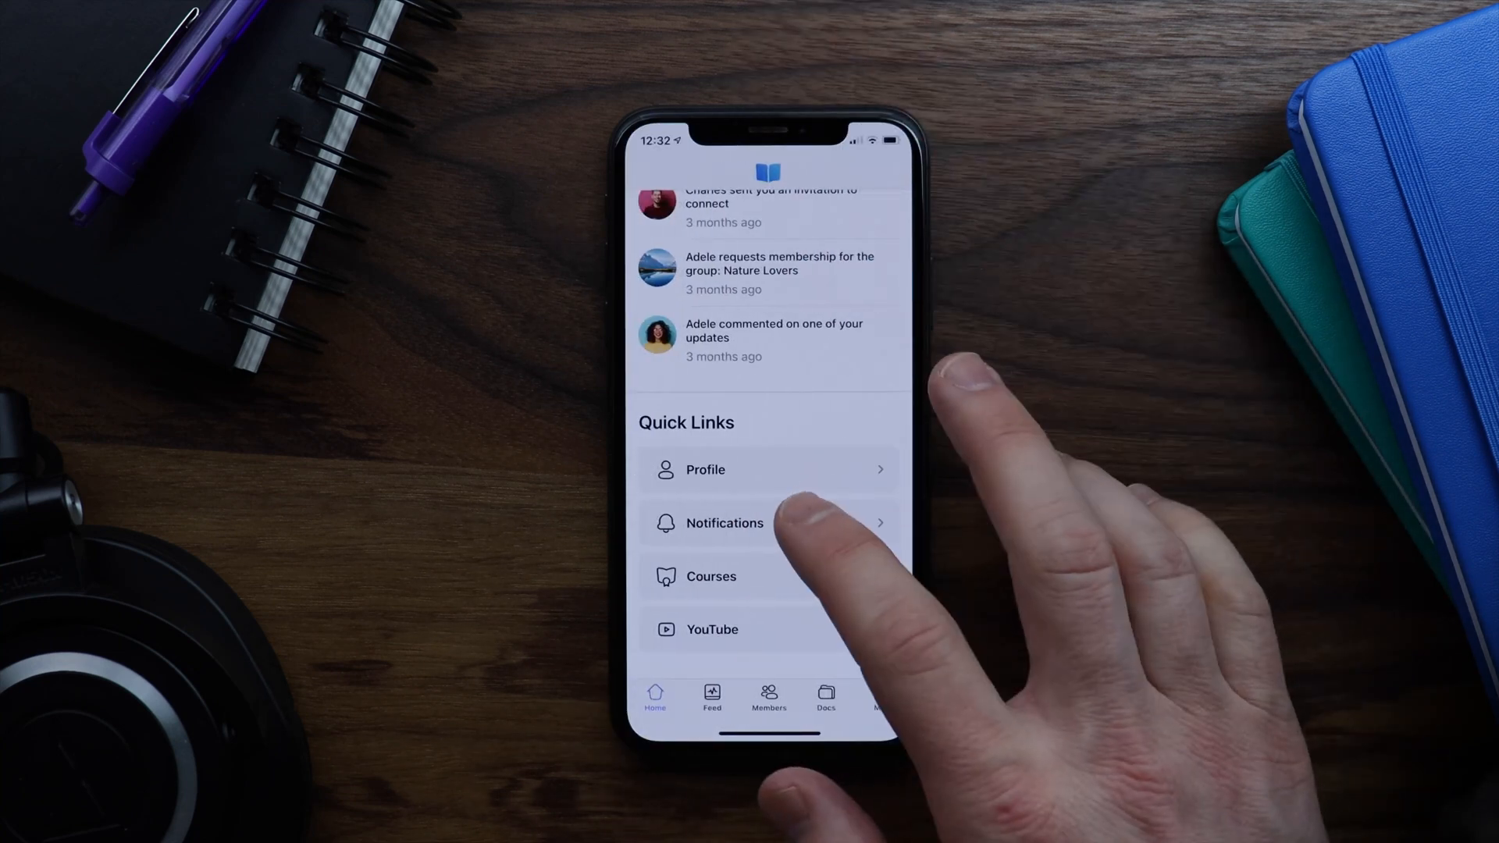
Try the Notifications quick link, return, then the Courses quick link
left_click(726, 523)
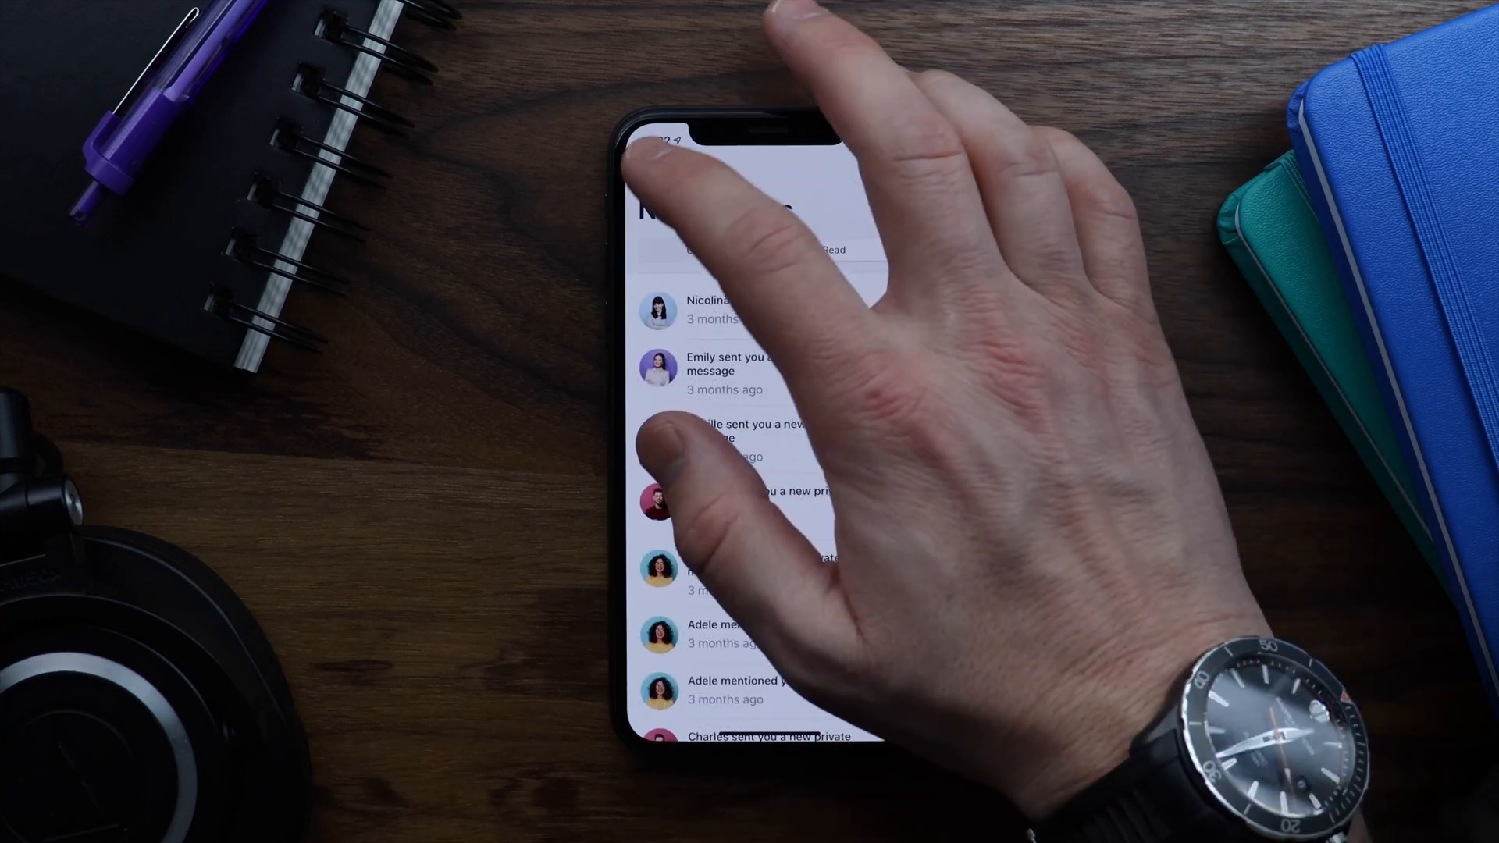
scroll("down", 3)
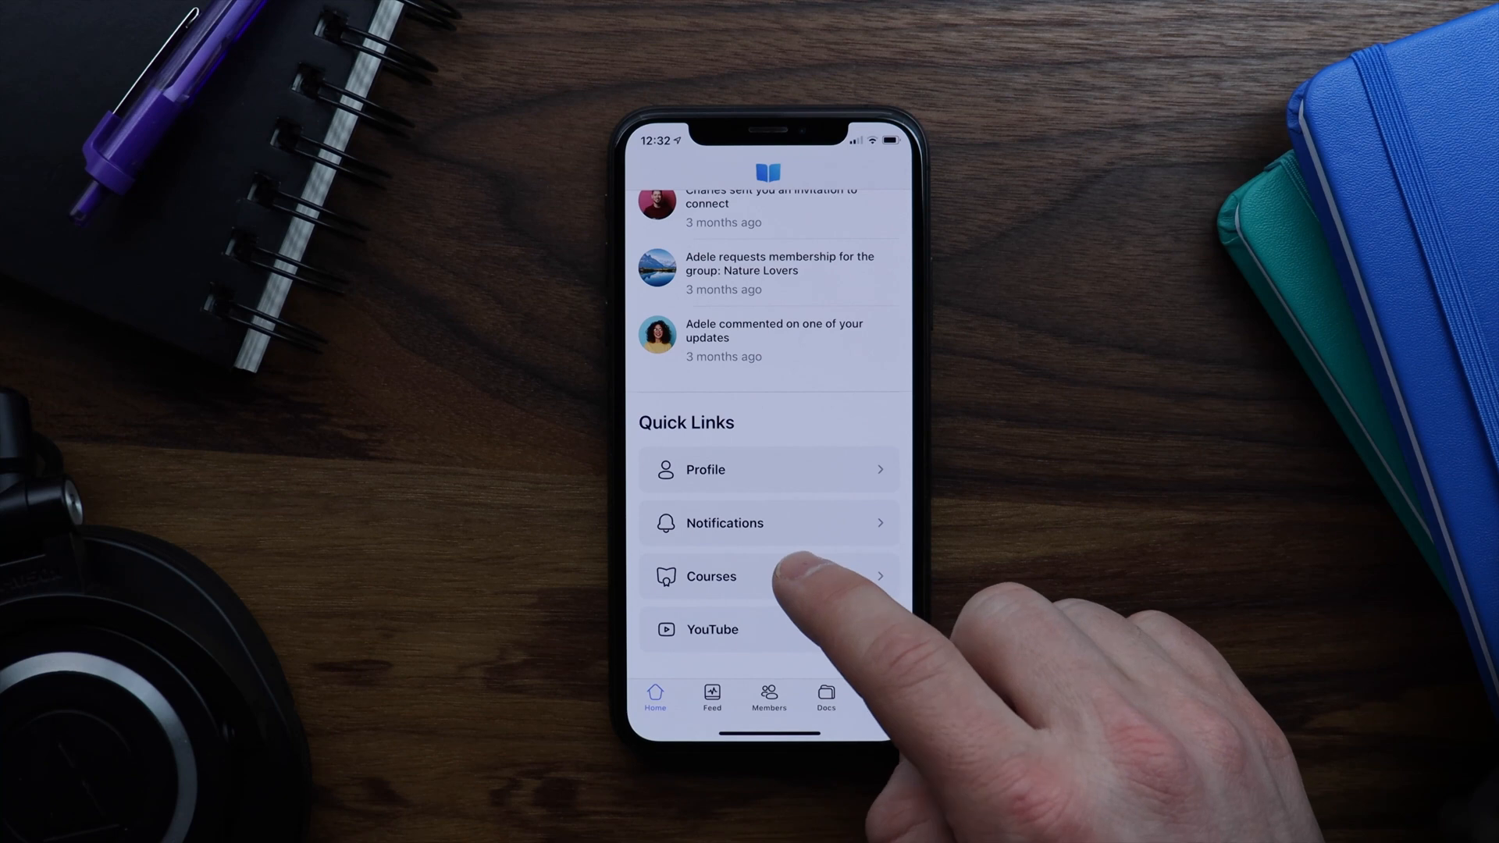
left_click(712, 576)
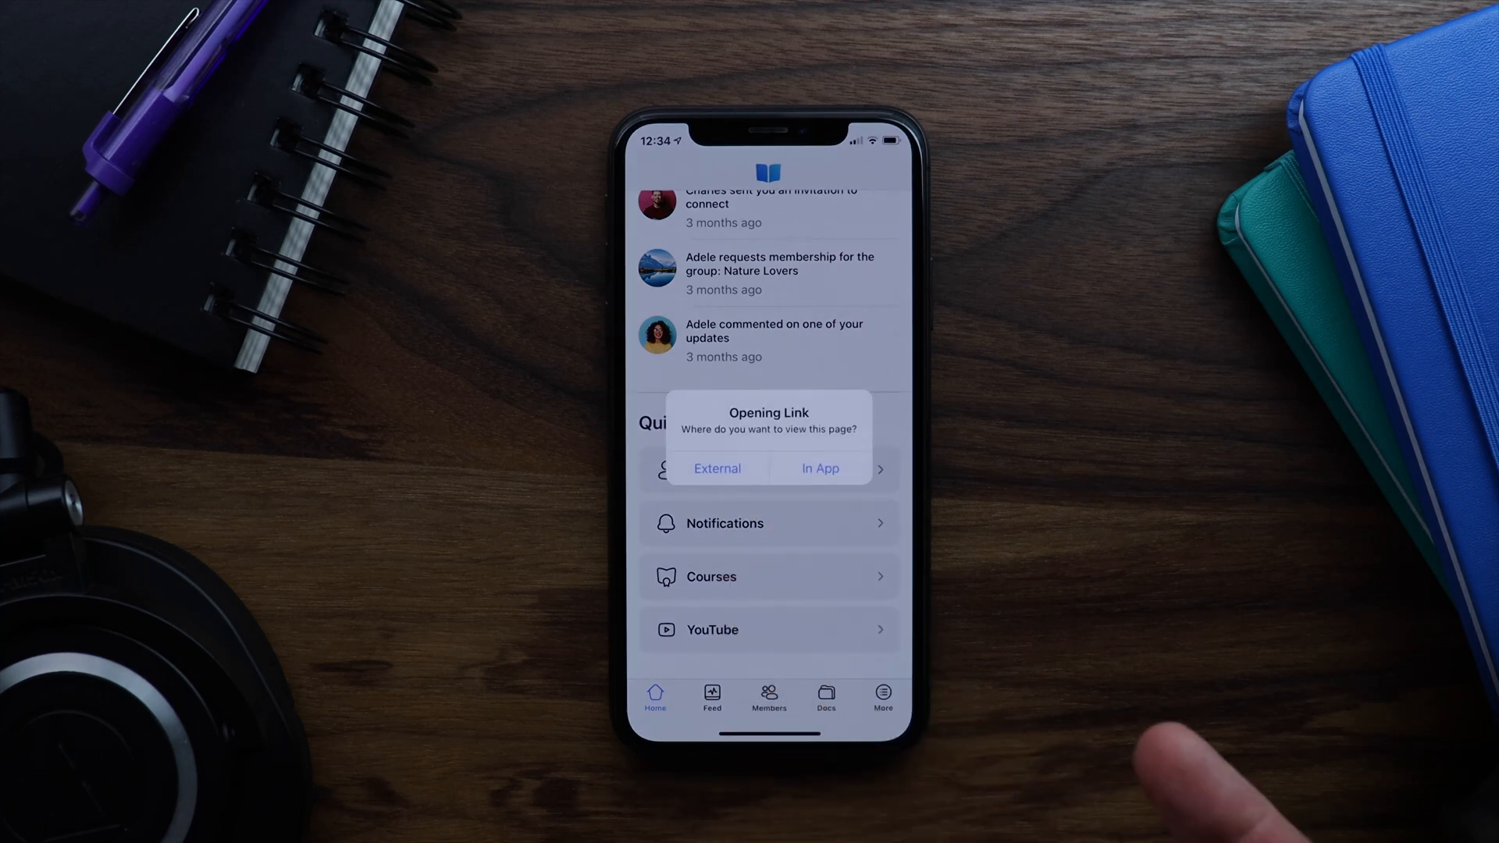
View the YouTube quick link in-app, then reopen it externally
left_click(820, 468)
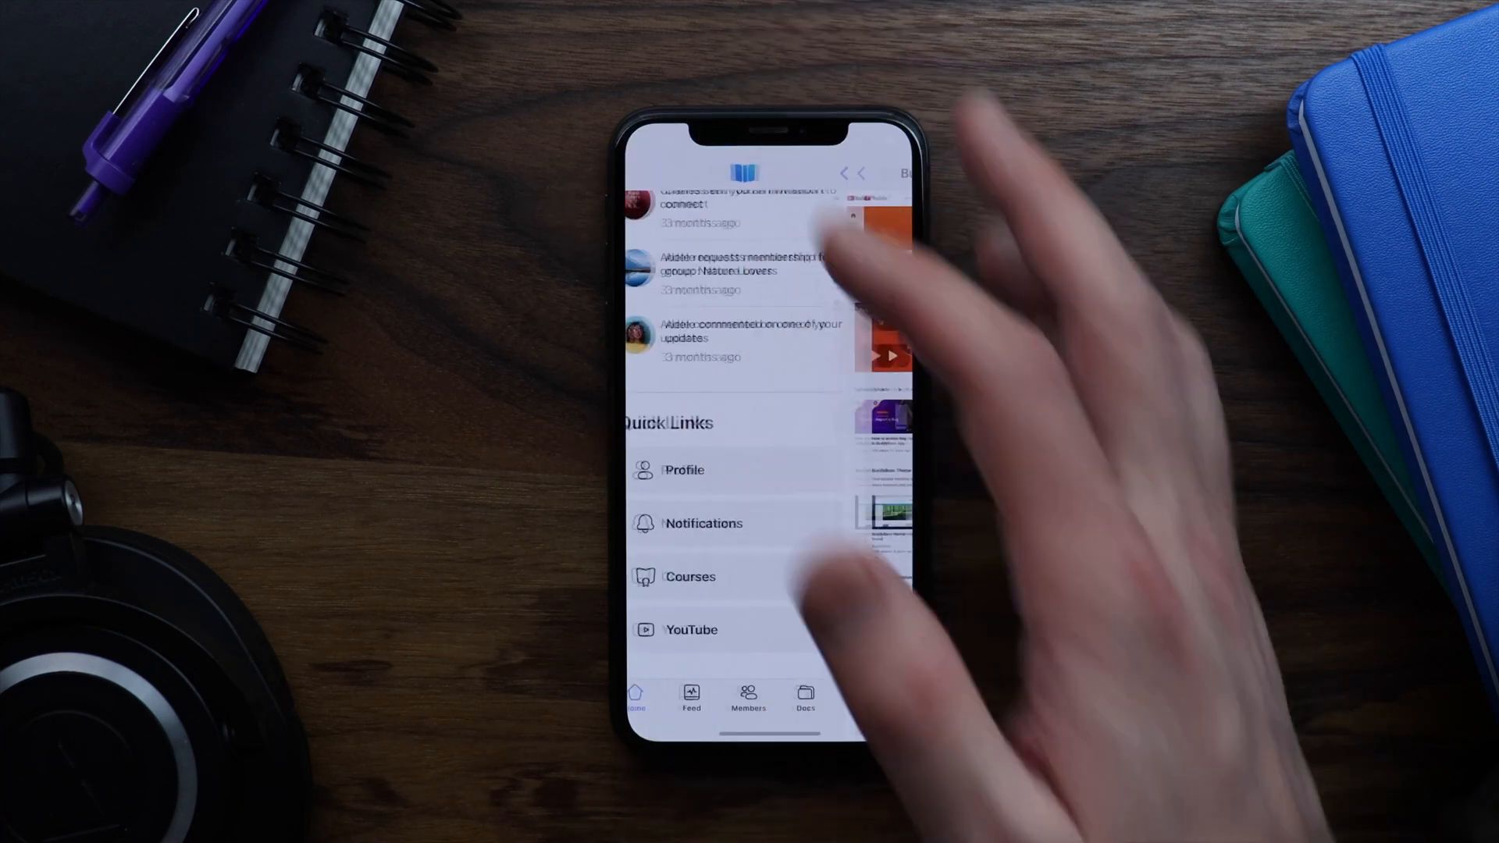
left_click(682, 470)
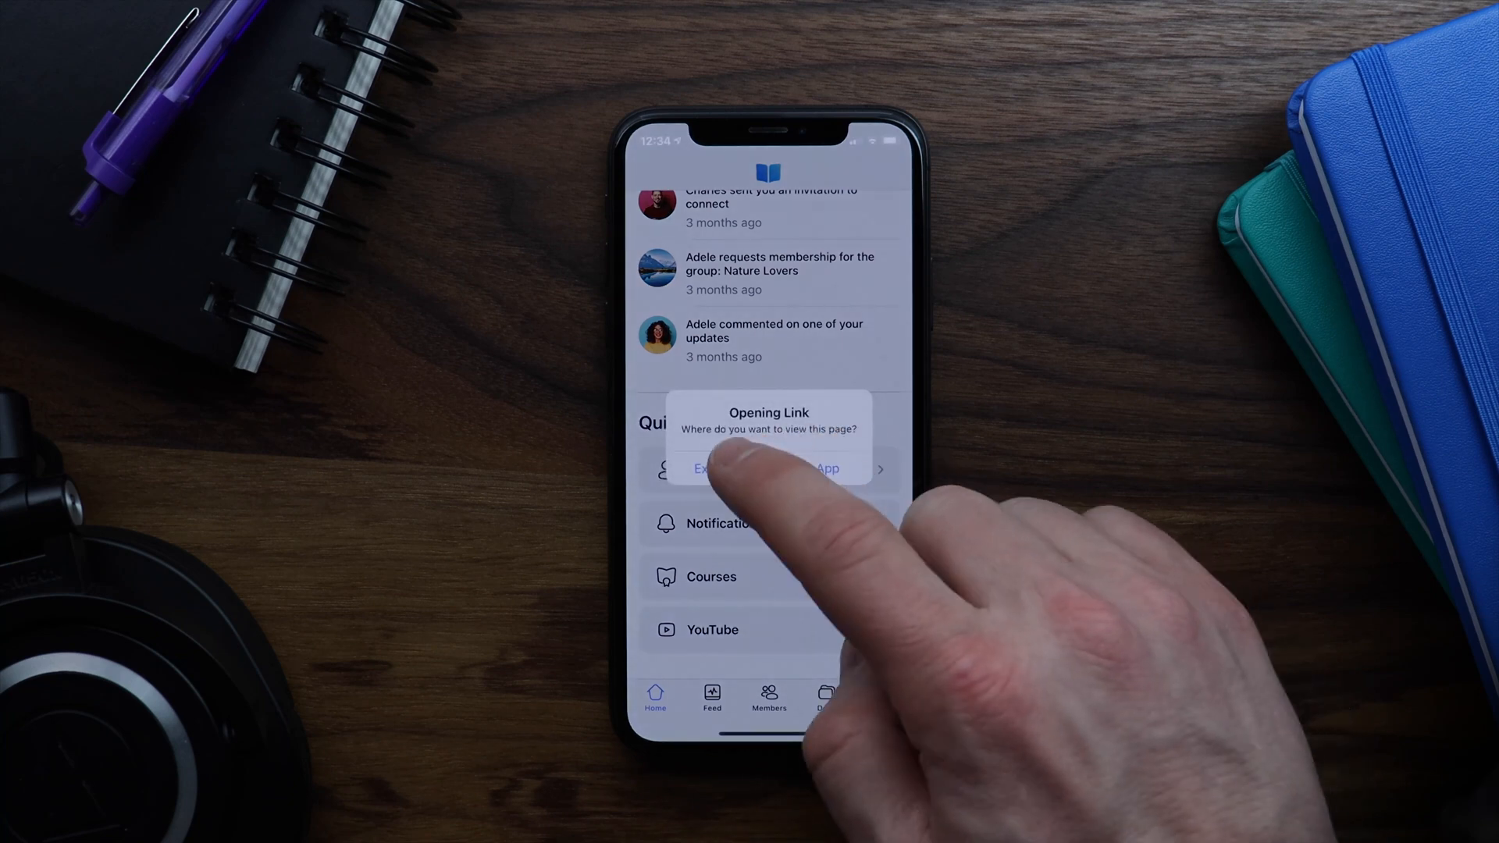